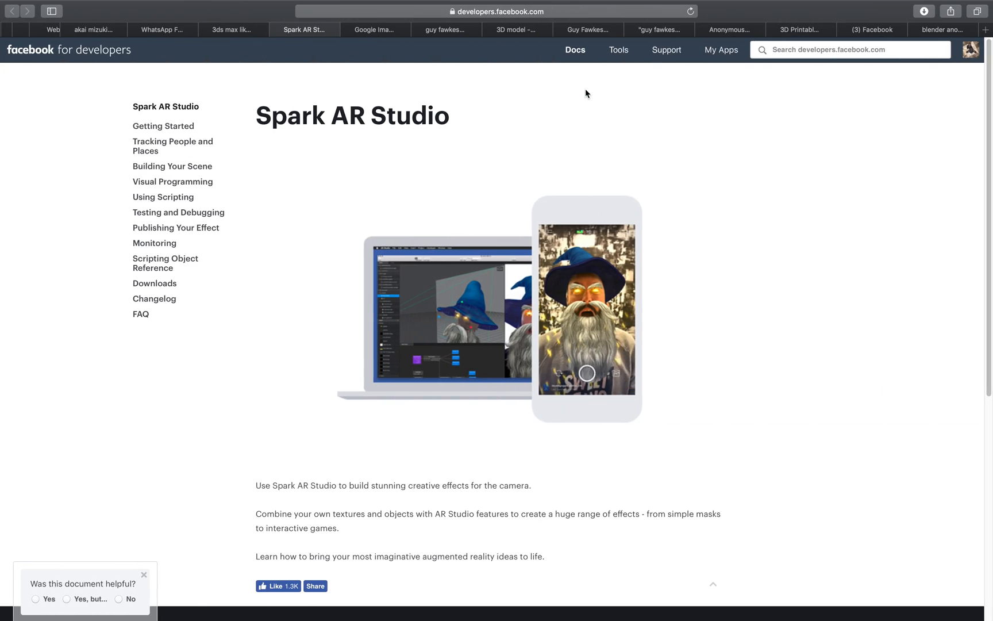
pyautogui.moveTo(578, 186)
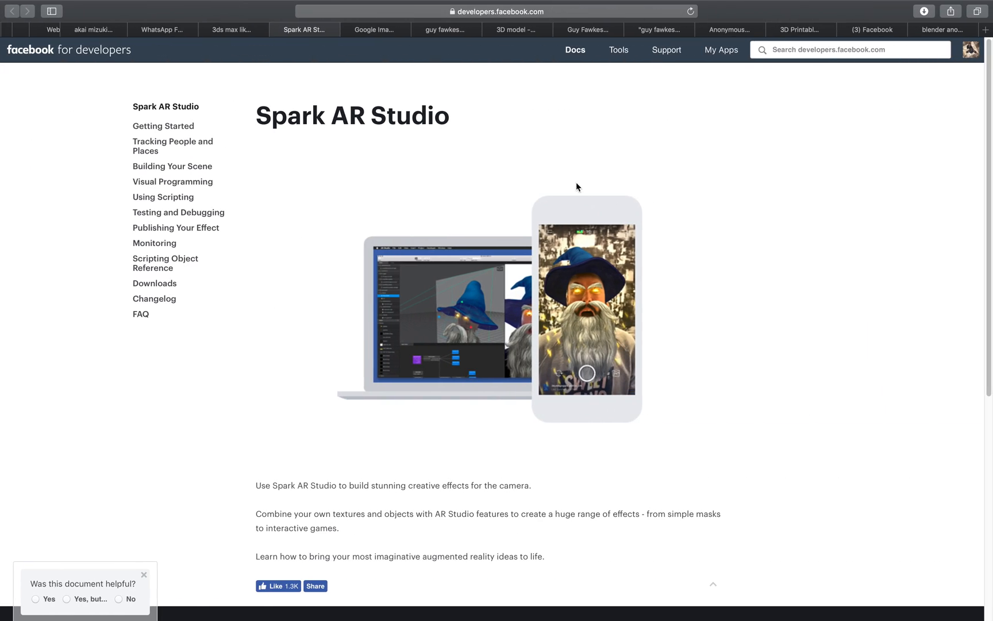
pyautogui.moveTo(602, 174)
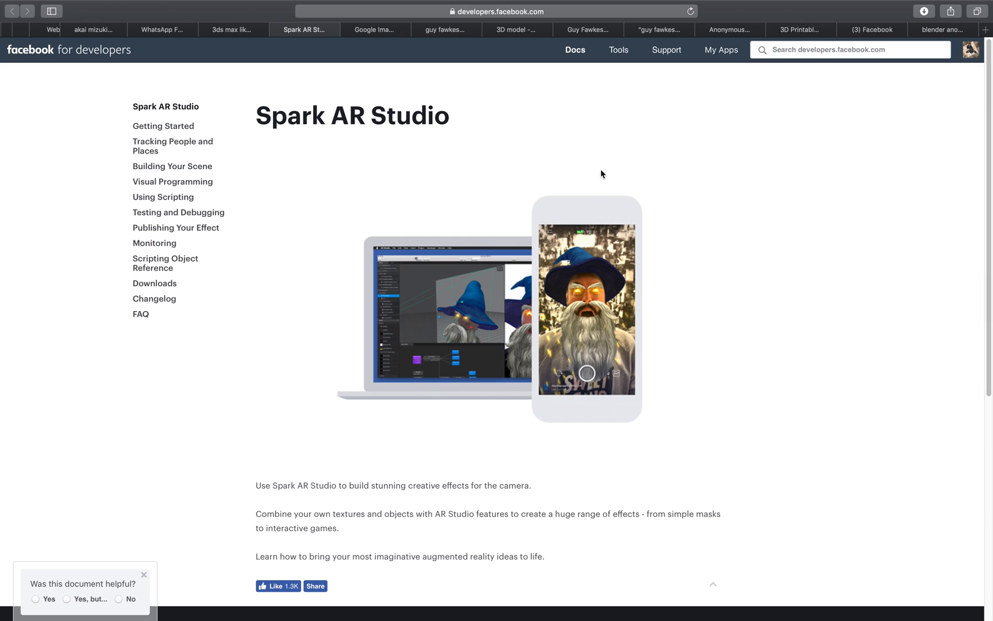
pyautogui.moveTo(581, 168)
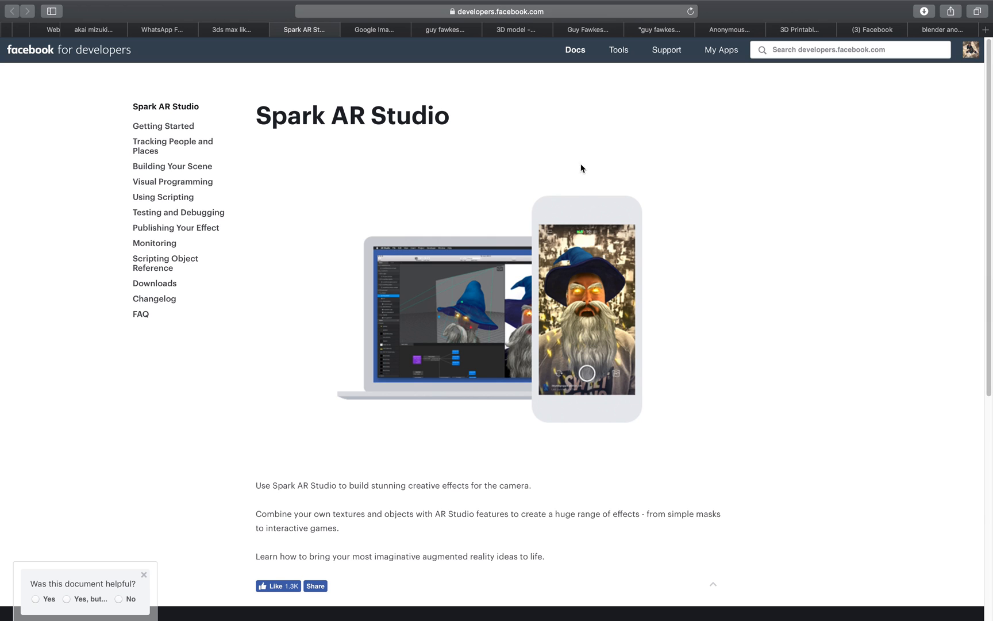
# View the Google Images result of the red Japanese mask
pyautogui.click(375, 28)
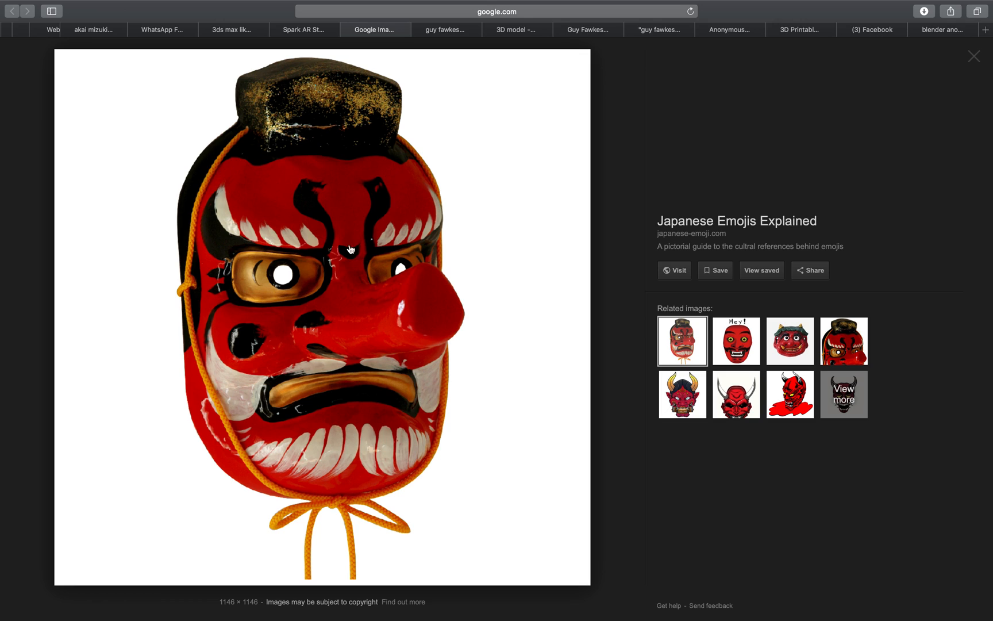
pyautogui.moveTo(443, 301)
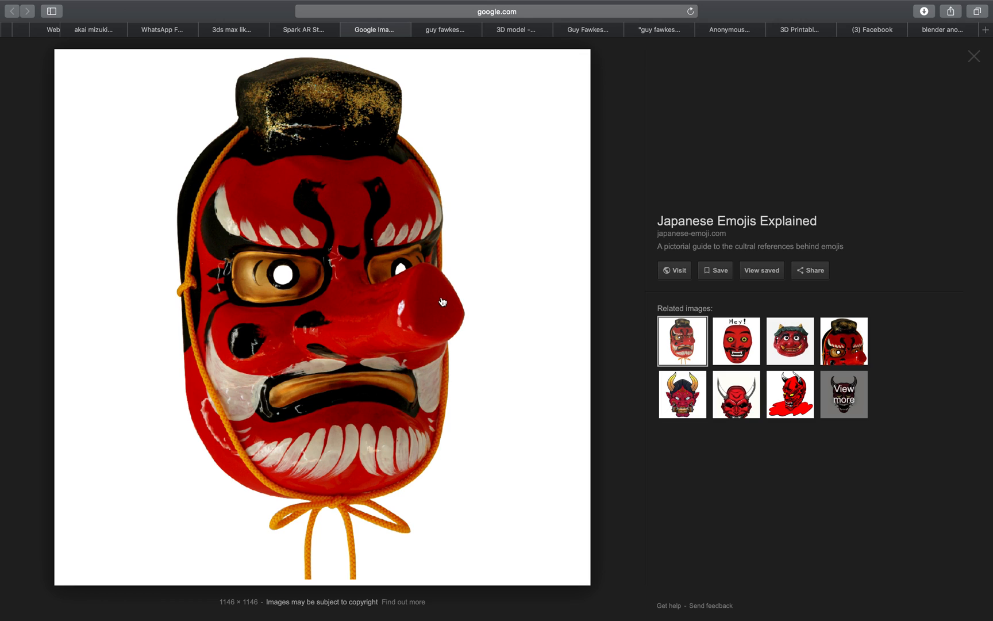
pyautogui.moveTo(412, 271)
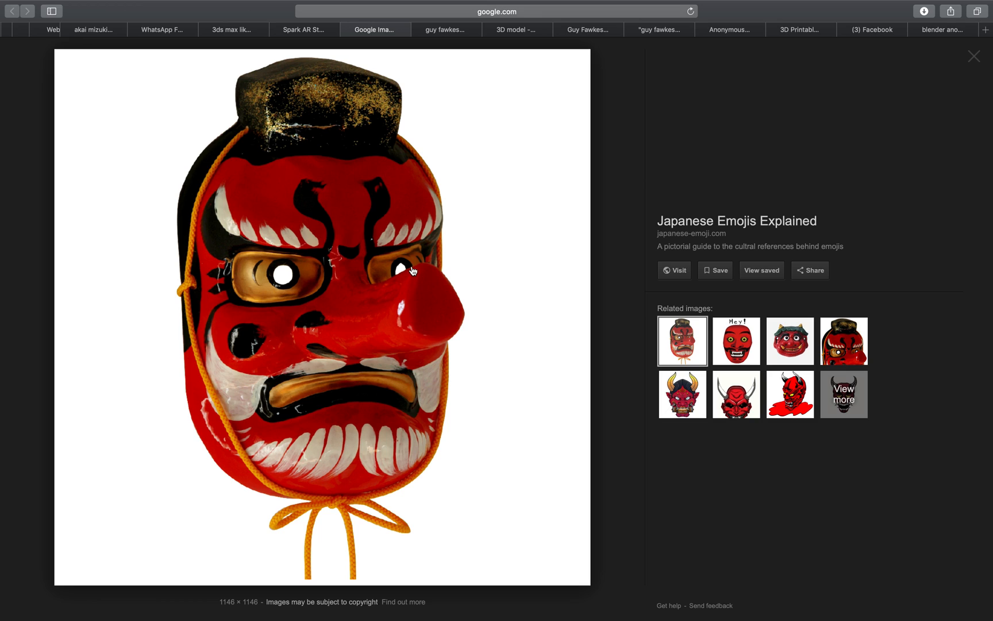
pyautogui.moveTo(435, 323)
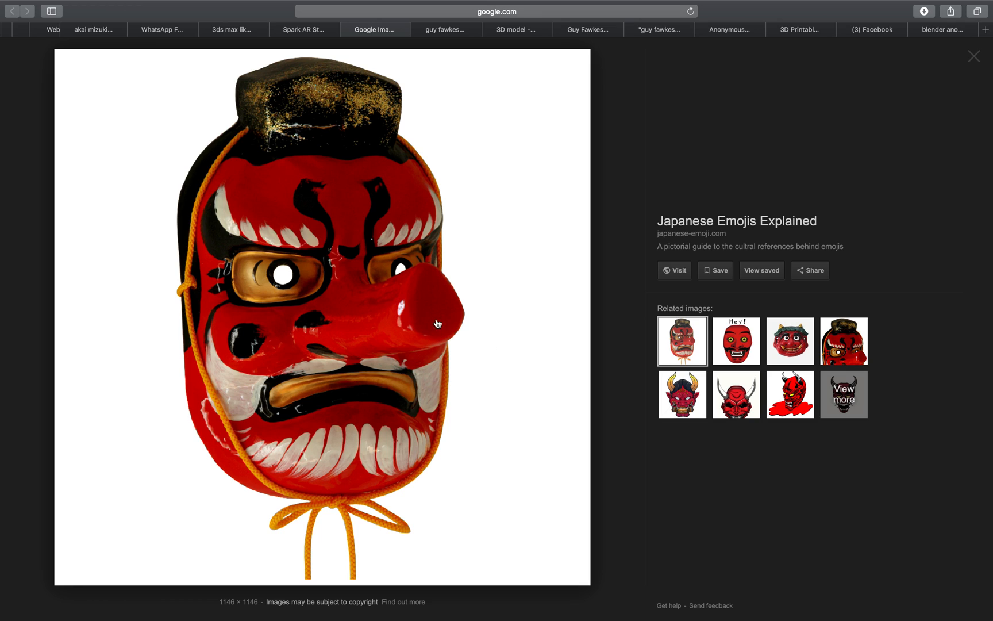
pyautogui.moveTo(559, 270)
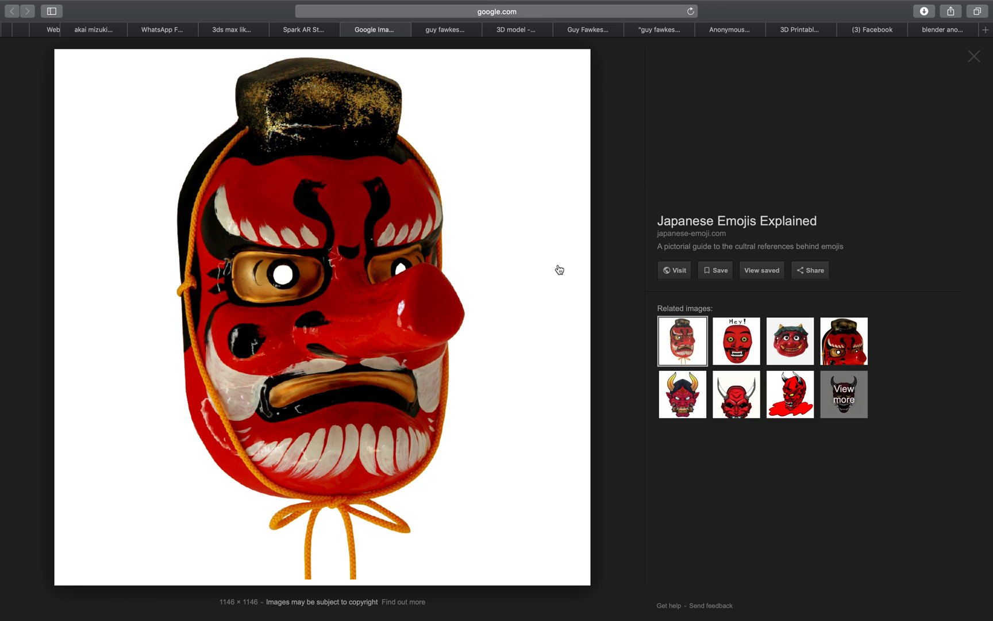
pyautogui.moveTo(341, 252)
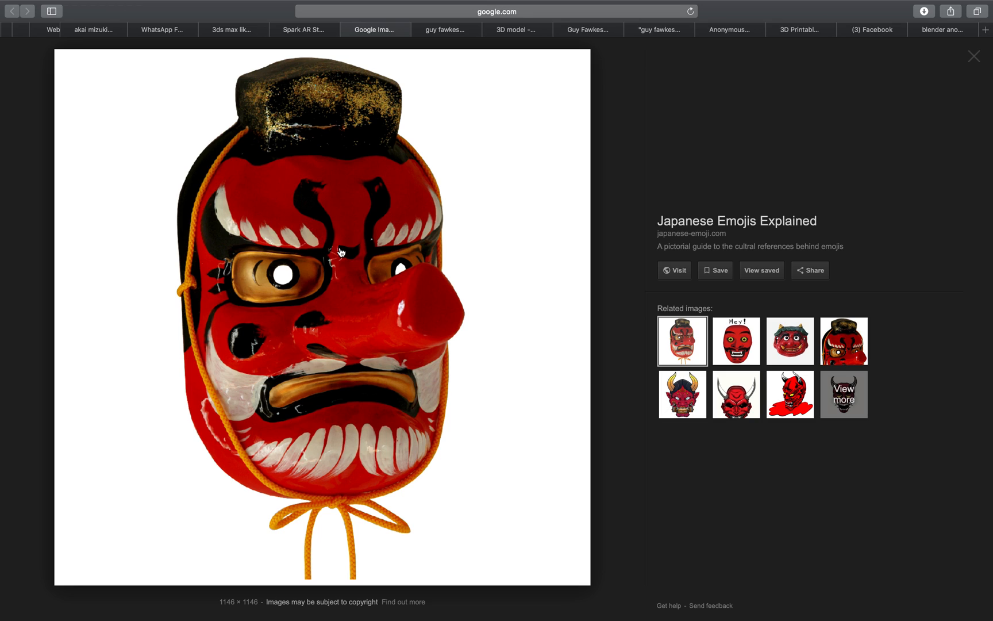
pyautogui.moveTo(441, 290)
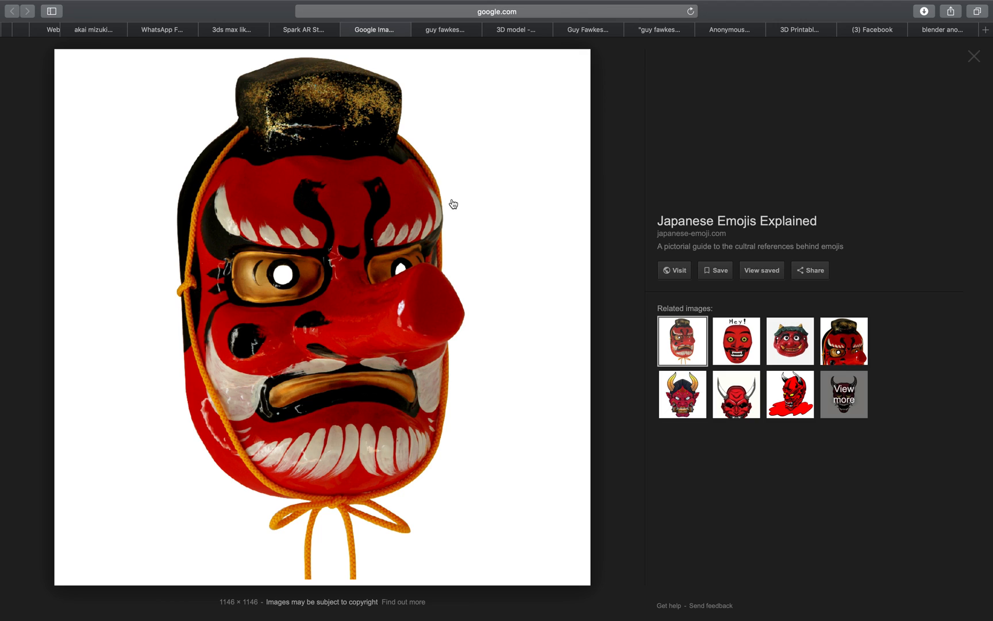
pyautogui.moveTo(436, 123)
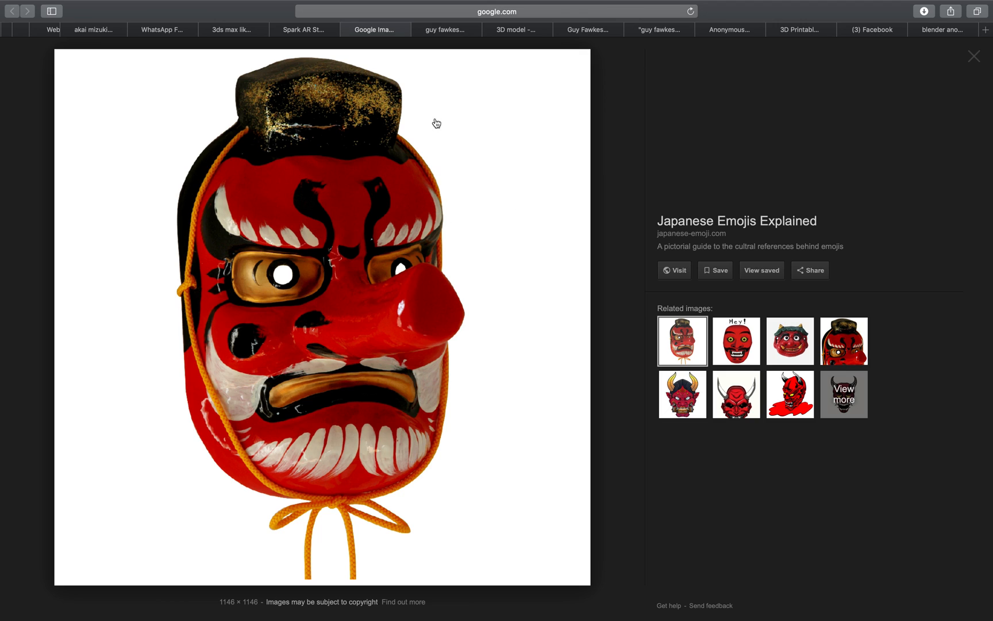
pyautogui.moveTo(325, 290)
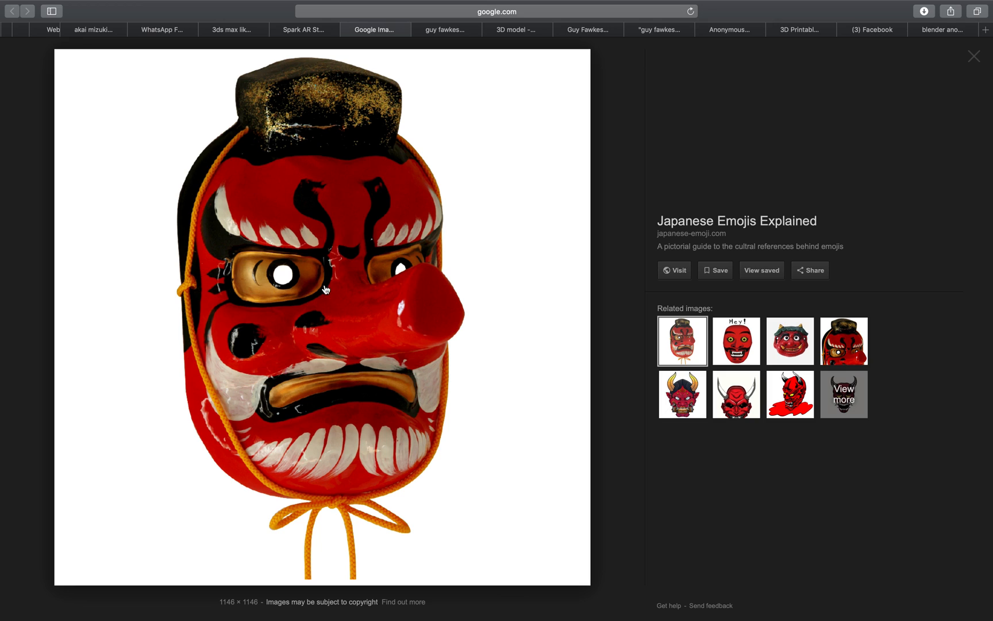
pyautogui.moveTo(319, 57)
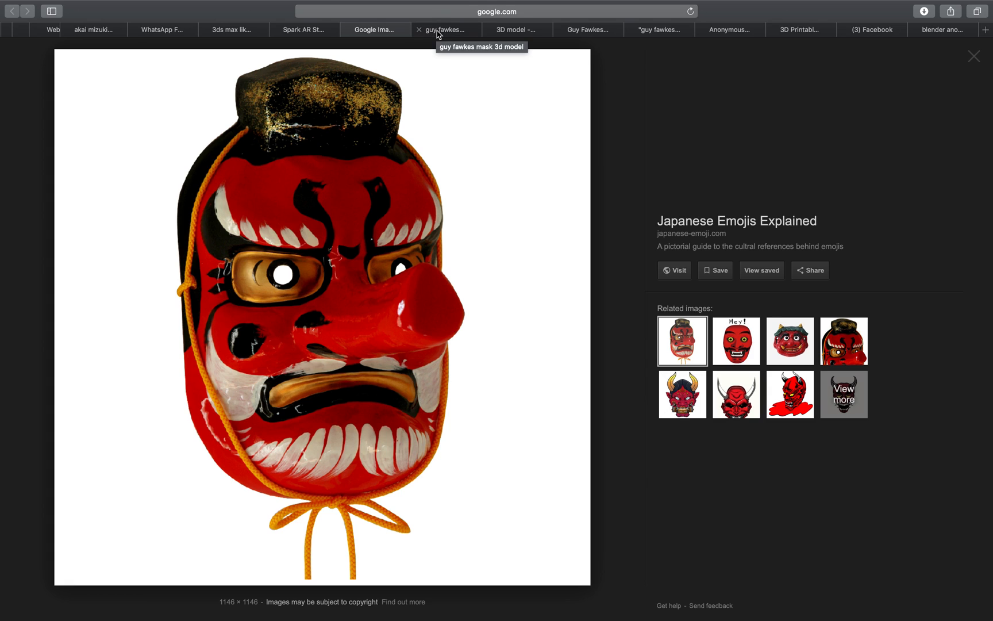
pyautogui.click(446, 30)
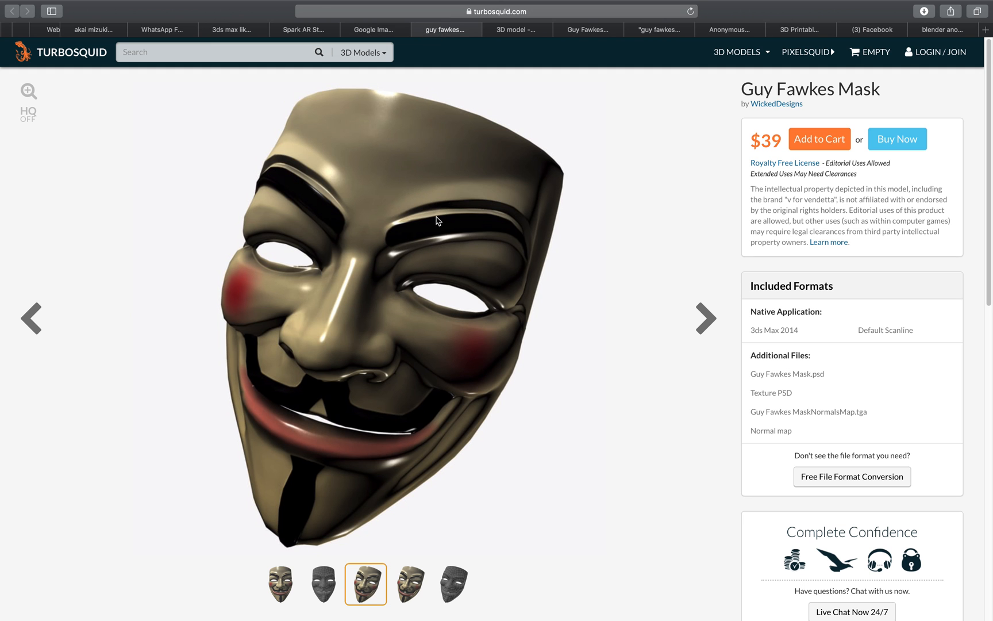
pyautogui.moveTo(510, 42)
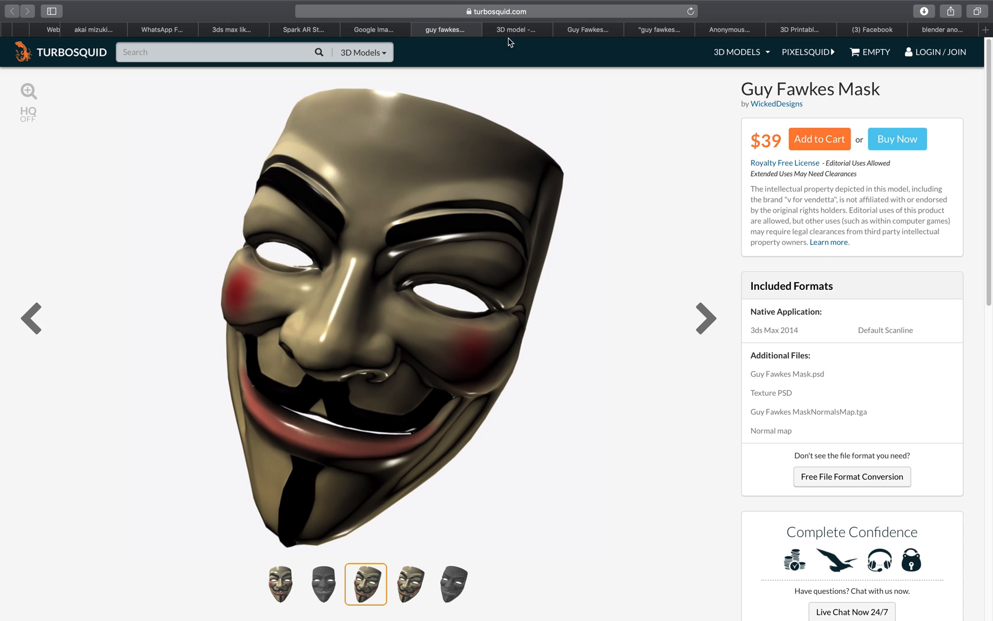
pyautogui.click(517, 30)
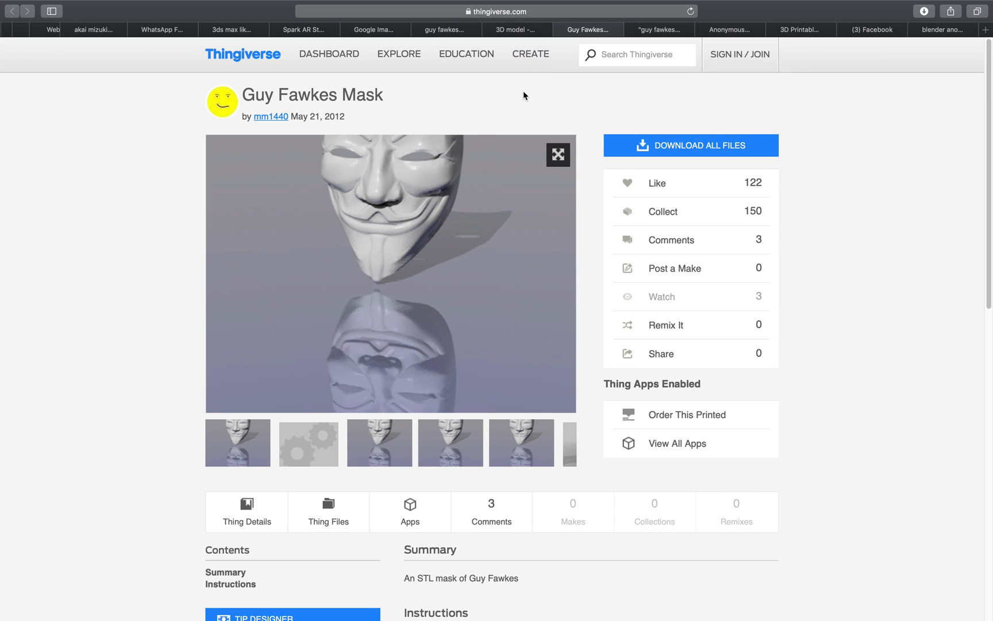
pyautogui.click(518, 29)
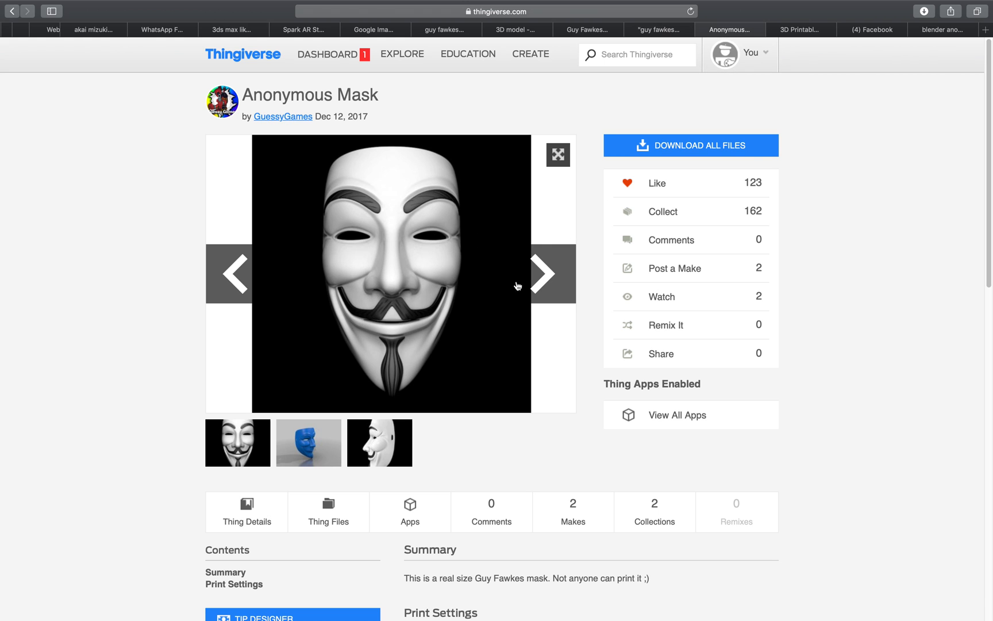
pyautogui.moveTo(703, 153)
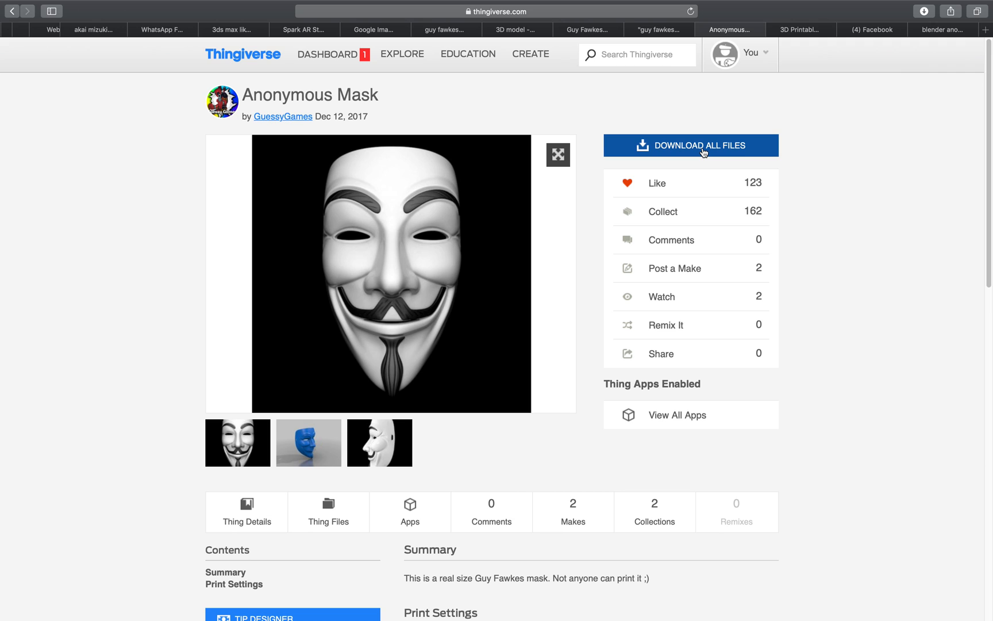
pyautogui.click(308, 444)
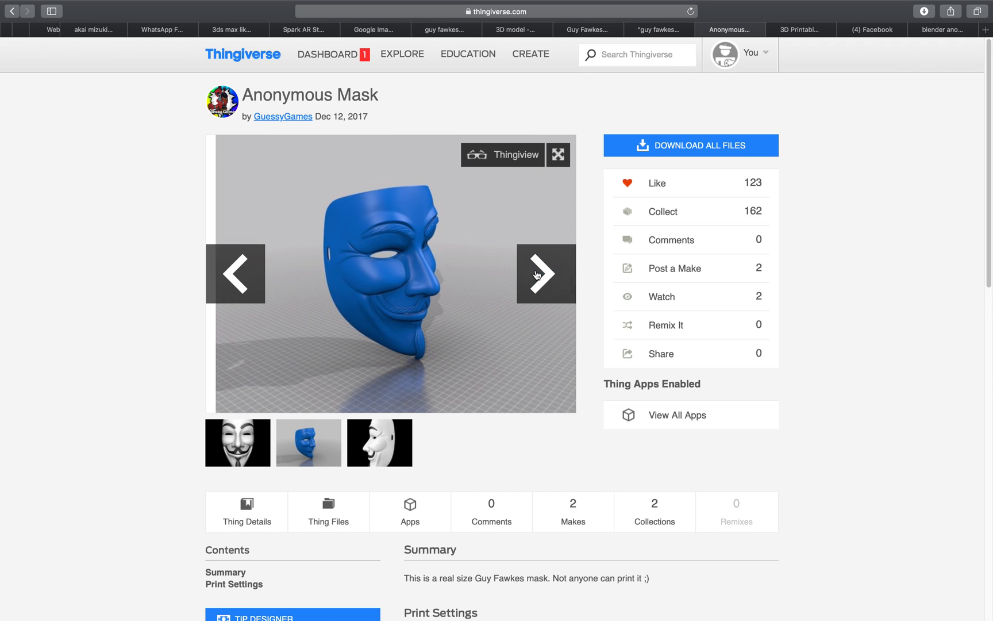
pyautogui.click(546, 273)
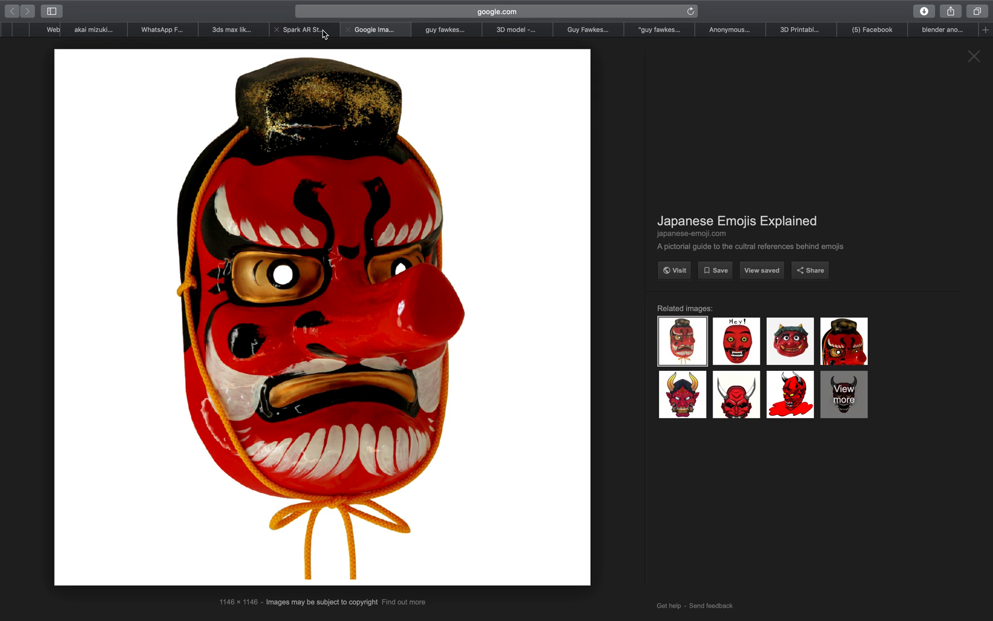
# Return to the Spark AR Studio documentation and select its heading text
pyautogui.click(307, 30)
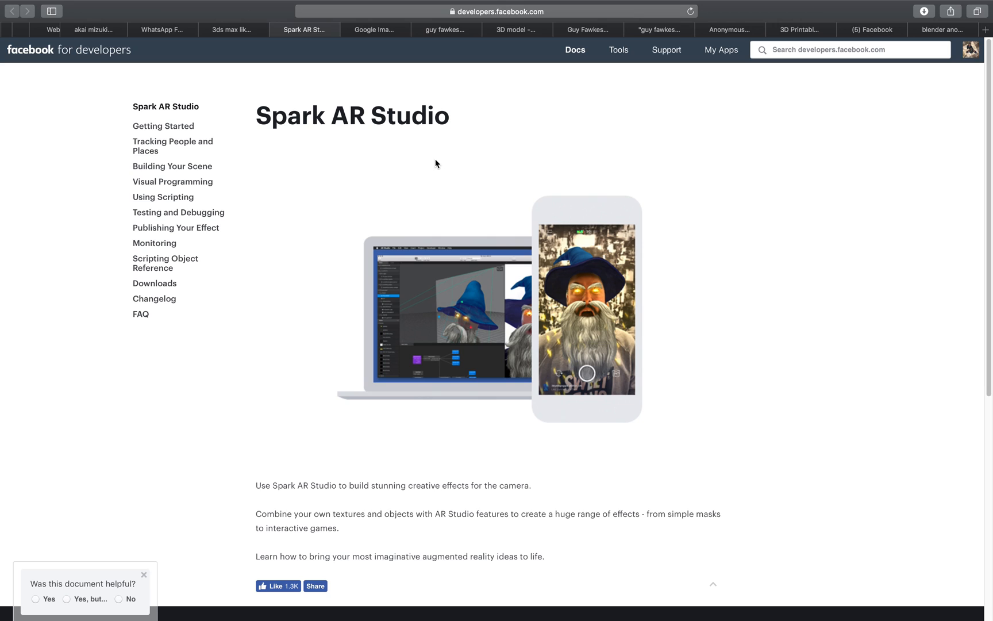
pyautogui.moveTo(456, 117)
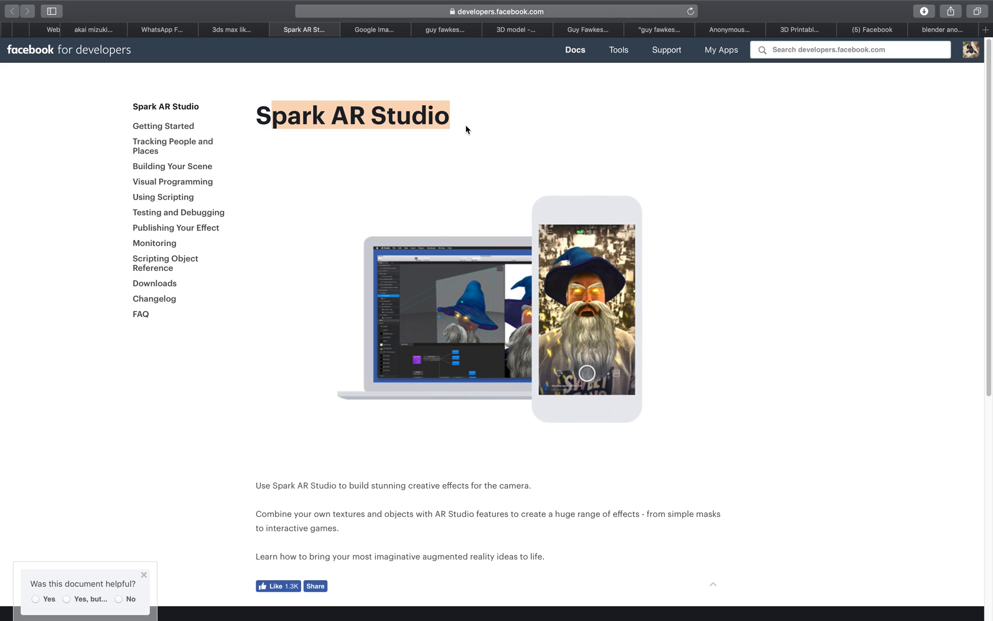
pyautogui.doubleClick(291, 116)
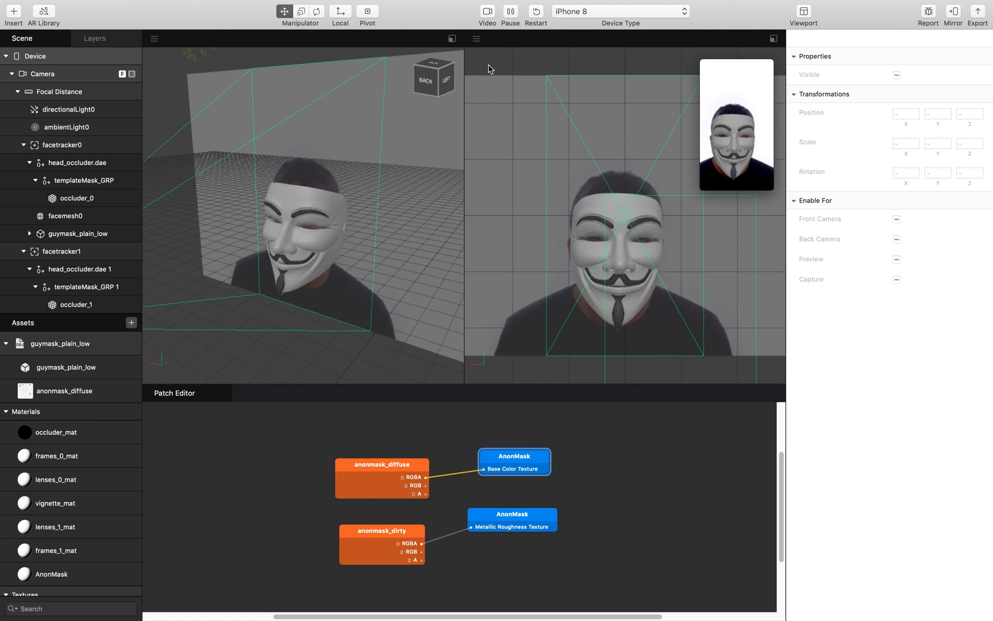
# Preview the Guy Fawkes mask on several simulated faces, alternating between a man and a woman
pyautogui.click(488, 12)
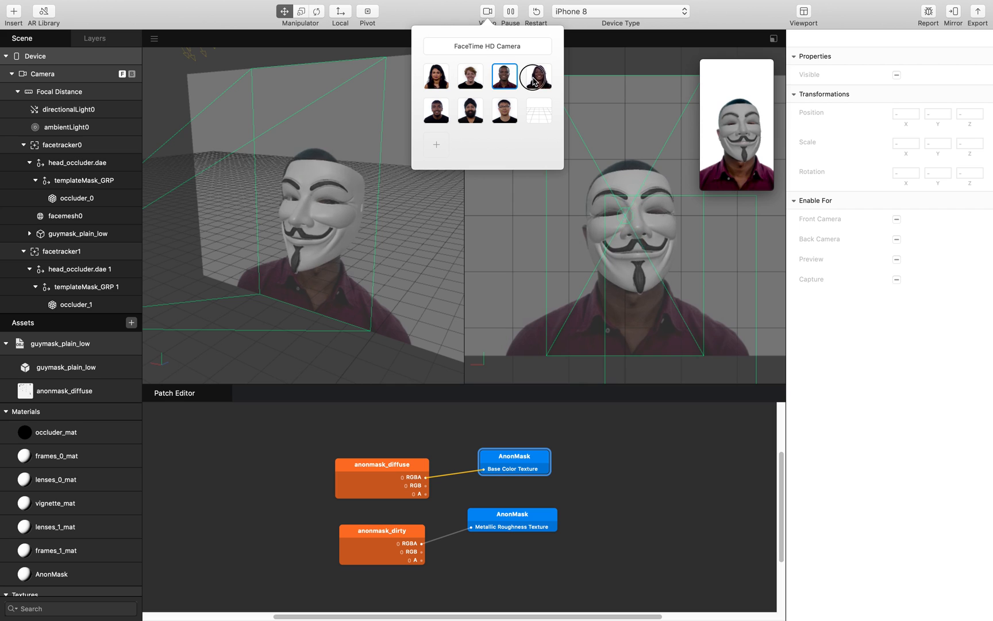
pyautogui.click(470, 112)
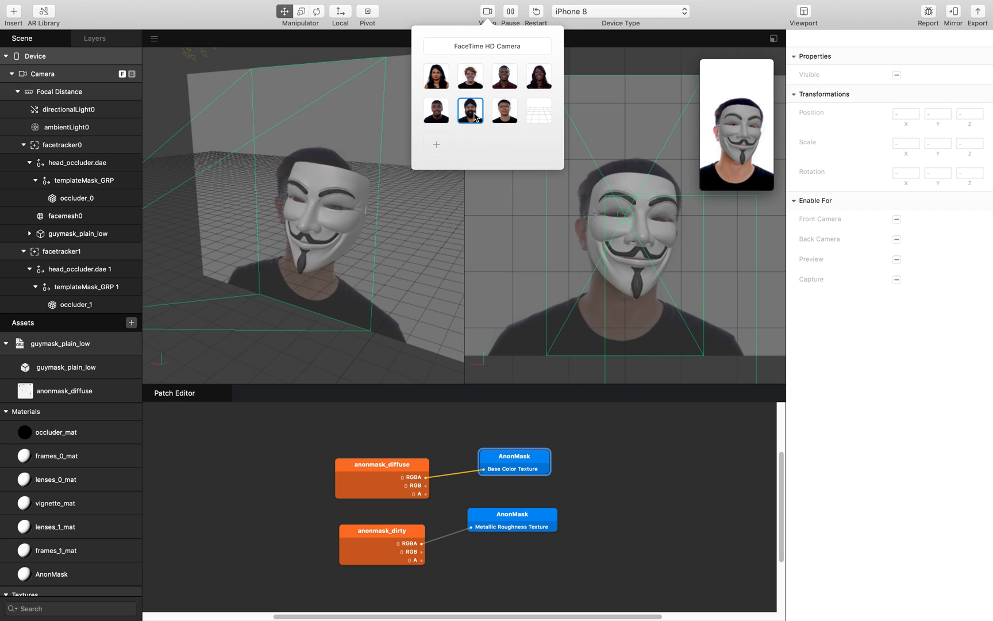
pyautogui.click(435, 75)
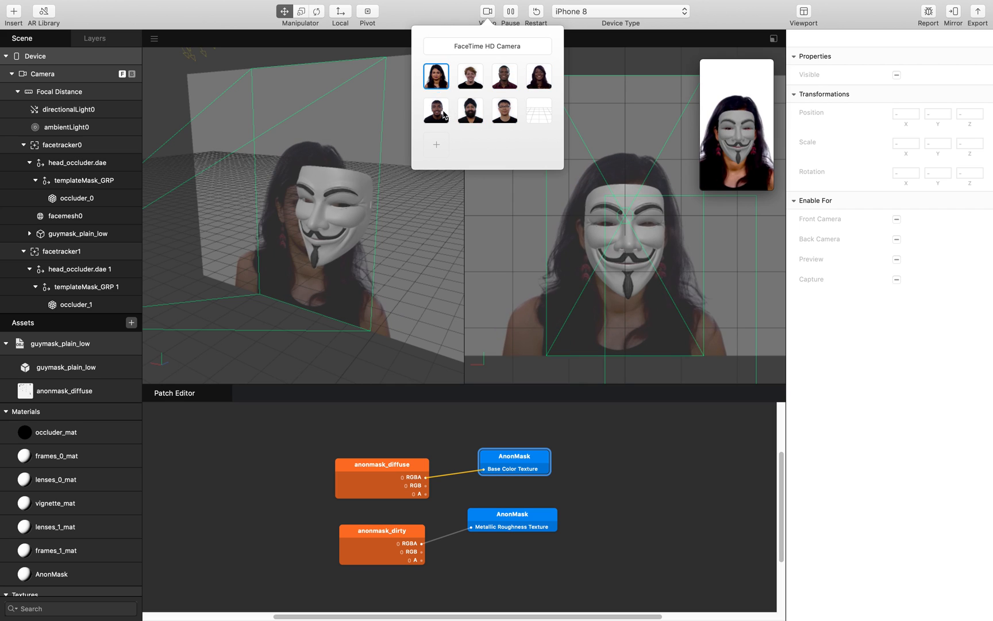
pyautogui.click(470, 112)
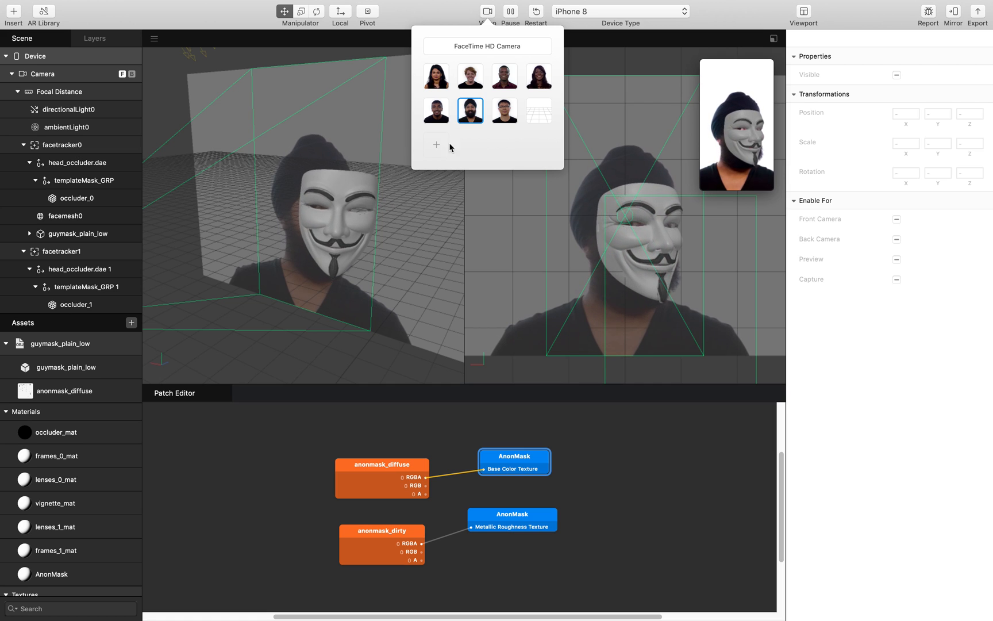
pyautogui.click(435, 76)
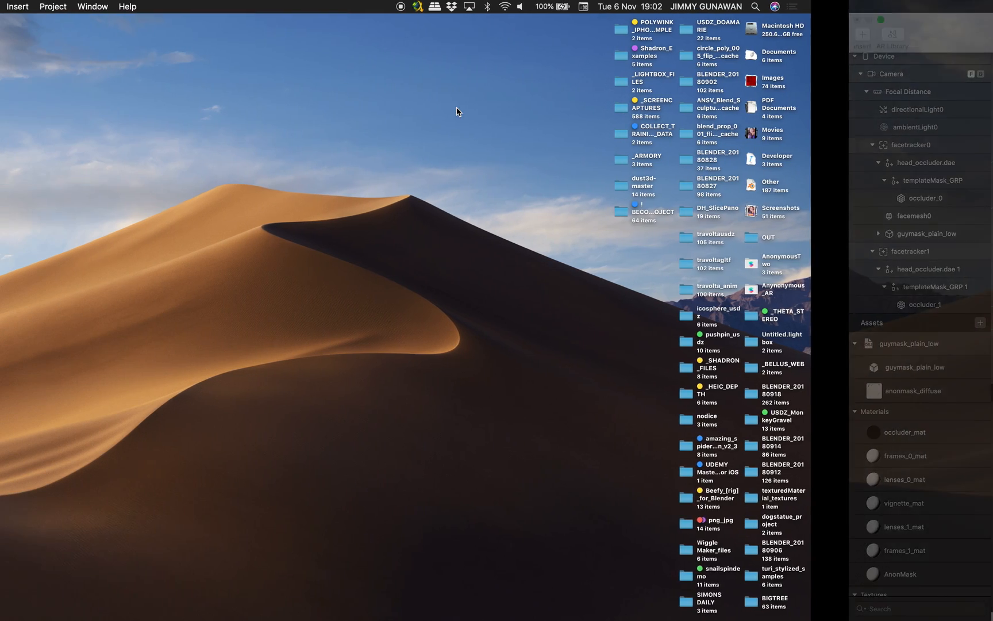
# Launch Spark AR Studio via Spotlight search for 'spark AR Studio.app'
pyautogui.write('quick')
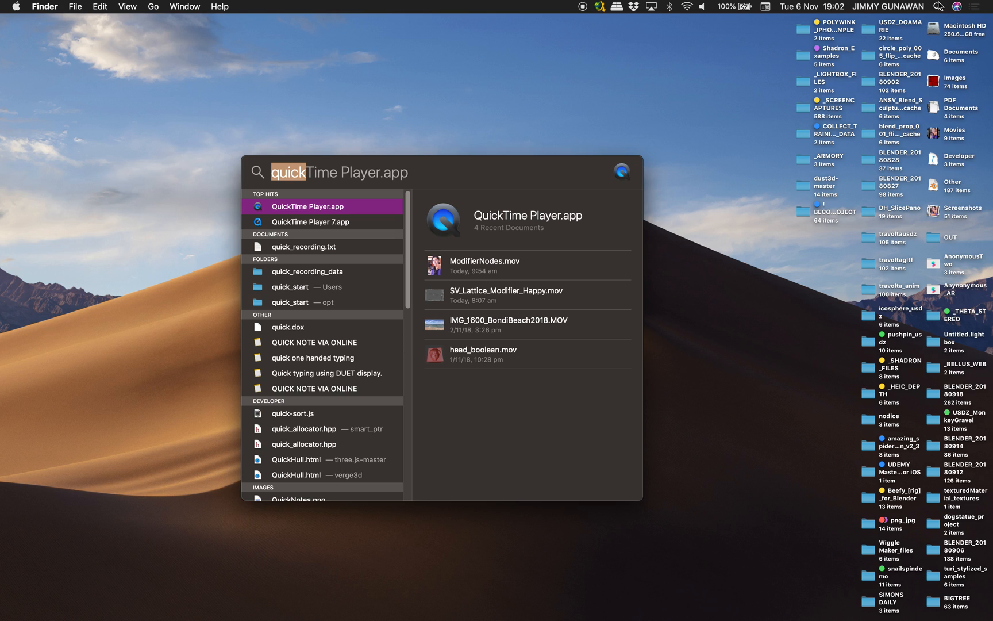
pyautogui.write('spark AR Studio.app')
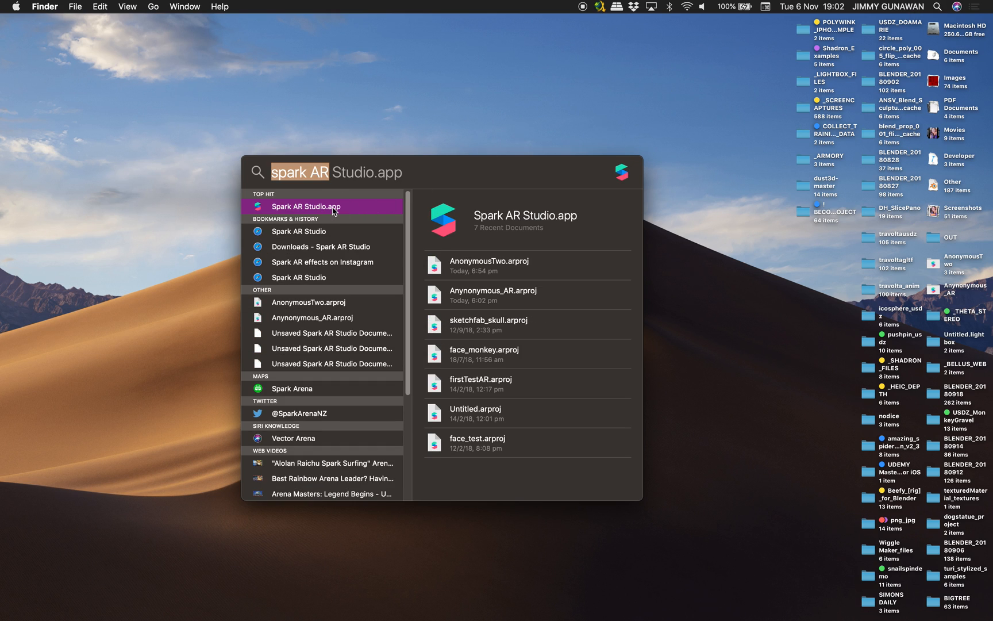
pyautogui.click(305, 206)
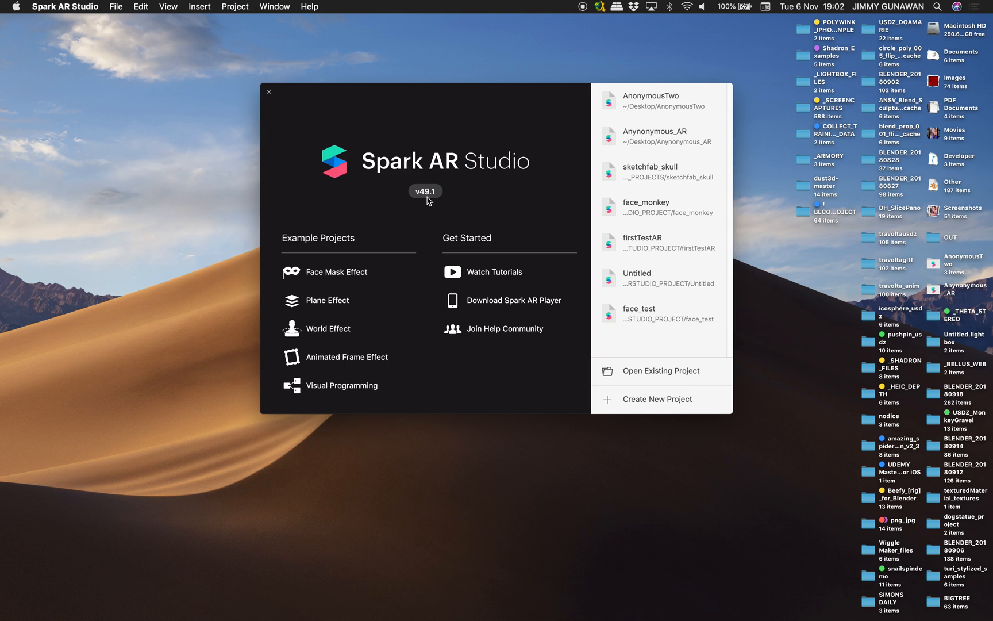
pyautogui.moveTo(387, 265)
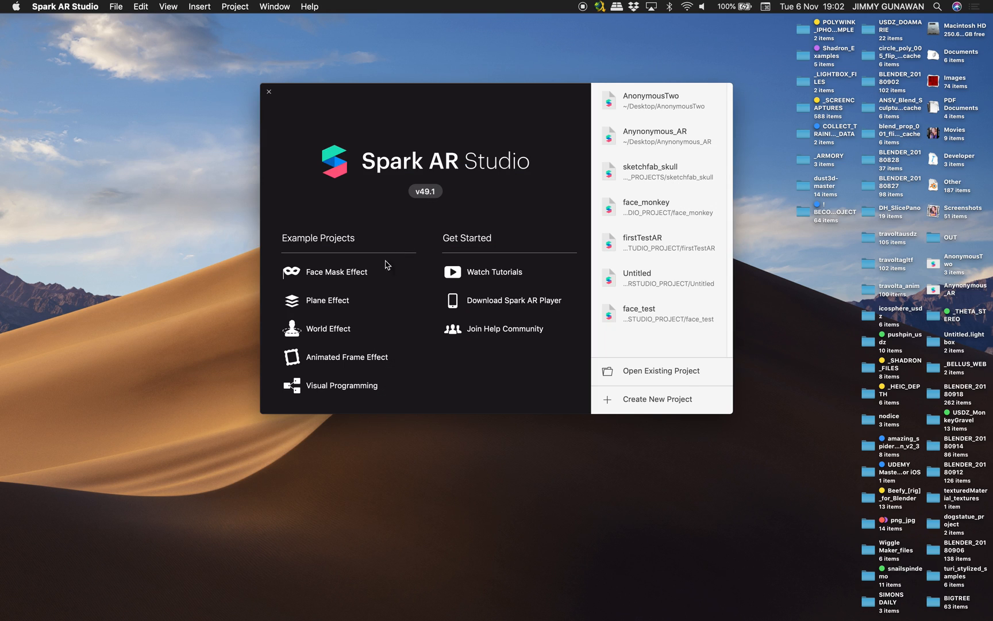
pyautogui.moveTo(335, 277)
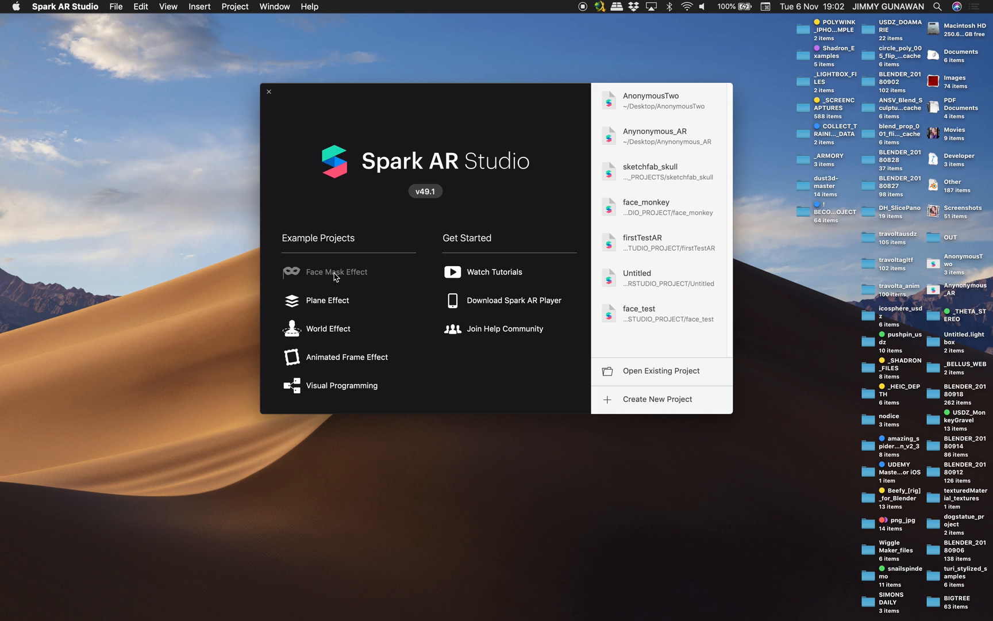
pyautogui.moveTo(357, 278)
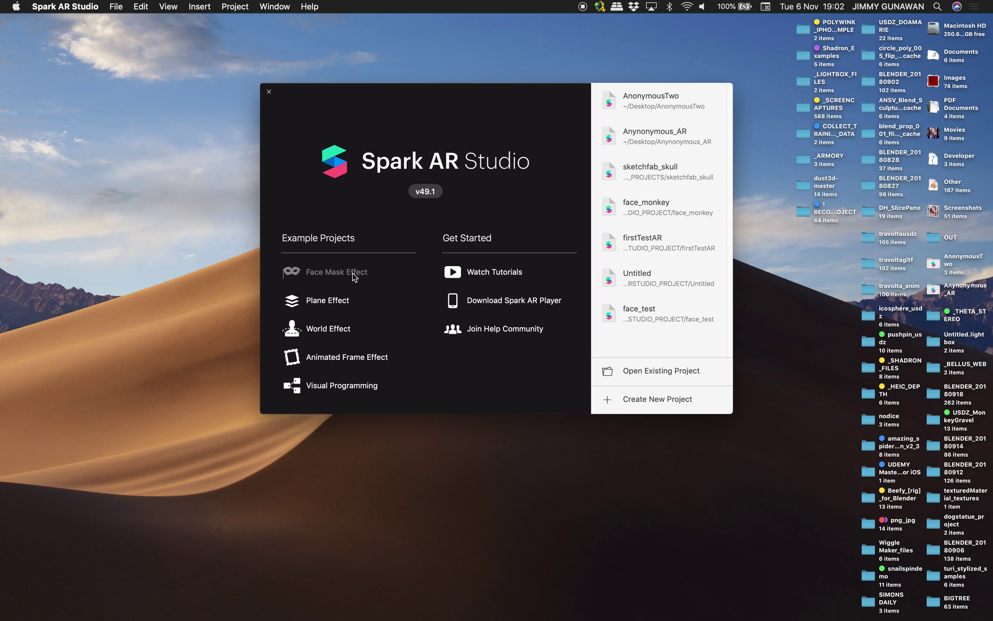
# Start a new project from the Face Mask Effect example with heart-lens glasses
pyautogui.click(335, 272)
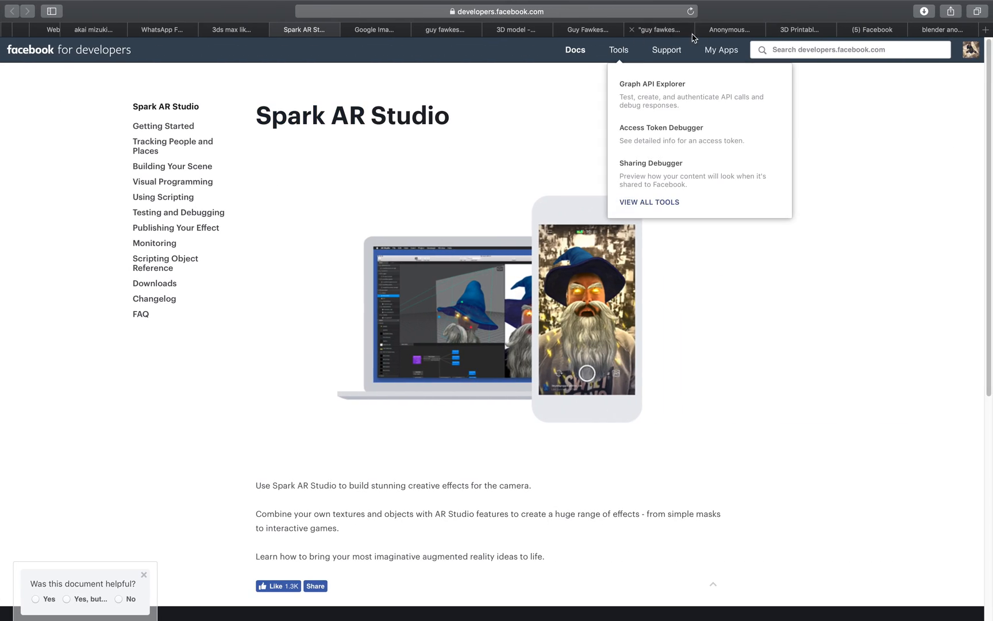
pyautogui.click(375, 30)
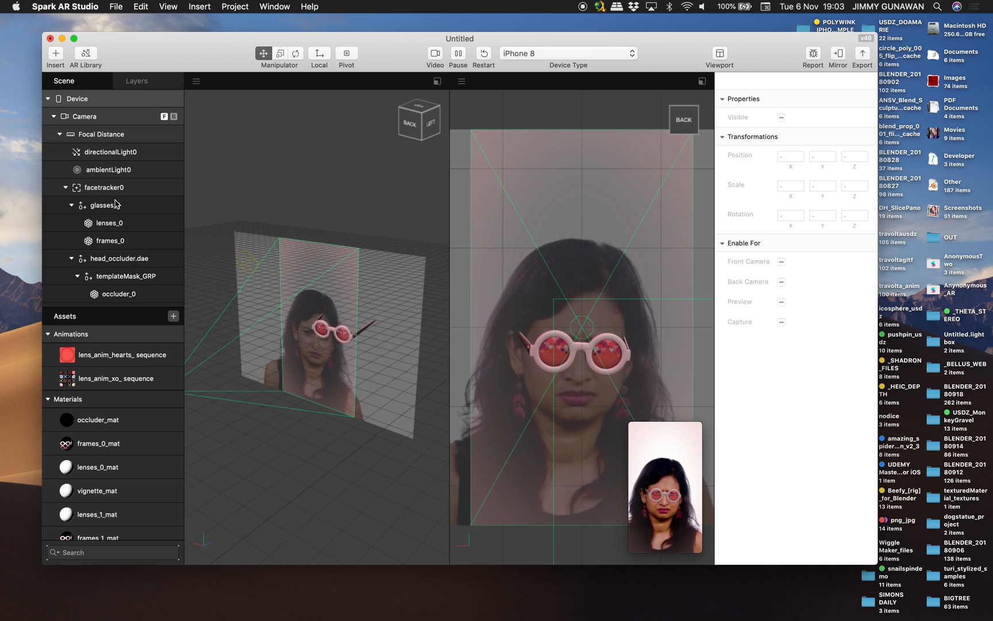
# Import guymask_plain_low.obj from the Desktop into the project assets
pyautogui.click(104, 187)
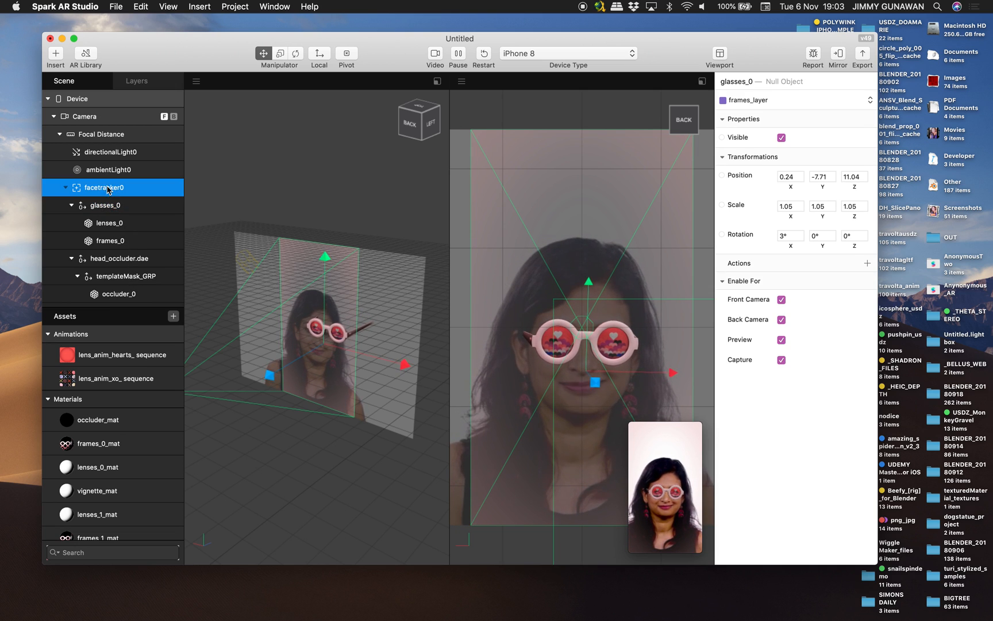
pyautogui.click(104, 205)
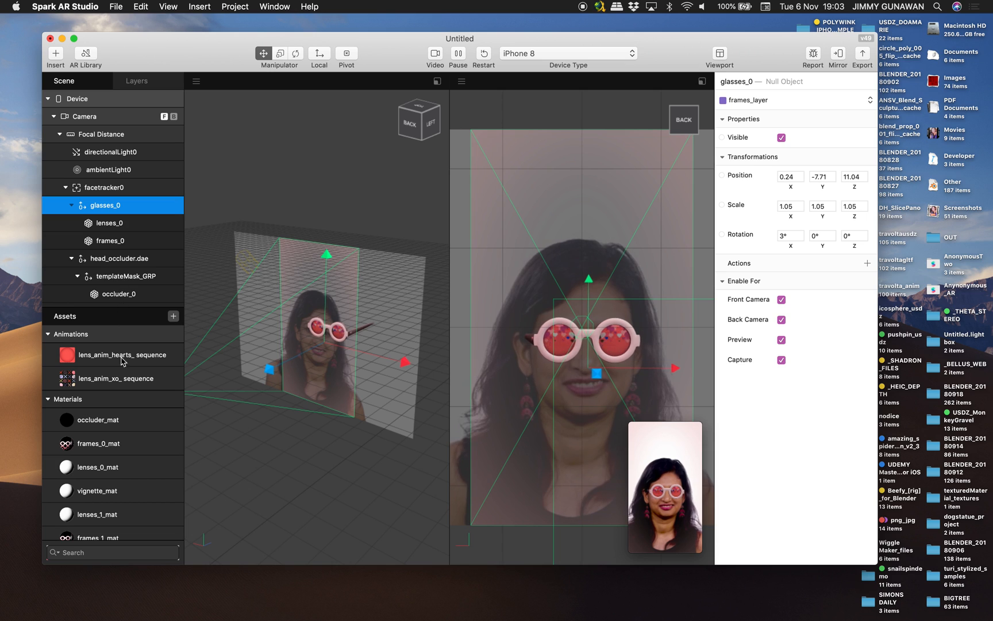
pyautogui.click(174, 316)
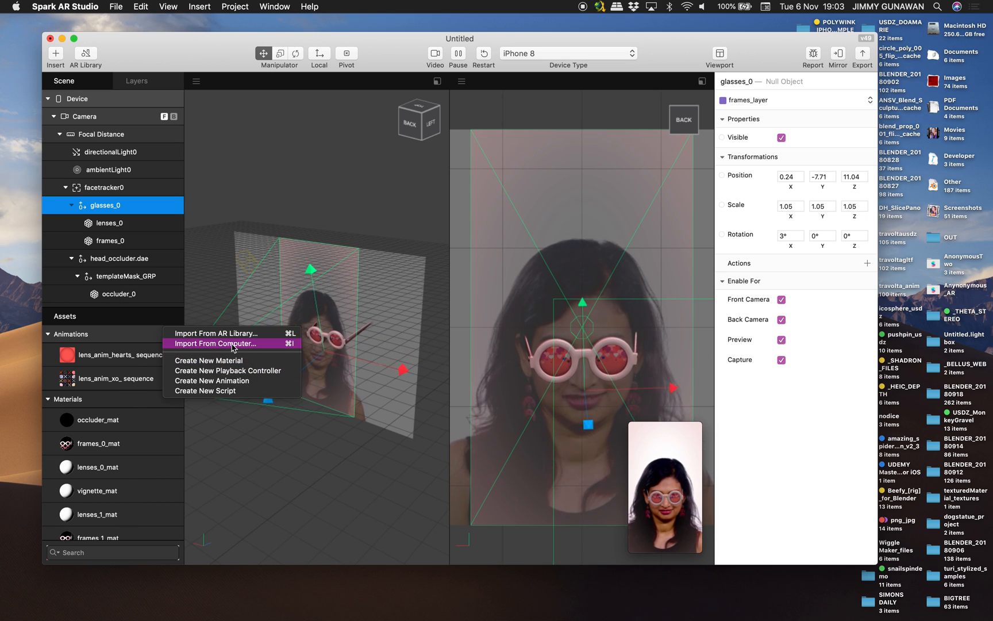
pyautogui.click(215, 343)
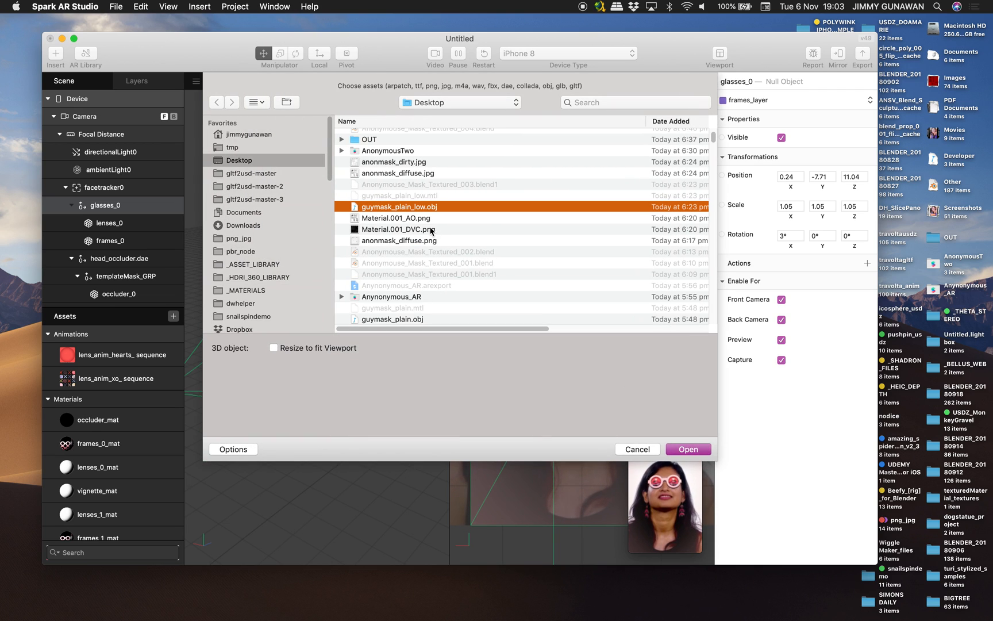
pyautogui.click(689, 449)
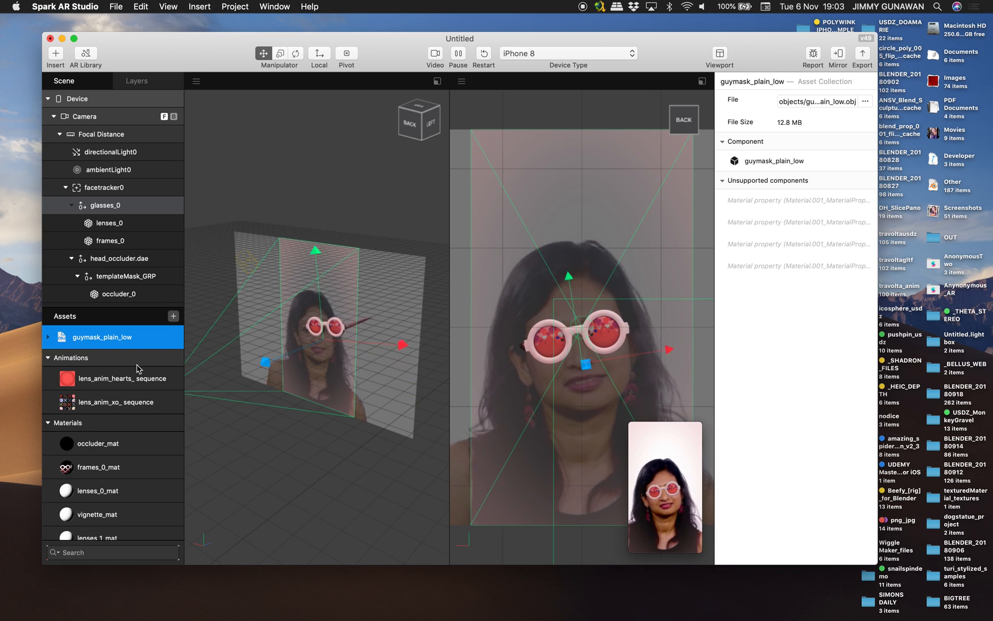
# Drag the guymask_plain_low mesh into the scene under facetracker0, checking its material and texture
pyautogui.click(119, 336)
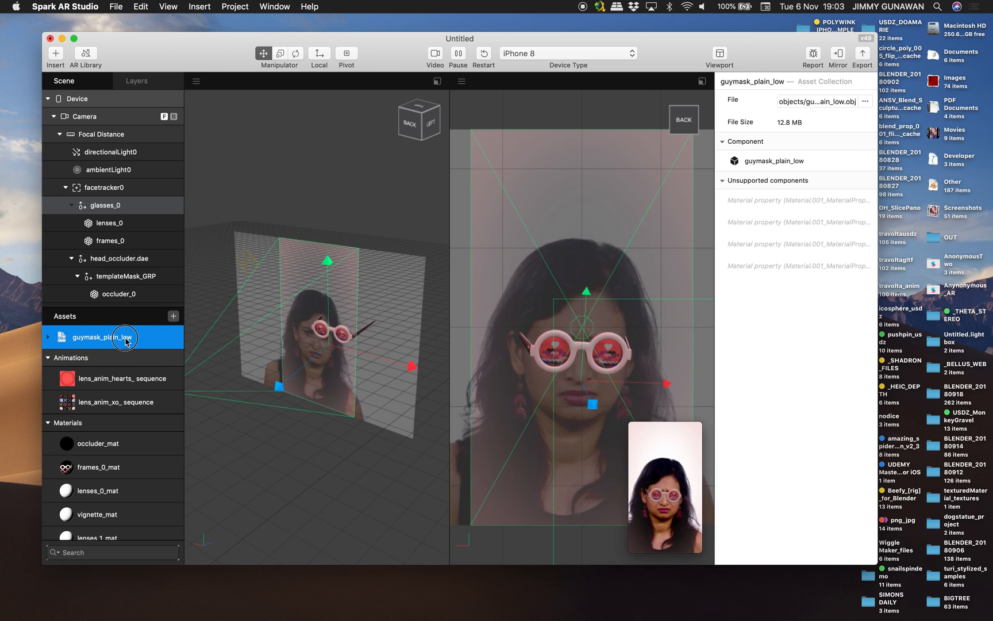
pyautogui.moveTo(113, 337); pyautogui.dragTo(147, 196)
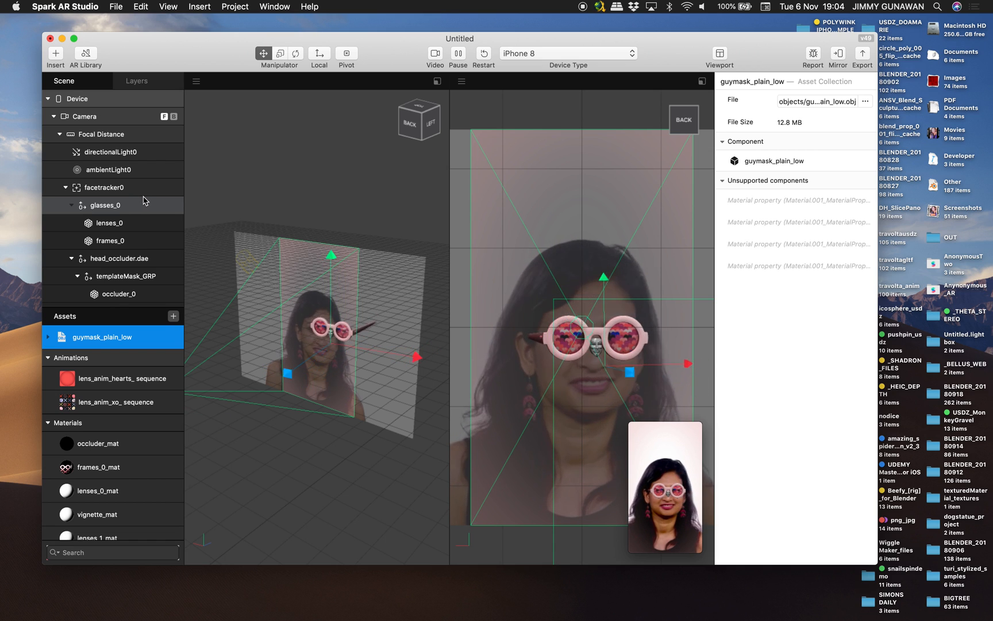
pyautogui.click(48, 337)
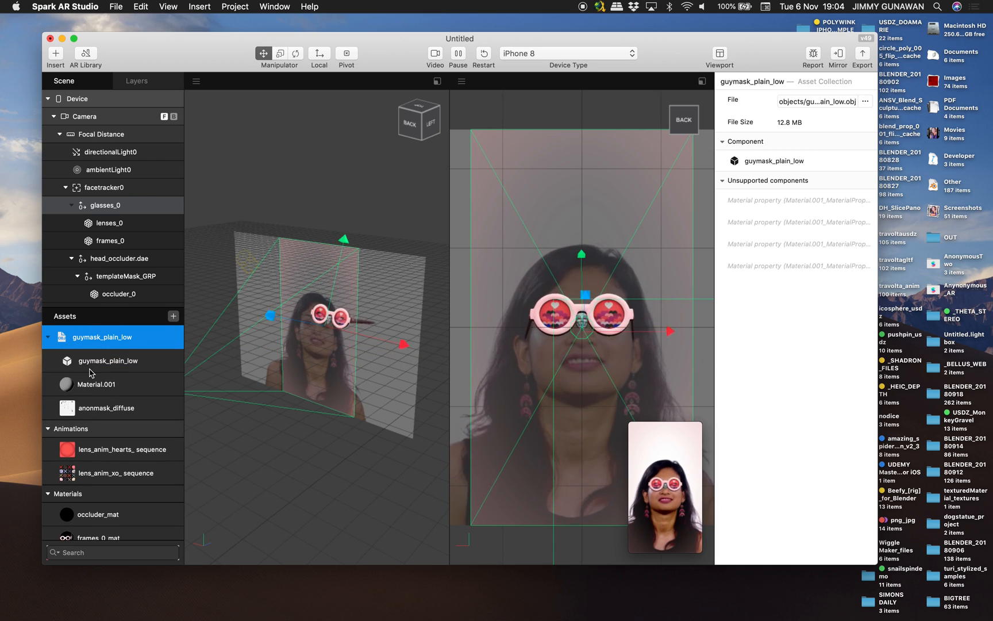
pyautogui.click(97, 383)
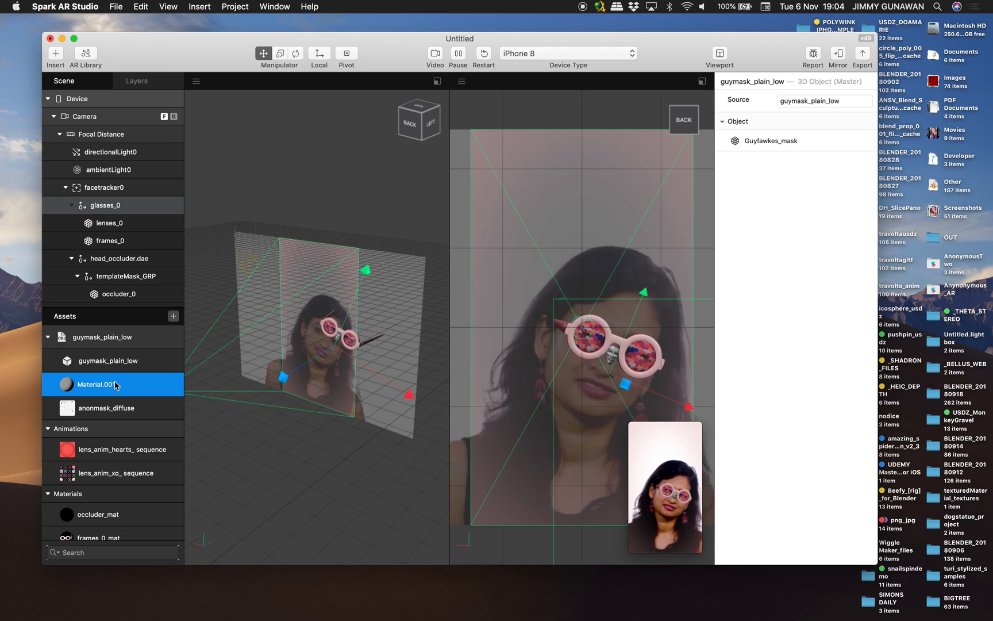
pyautogui.click(108, 361)
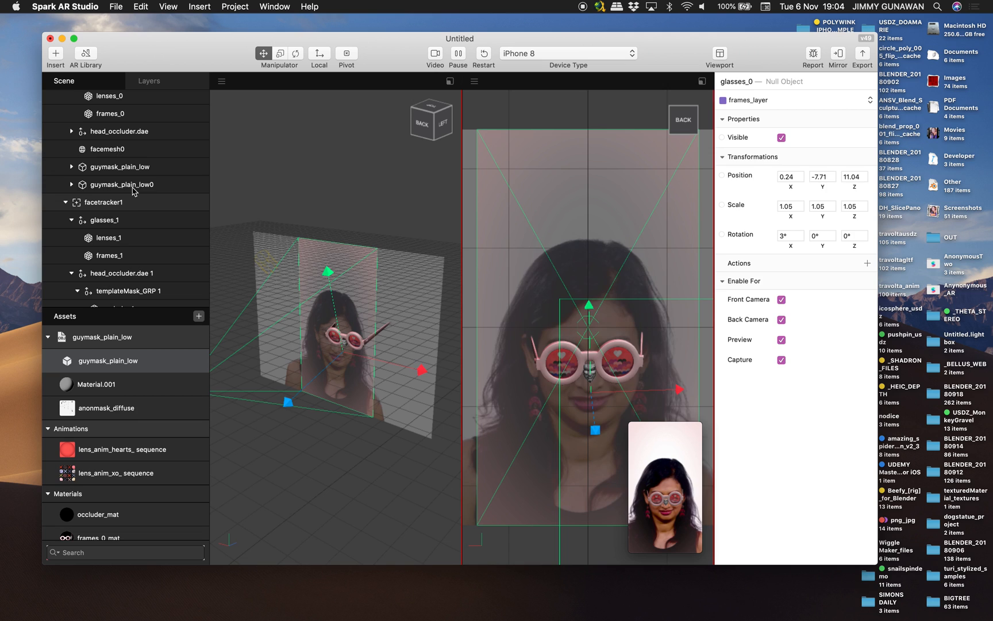
# Delete the duplicate guymask_plain_low0 and scale the mask to 9.5, 8.5, 9.5
pyautogui.rightClick(132, 185)
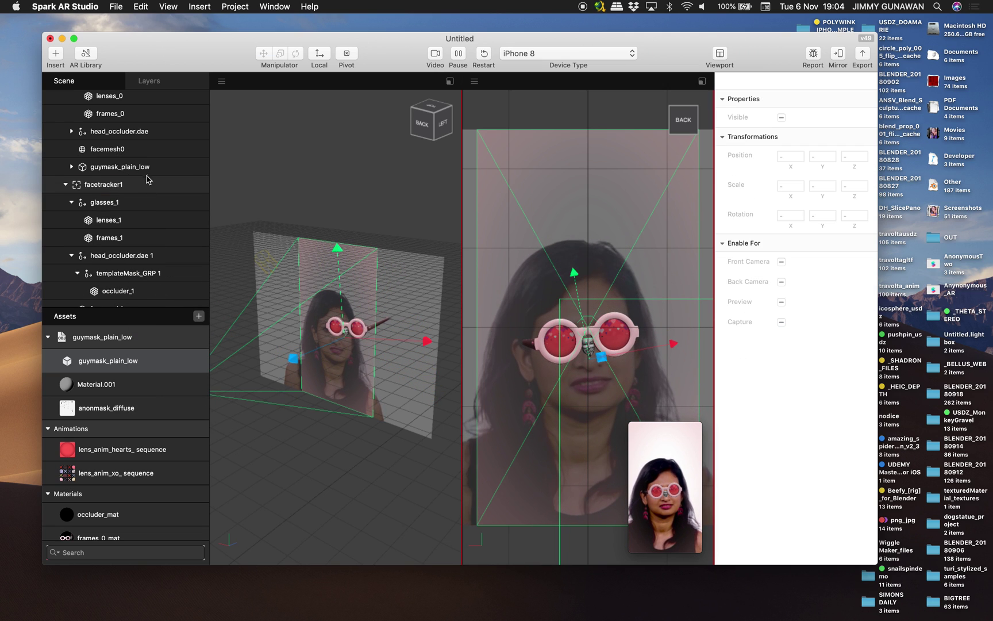
pyautogui.click(120, 167)
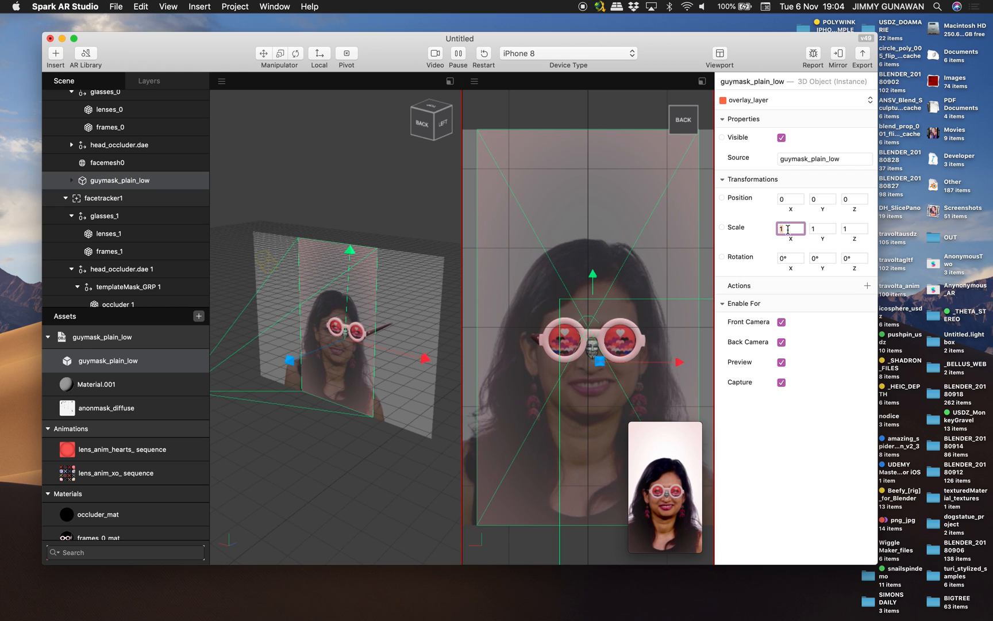
pyautogui.write('9.5')
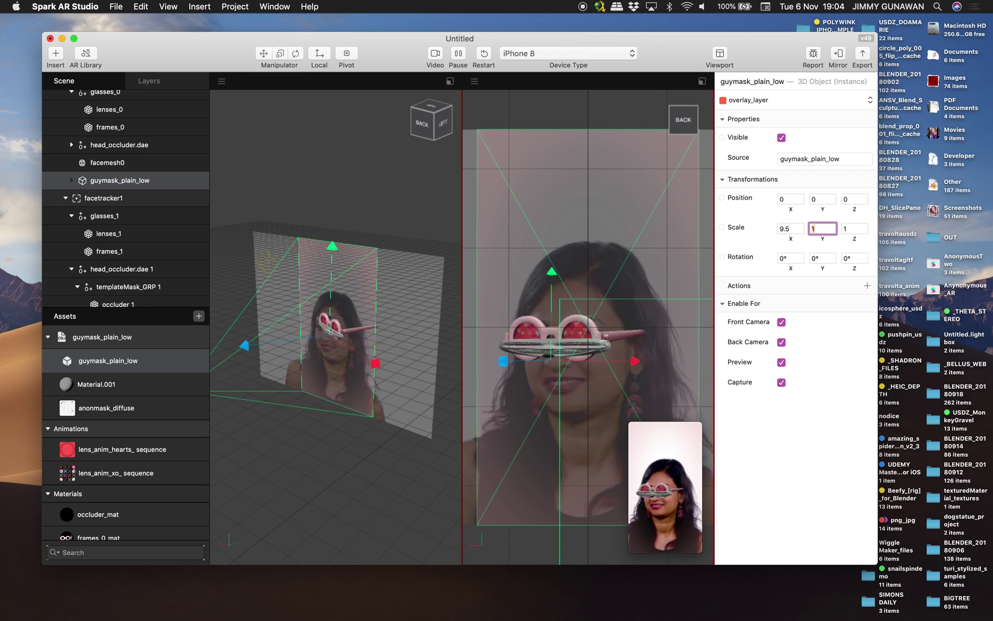
pyautogui.write('8.5')
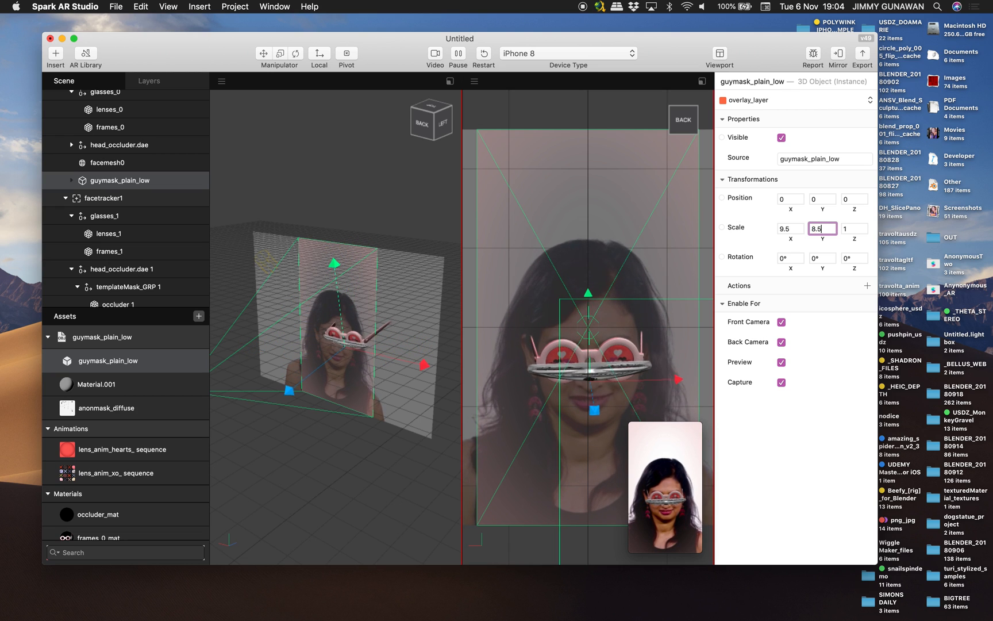
pyautogui.write('9.5')
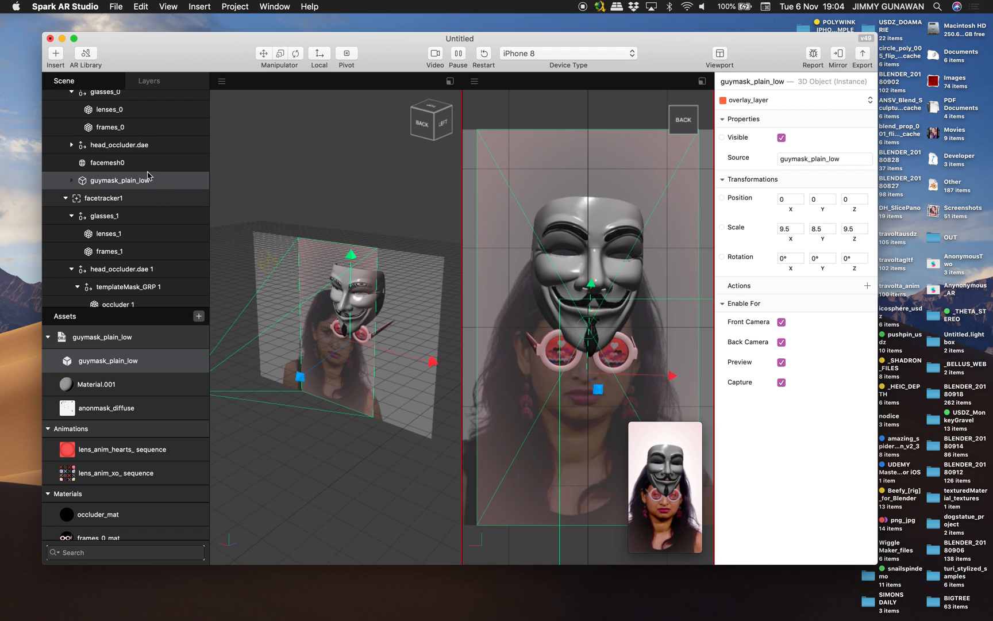
pyautogui.click(107, 164)
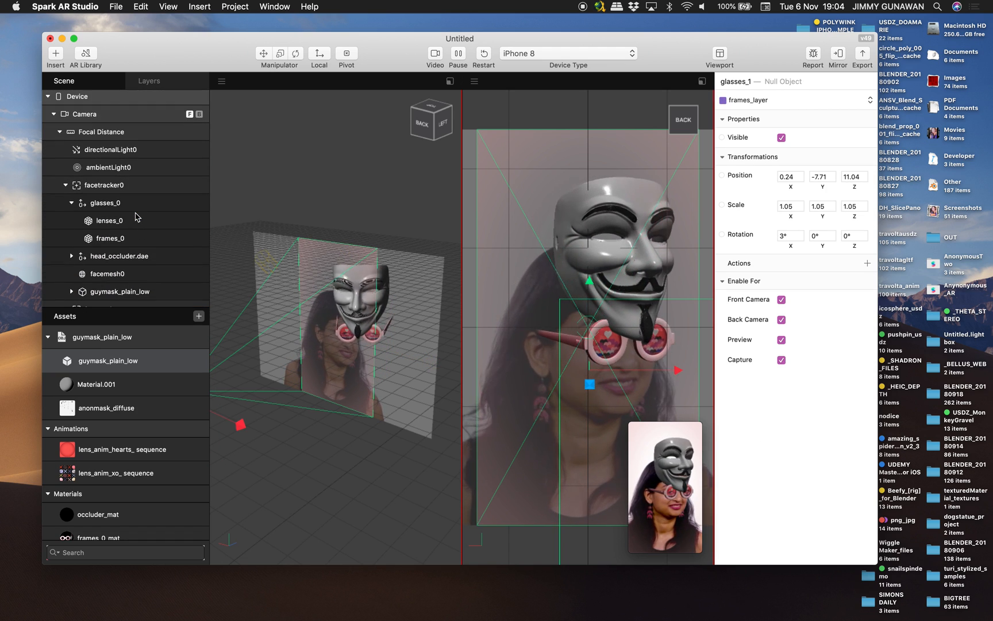
# Delete the glasses objects, with lenses and frames, leaving the mask alone on the face trackers
pyautogui.rightClick(104, 203)
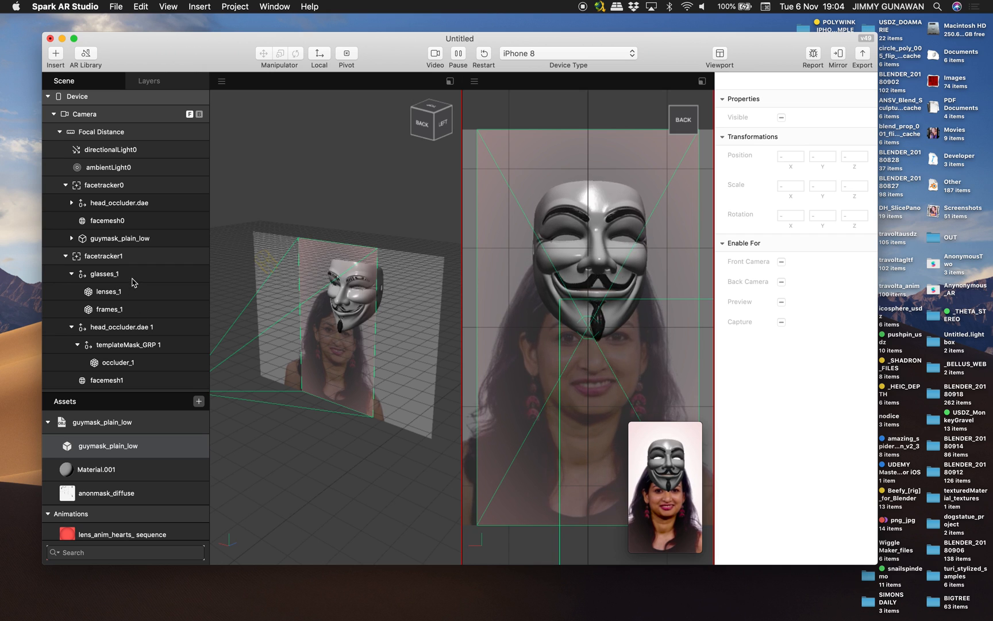
pyautogui.click(103, 274)
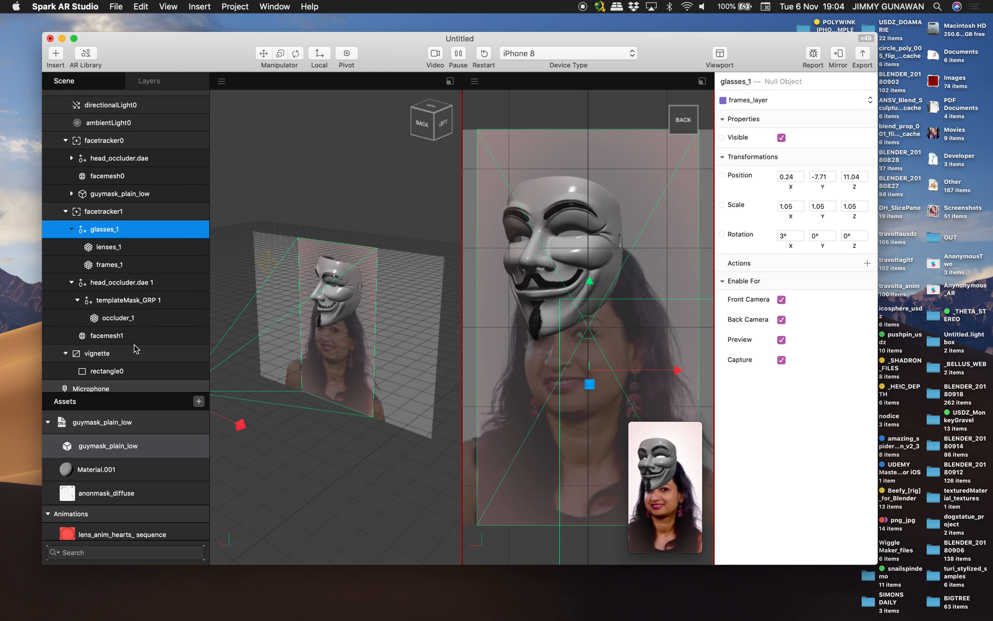
pyautogui.rightClick(96, 353)
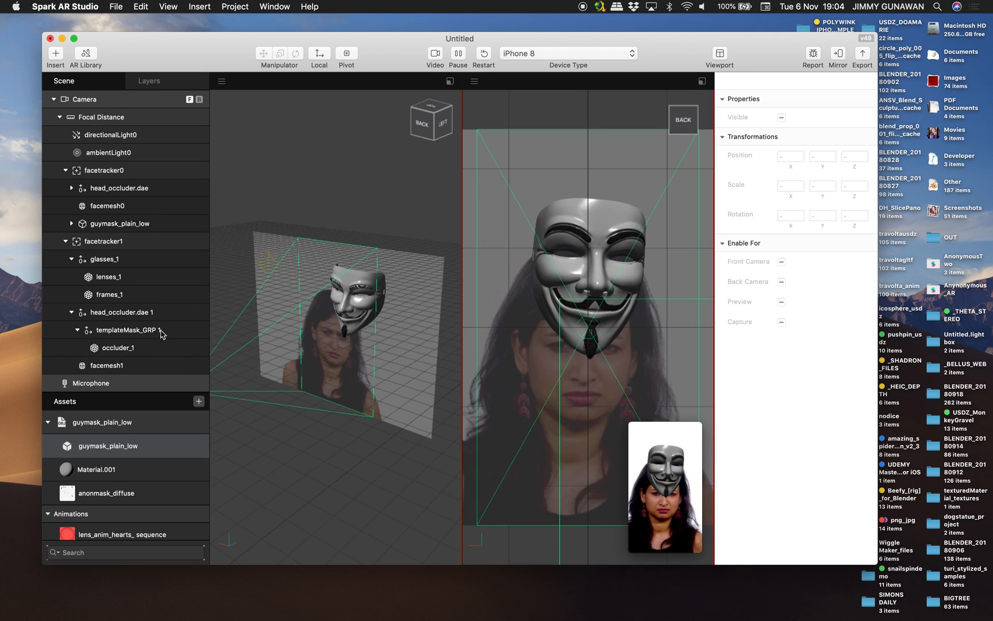
pyautogui.click(122, 313)
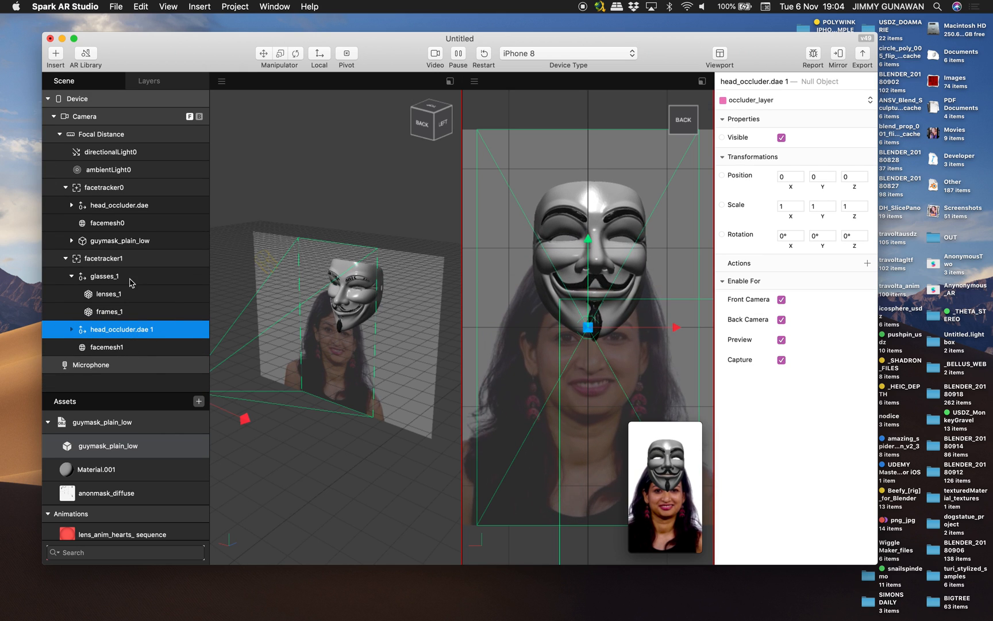
pyautogui.click(103, 276)
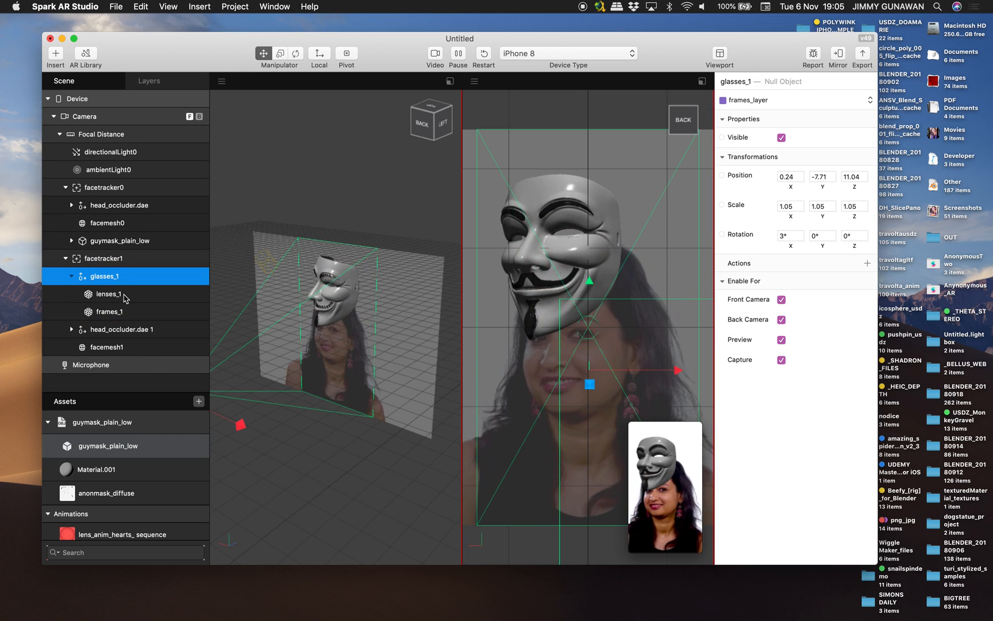
pyautogui.rightClick(105, 276)
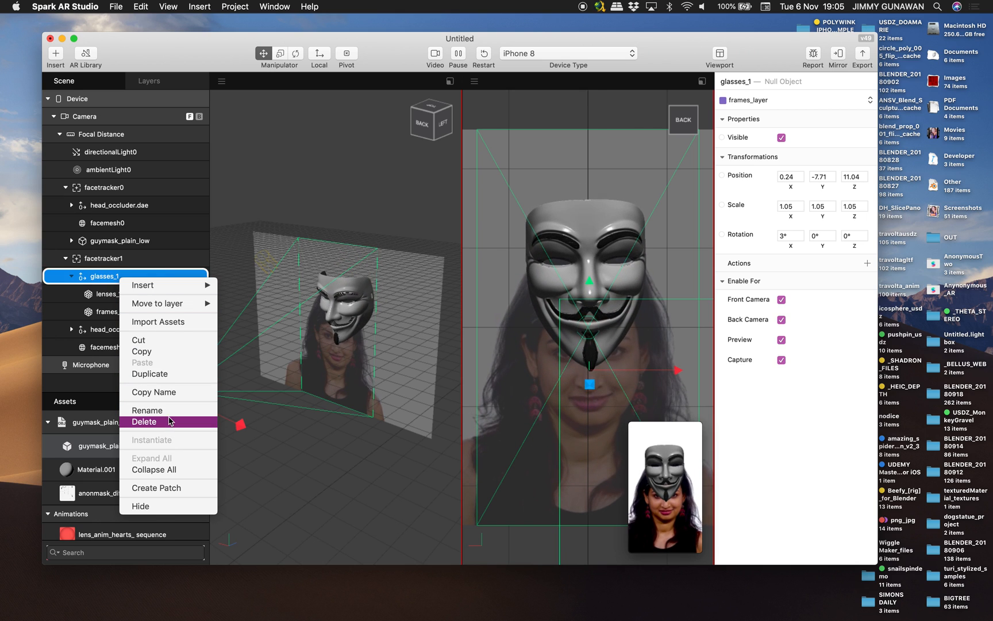
pyautogui.click(143, 421)
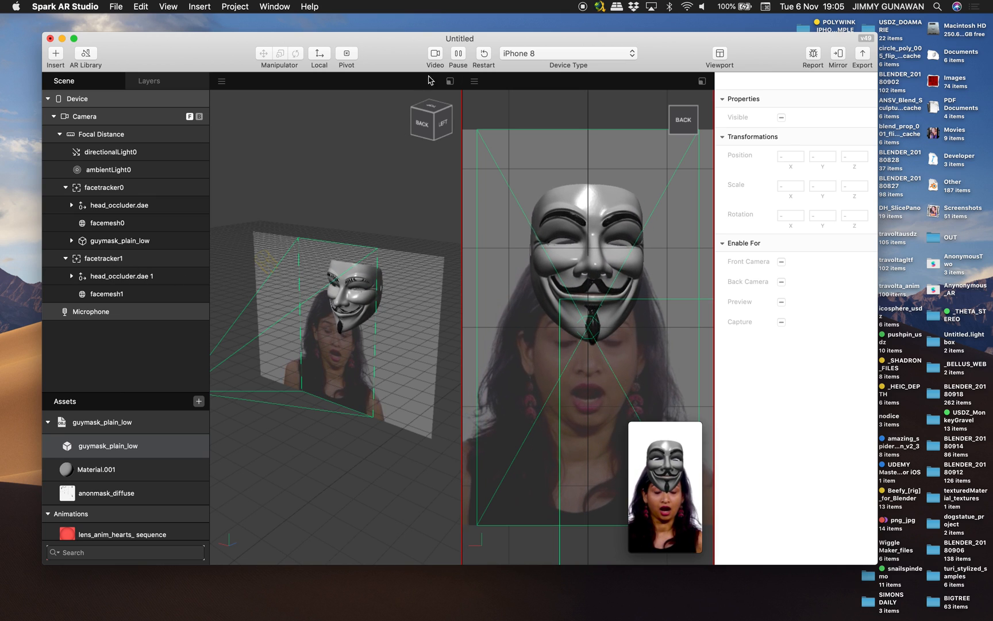
# Pause the preview and drag the mask down to about Y -124 so it covers the face
pyautogui.click(459, 52)
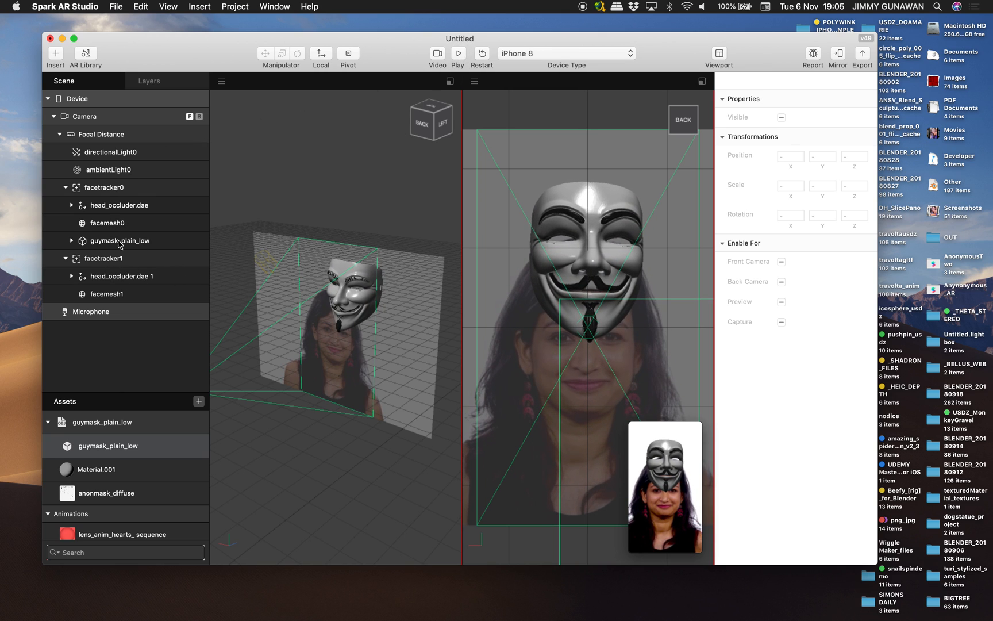
pyautogui.click(121, 241)
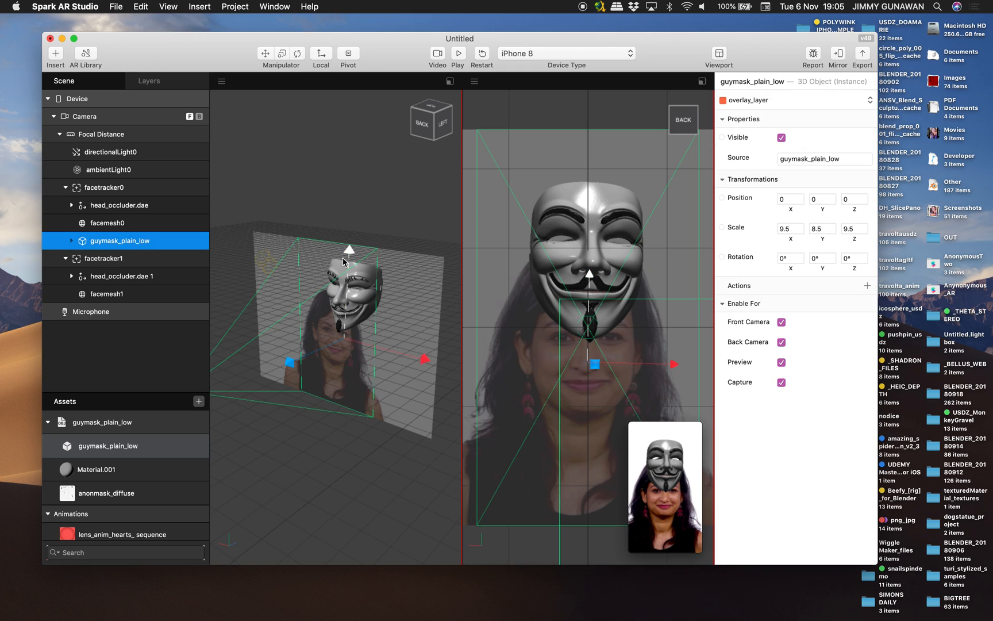
pyautogui.moveTo(350, 250); pyautogui.dragTo(346, 291)
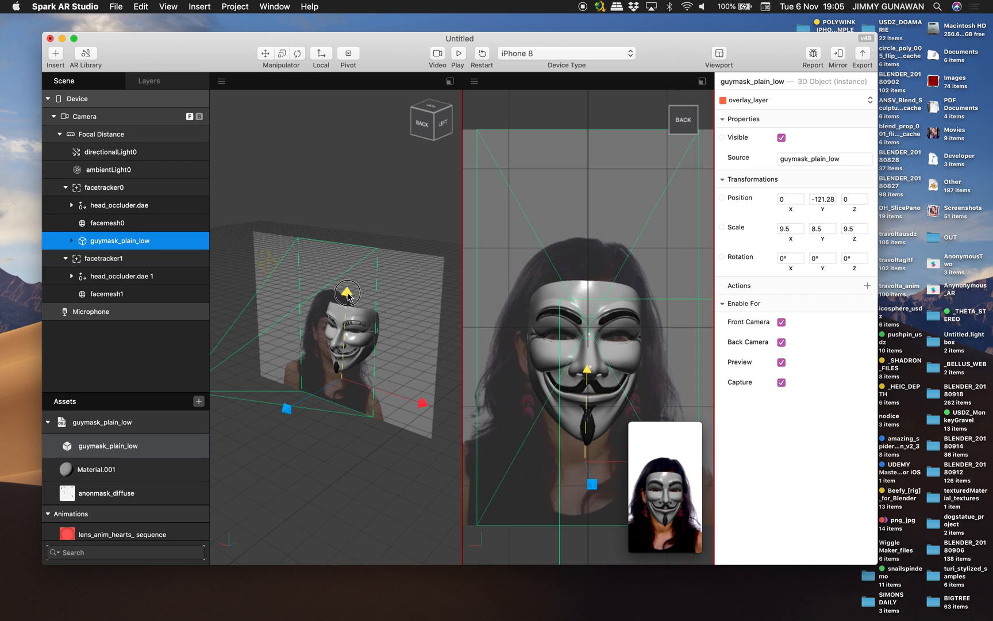
pyautogui.moveTo(349, 292); pyautogui.dragTo(348, 285)
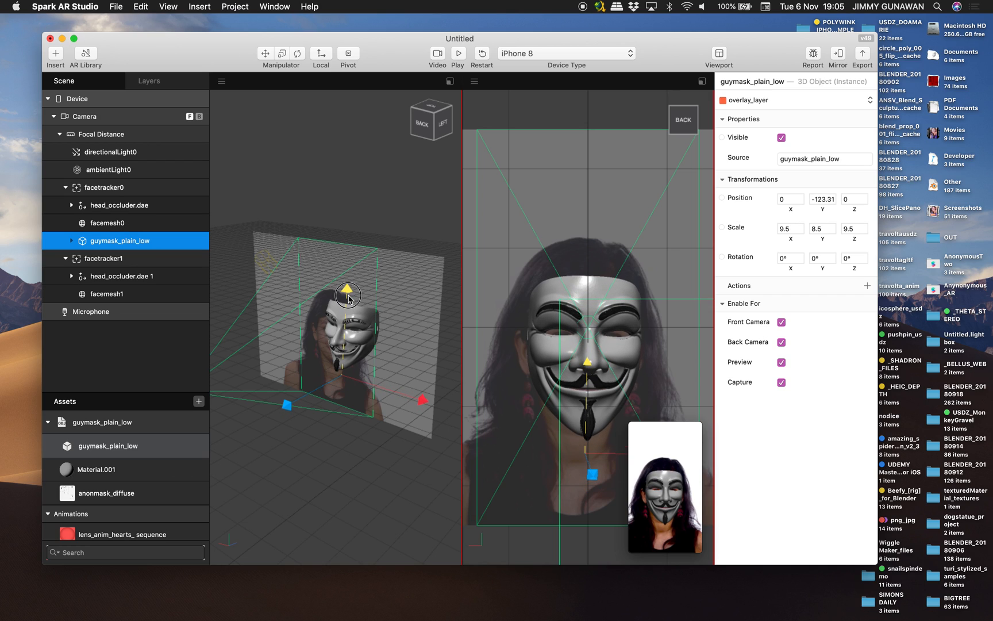
pyautogui.moveTo(348, 296); pyautogui.dragTo(348, 291)
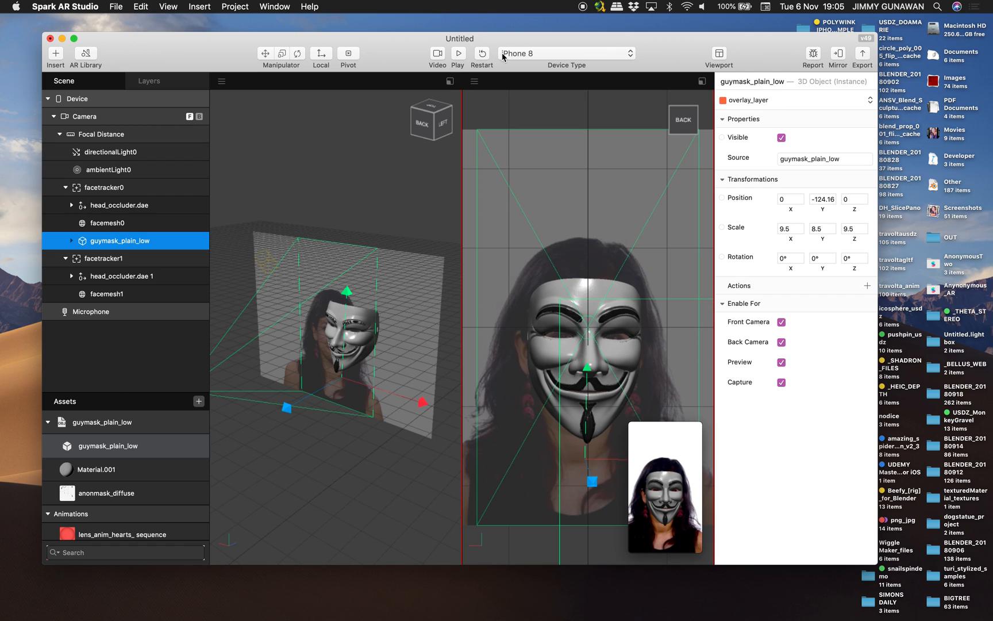
# Switch the preview video to a different person's face
pyautogui.click(436, 53)
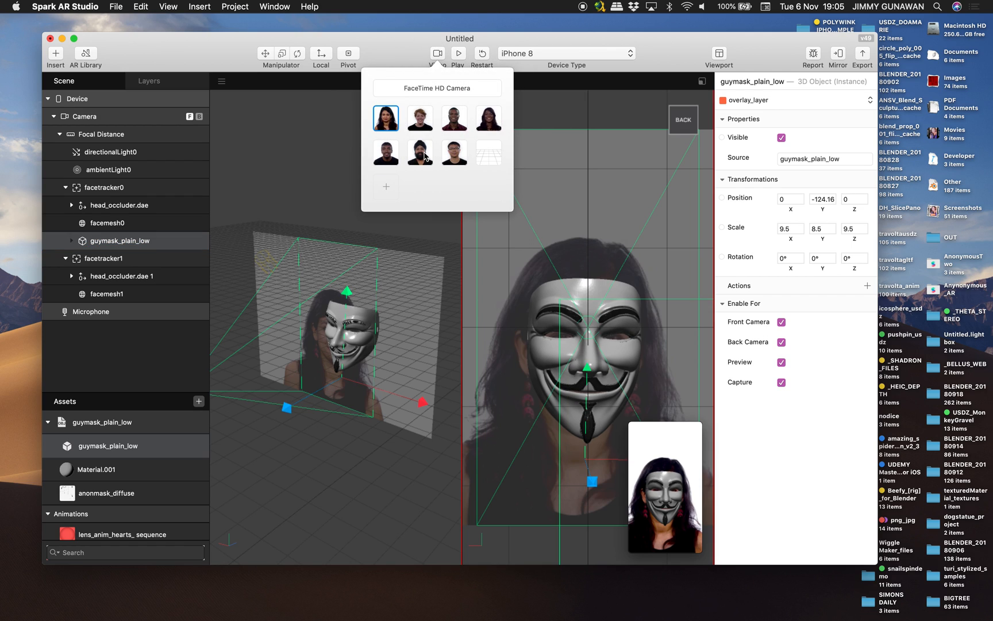
pyautogui.click(420, 153)
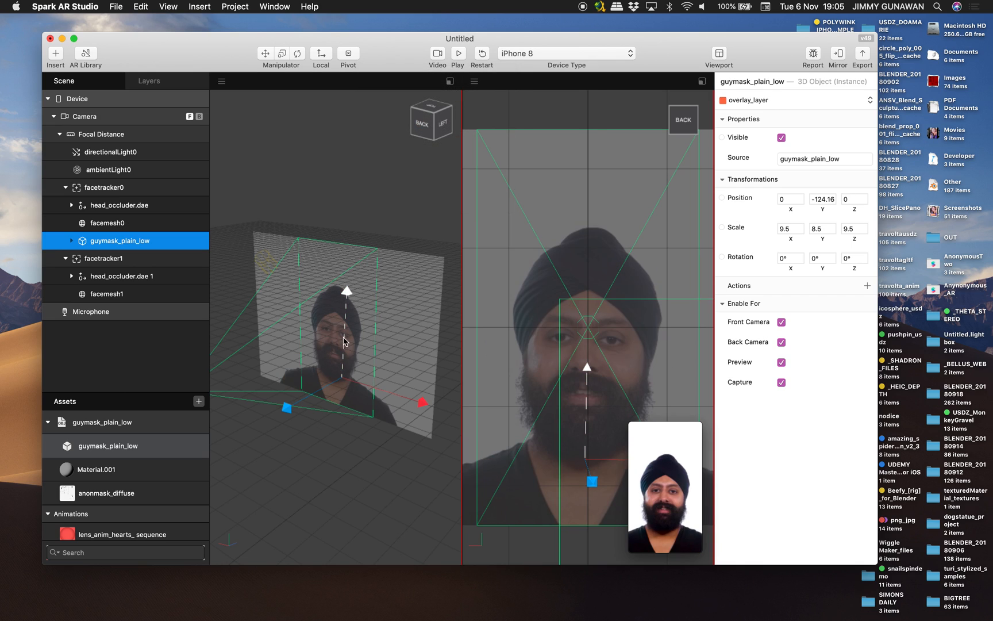
# Nudge the mask's depth and lower it slightly so it sits at about -137 Y and 23 Z
pyautogui.moveTo(286, 408); pyautogui.dragTo(268, 417)
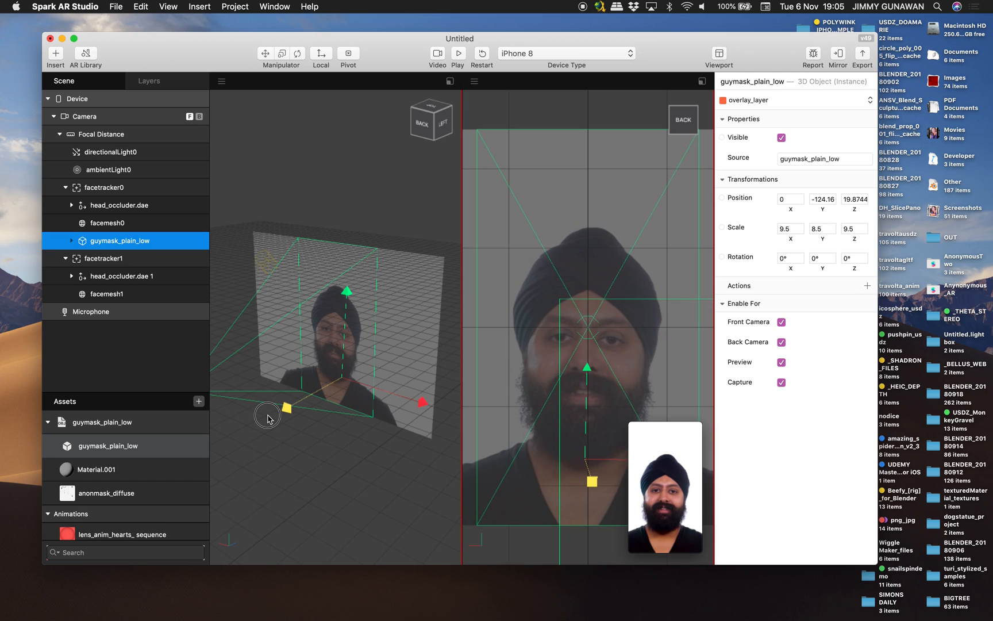
pyautogui.moveTo(289, 406); pyautogui.dragTo(302, 404)
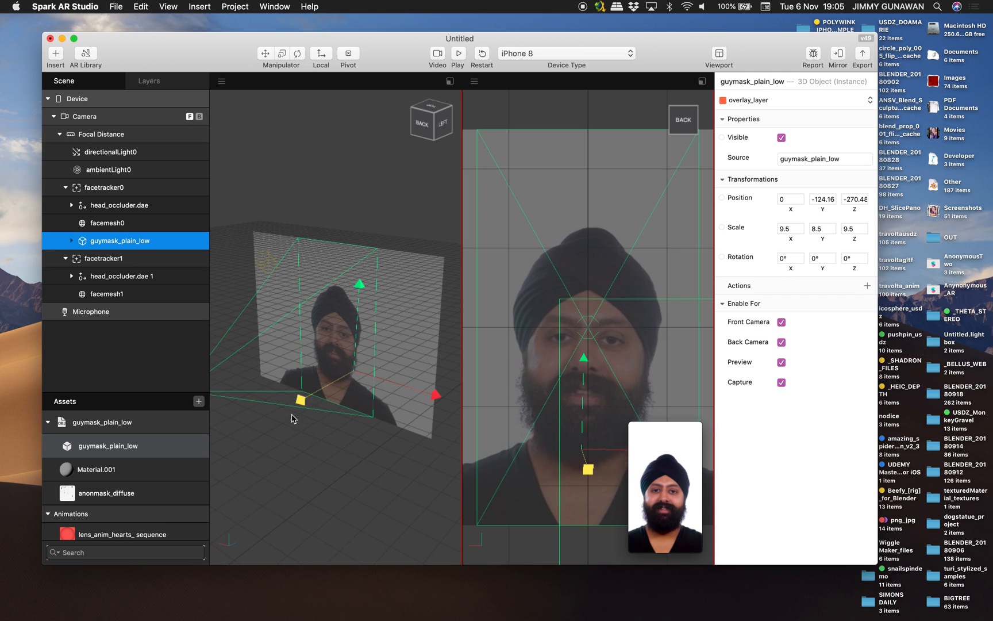
pyautogui.click(460, 53)
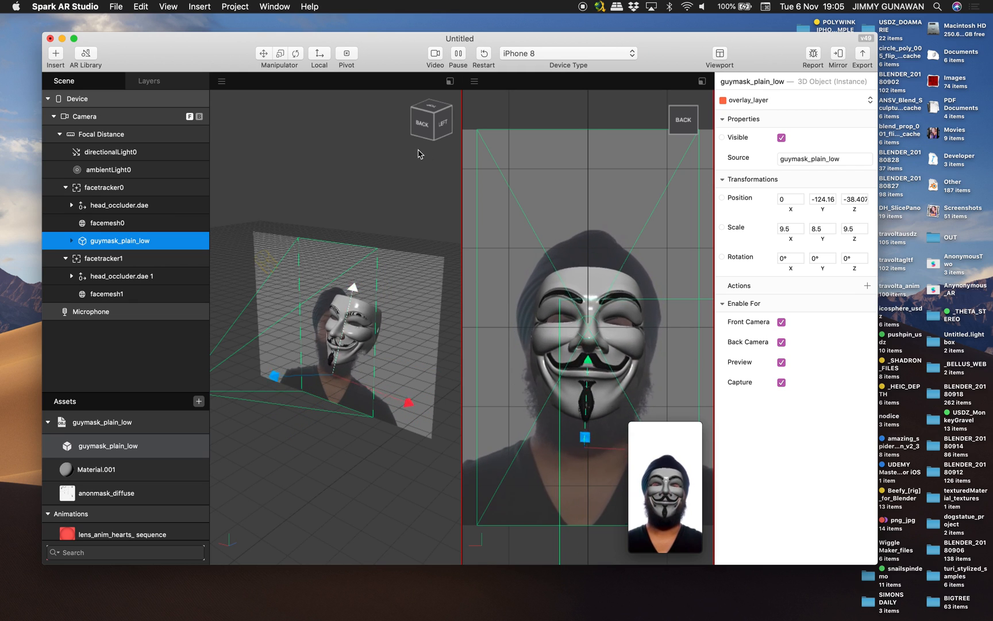
pyautogui.click(458, 53)
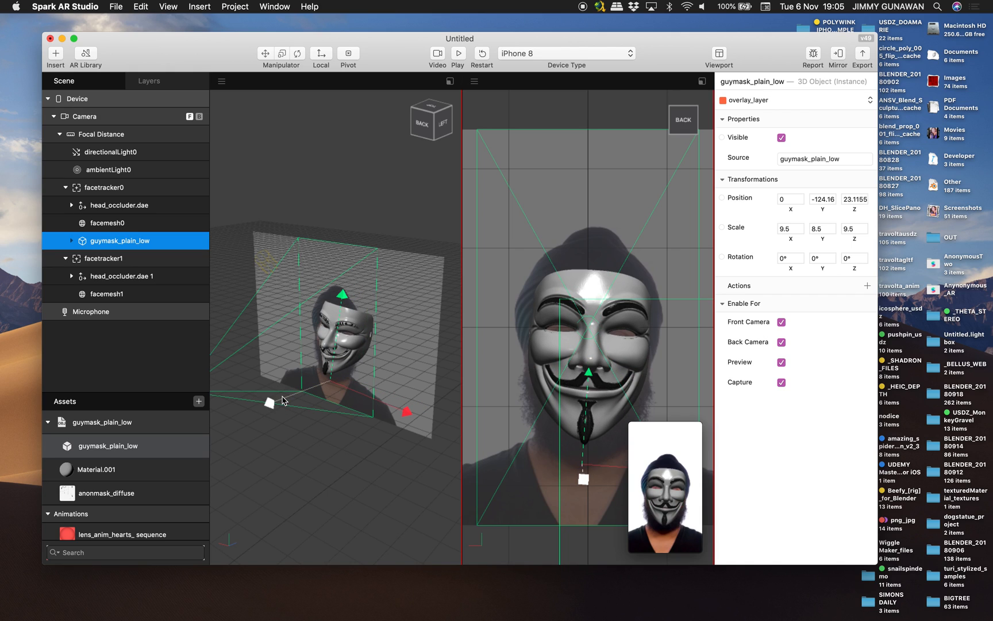
pyautogui.moveTo(342, 293); pyautogui.dragTo(345, 295)
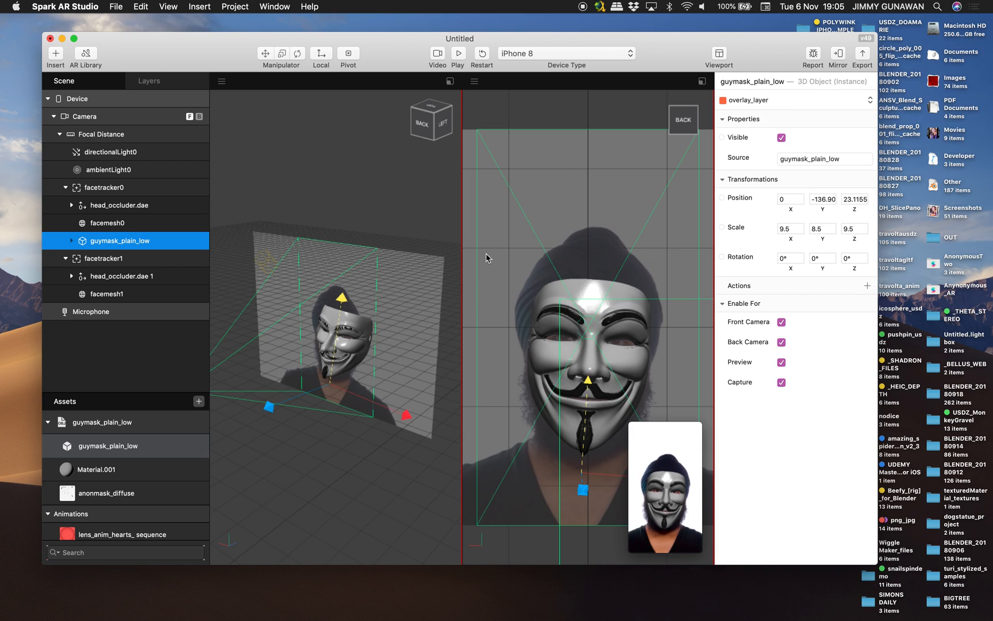
# Move the mask forward away from the face and check it during preview playback
pyautogui.click(458, 53)
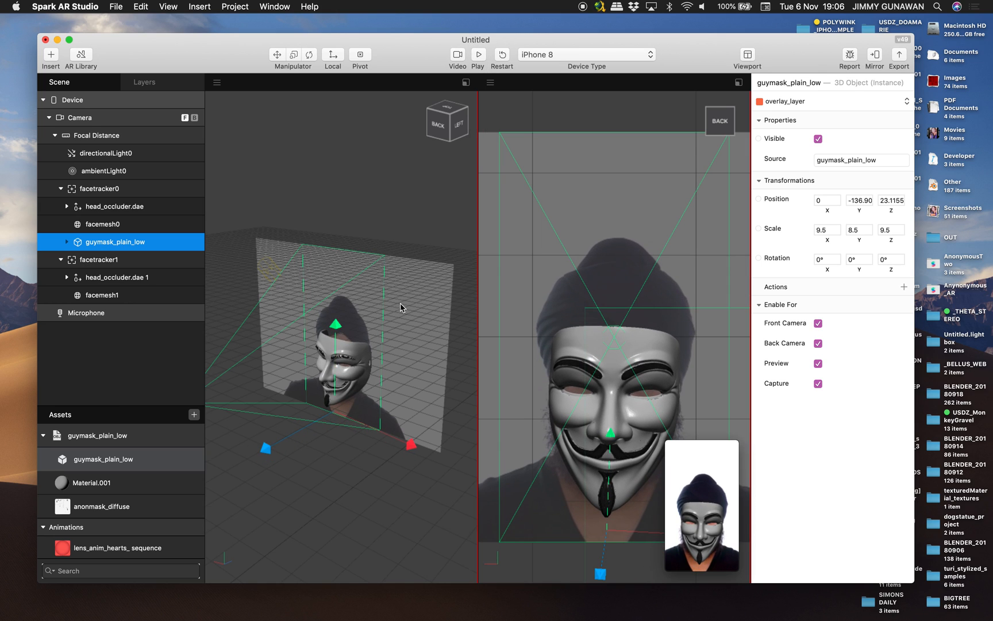
pyautogui.moveTo(336, 451)
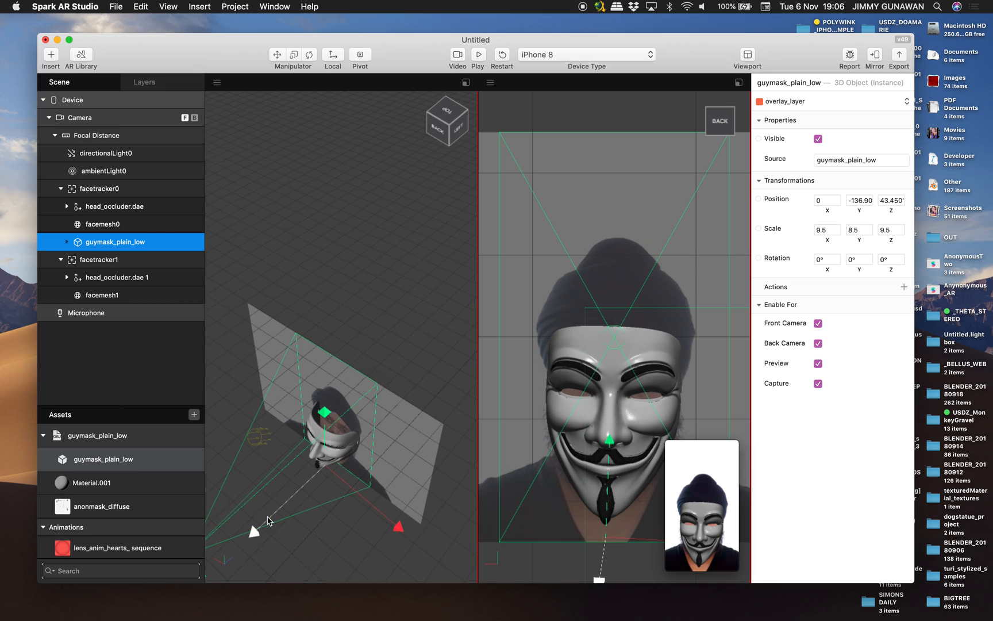
pyautogui.moveTo(285, 508)
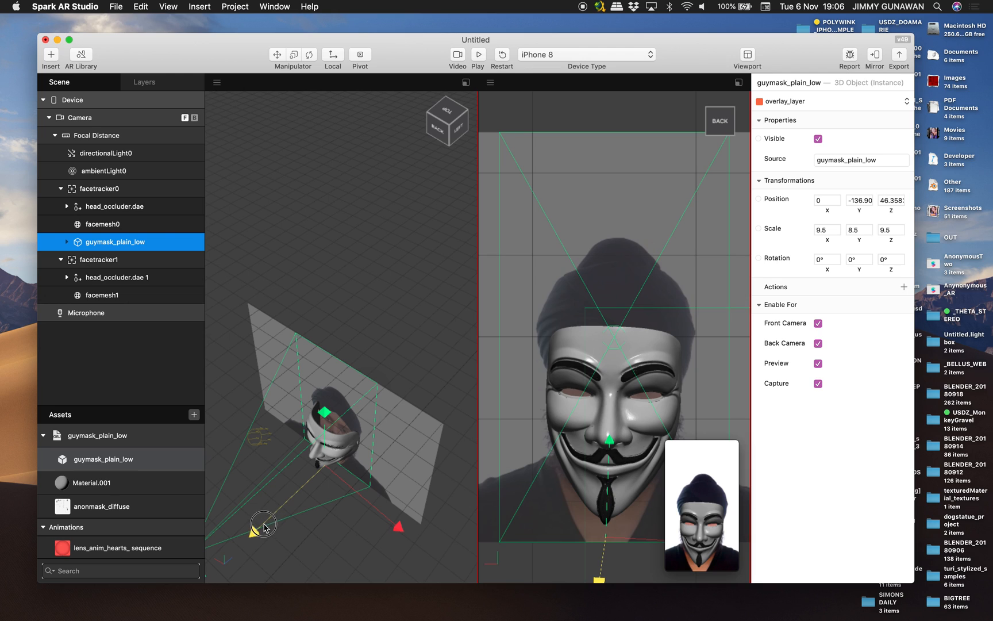
pyautogui.moveTo(265, 528); pyautogui.dragTo(259, 531)
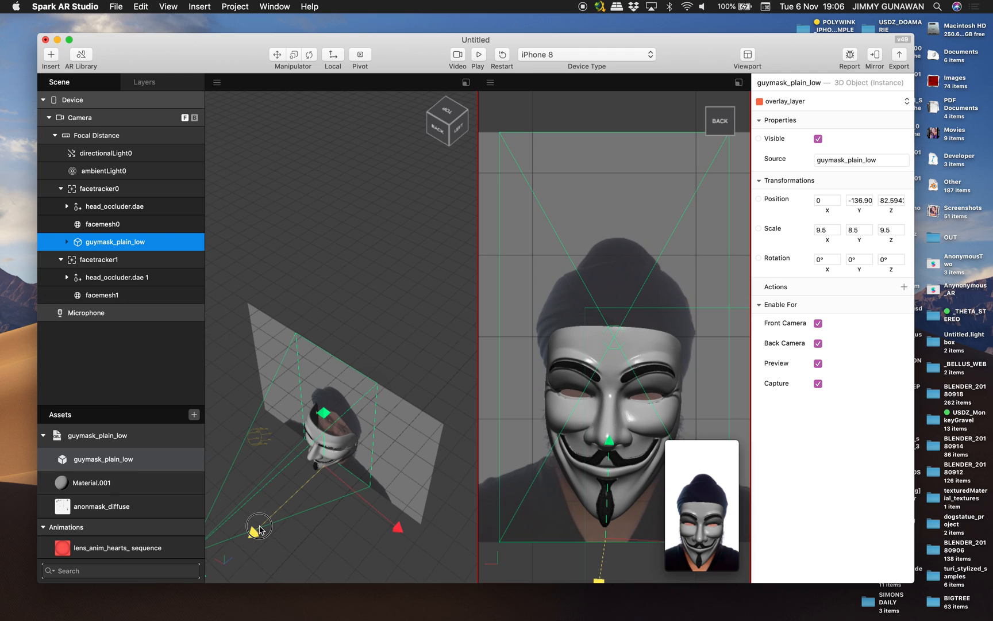
pyautogui.moveTo(258, 527); pyautogui.dragTo(617, 476)
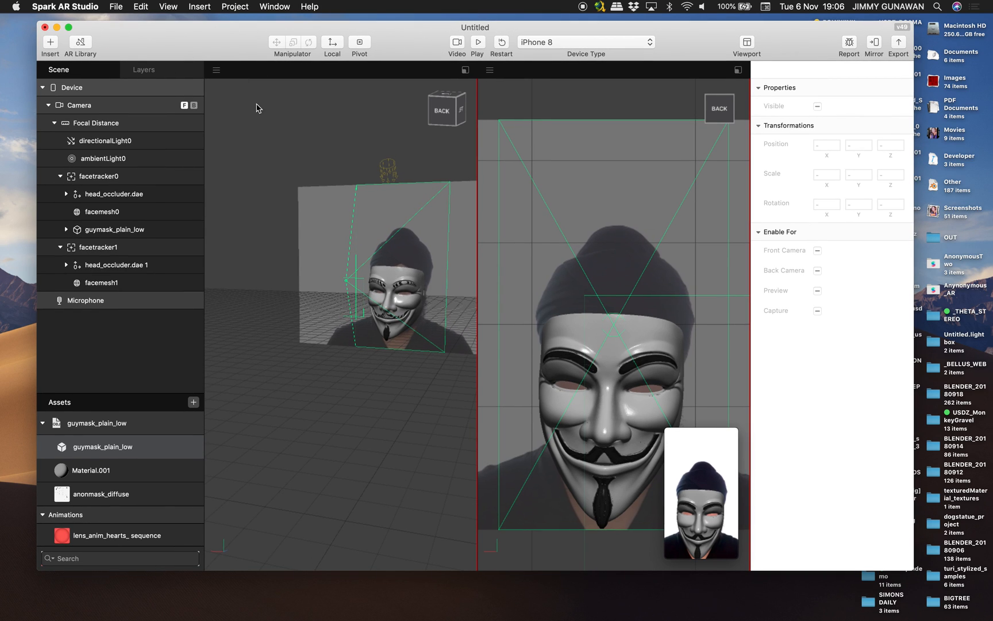
pyautogui.moveTo(590, 55)
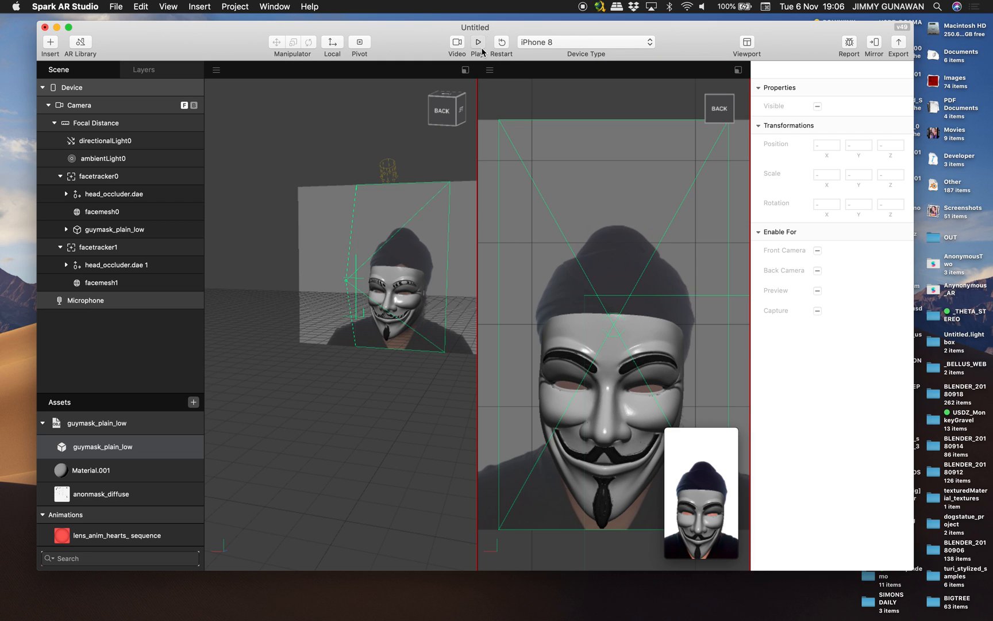
pyautogui.click(477, 41)
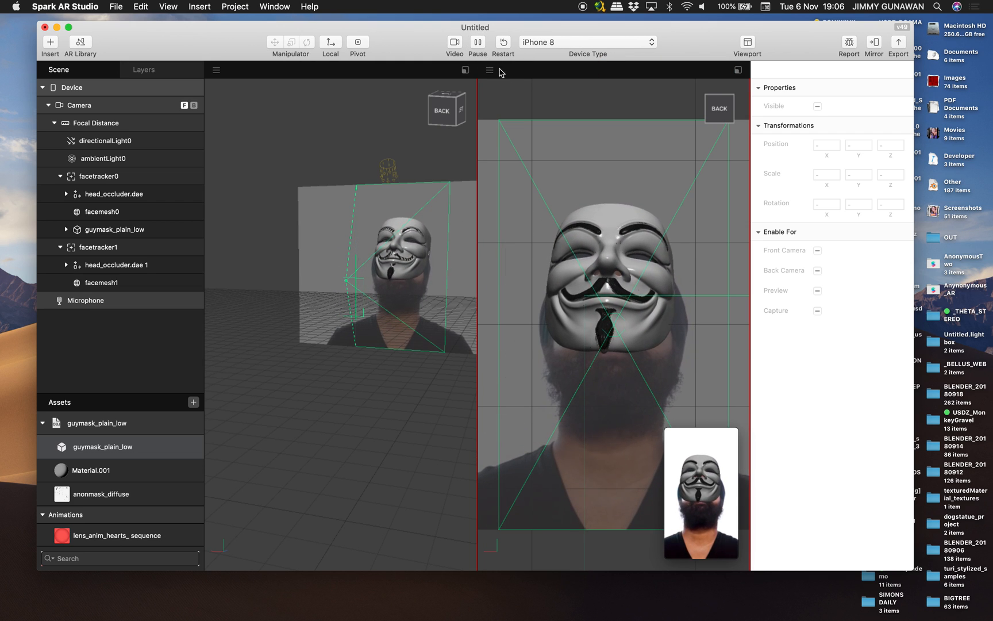
pyautogui.click(477, 41)
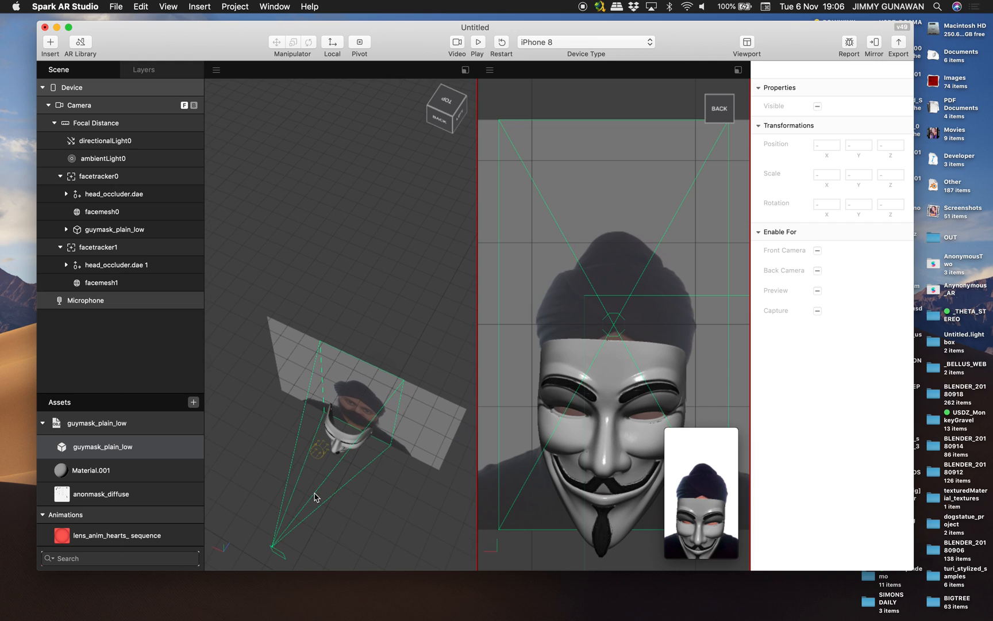
# Reselect guymask_plain_low and bring its depth back to about 36 Z
pyautogui.click(103, 211)
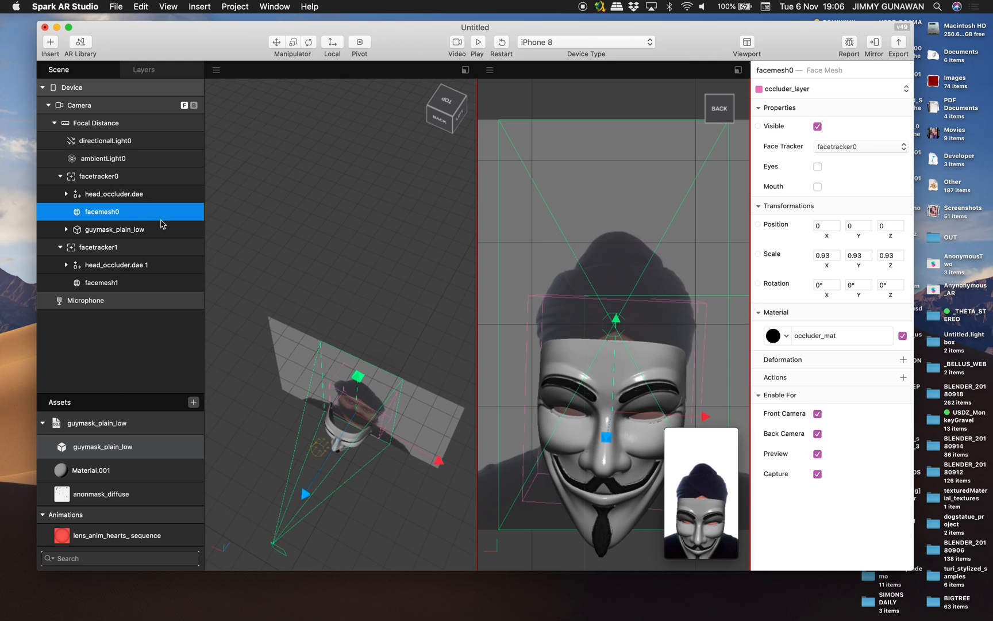
pyautogui.click(115, 230)
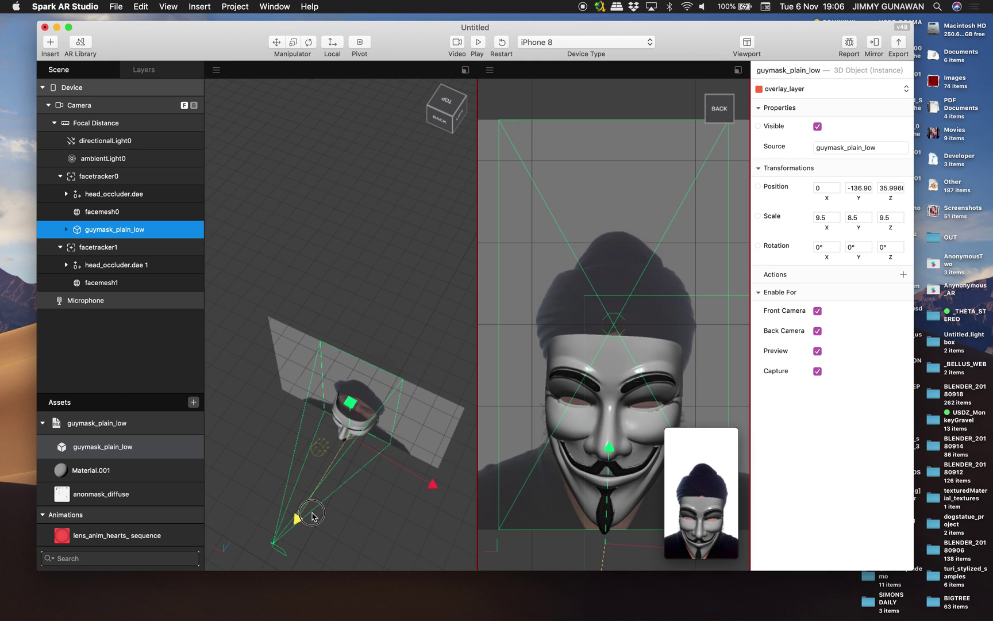
pyautogui.moveTo(312, 517); pyautogui.dragTo(300, 516)
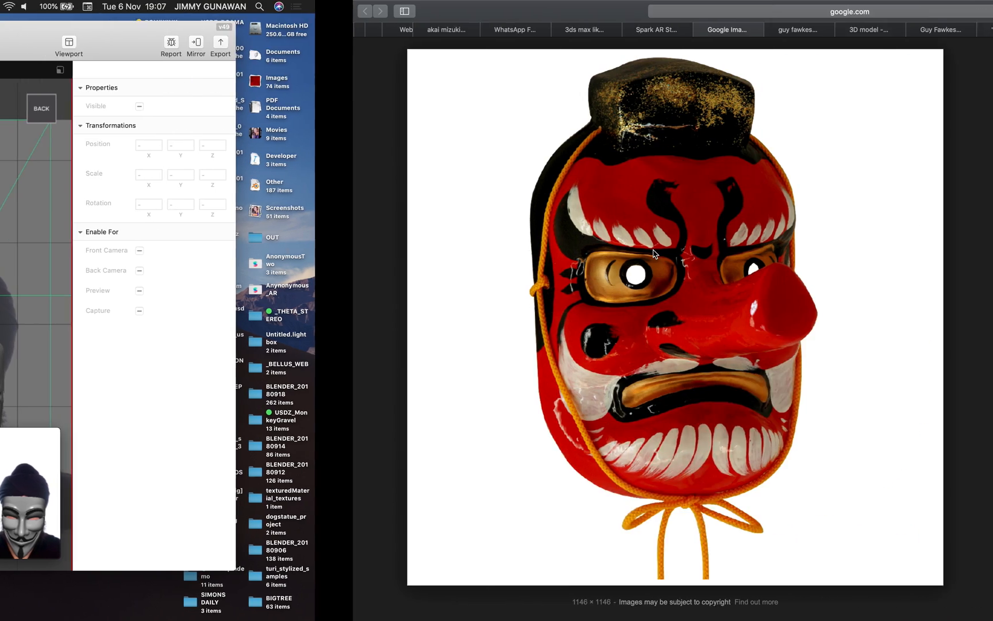
# Revisit the STLFinder and Thingiverse Guy Fawkes Mask pages in Safari
pyautogui.click(653, 254)
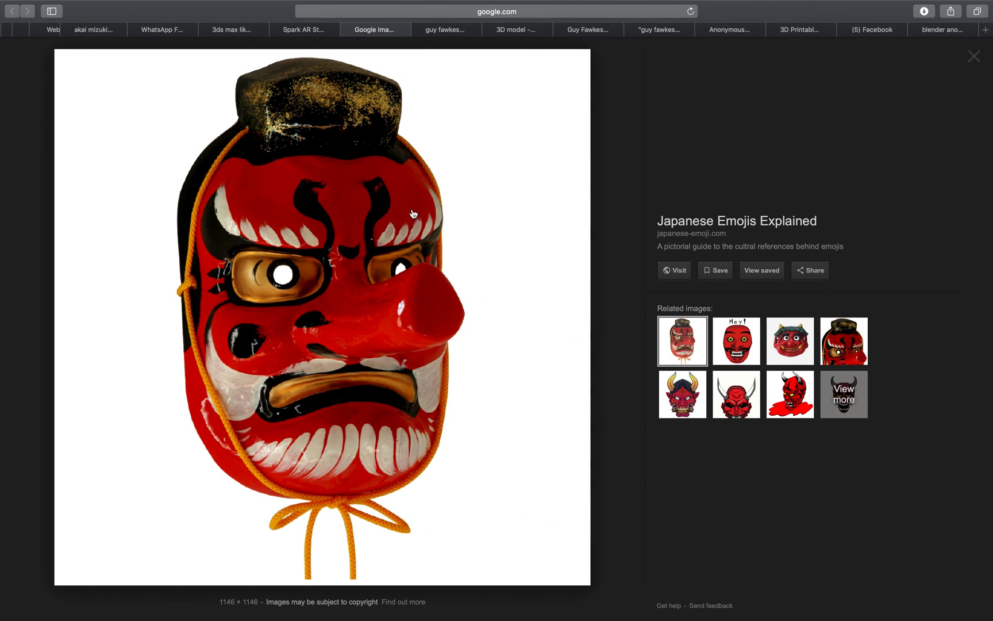
pyautogui.moveTo(464, 74)
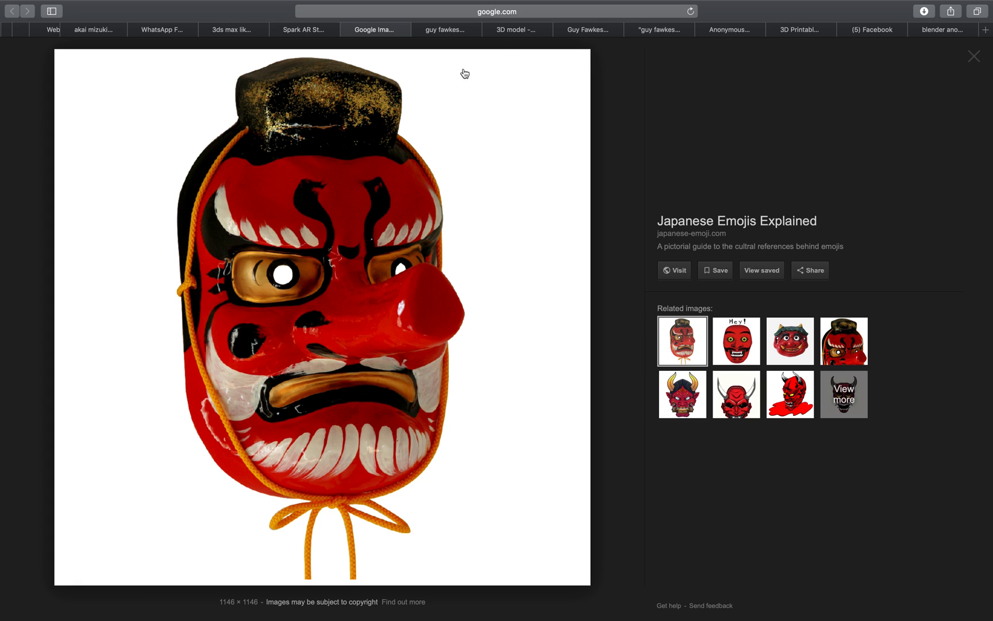
pyautogui.click(518, 30)
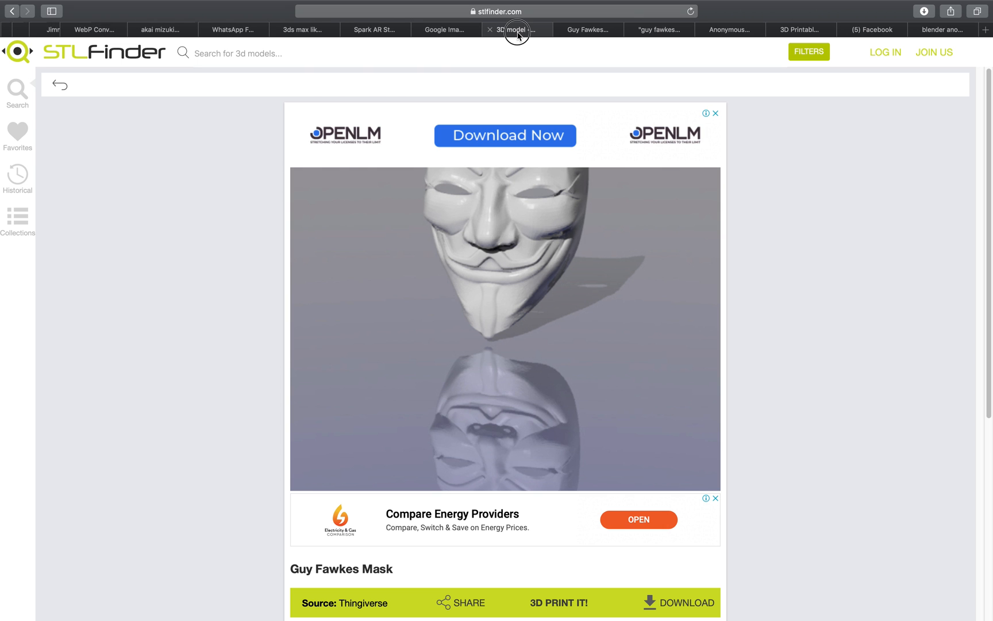
pyautogui.click(587, 30)
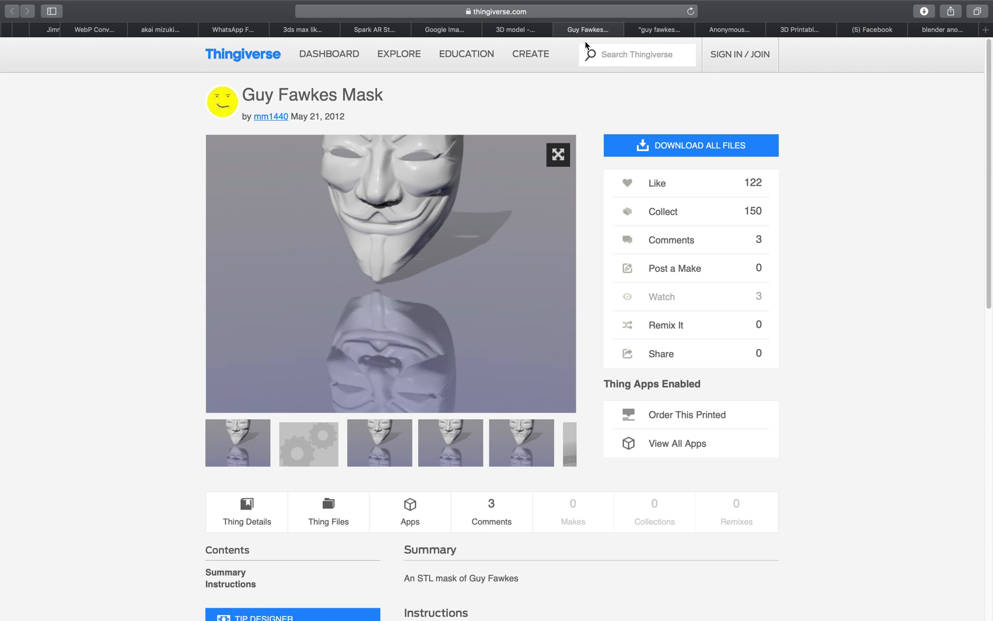
pyautogui.click(658, 30)
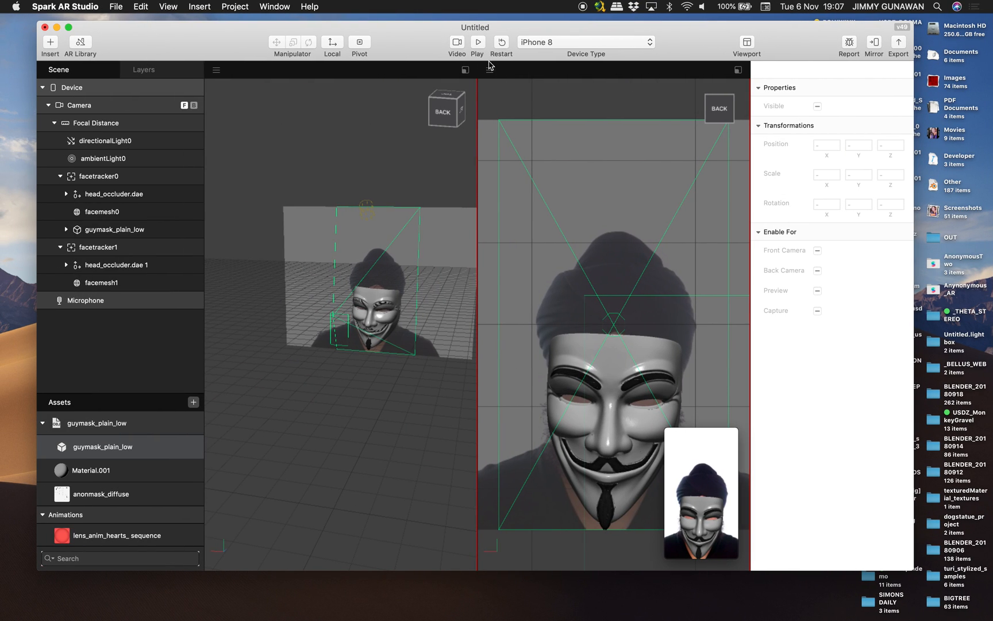
# Preview the mask on another sample face and dismiss the no-devices notice from Send to Device
pyautogui.click(454, 41)
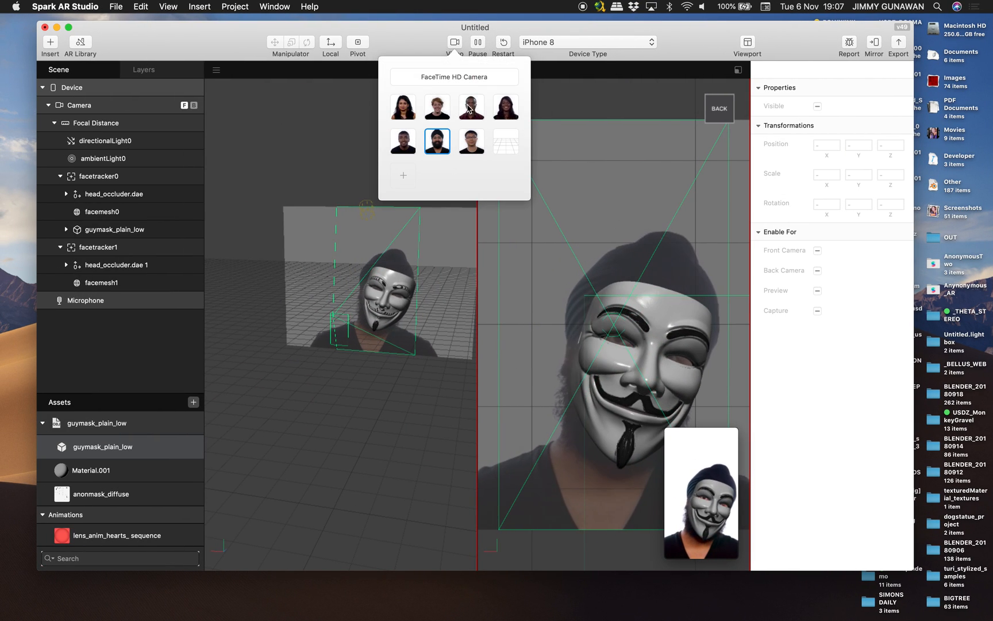
pyautogui.click(471, 107)
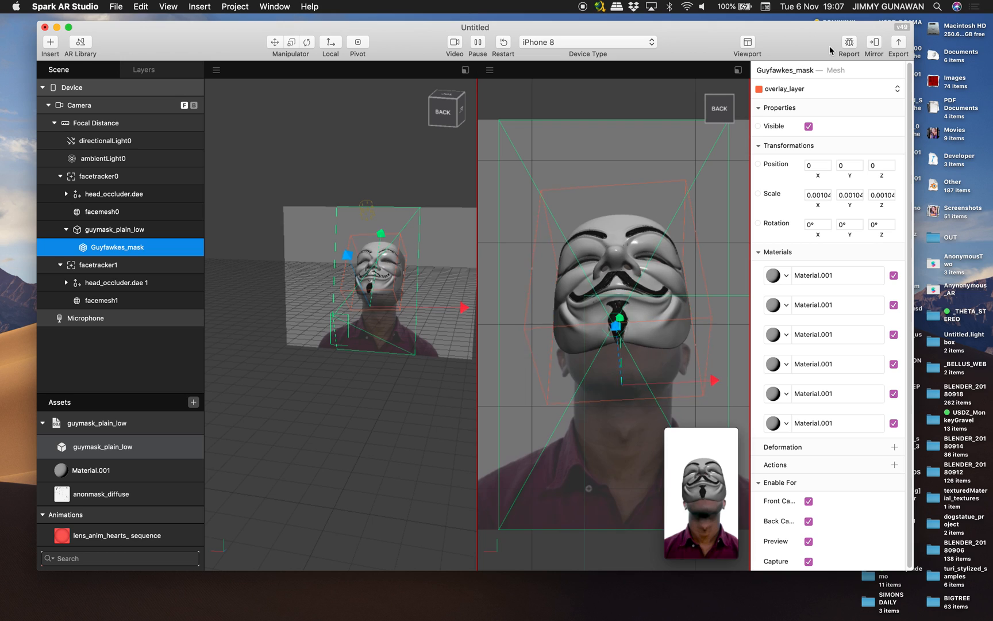
pyautogui.click(873, 40)
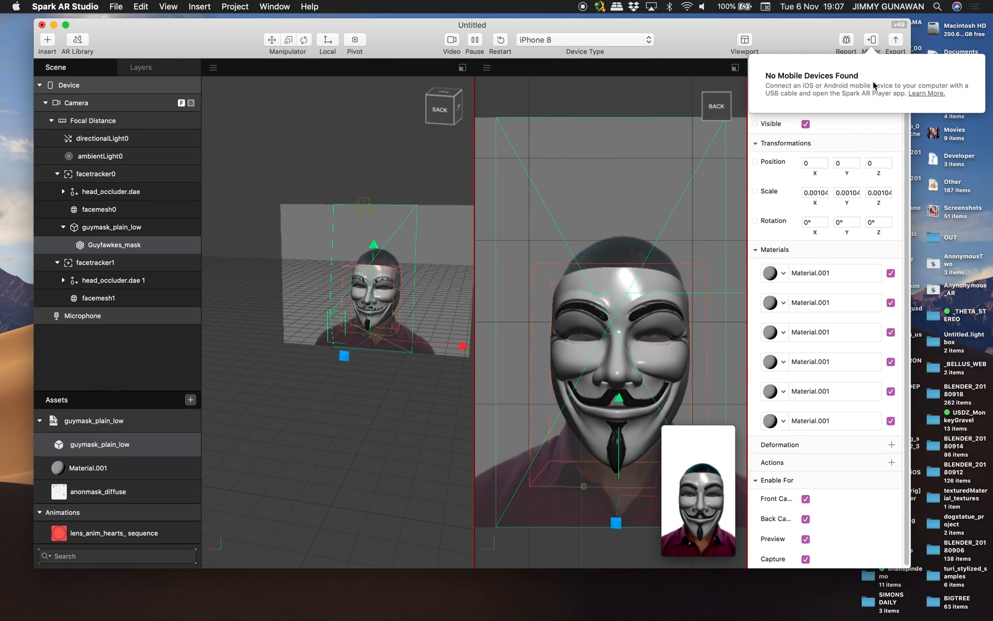
pyautogui.click(115, 245)
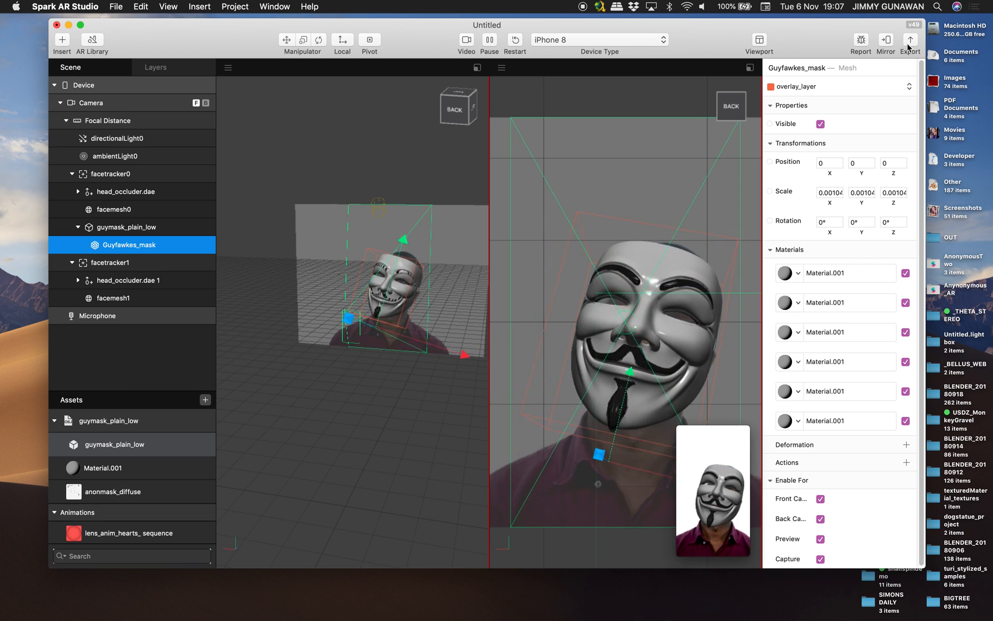
# Pause the preview and select Material.001 in Assets to show its settings
pyautogui.click(910, 41)
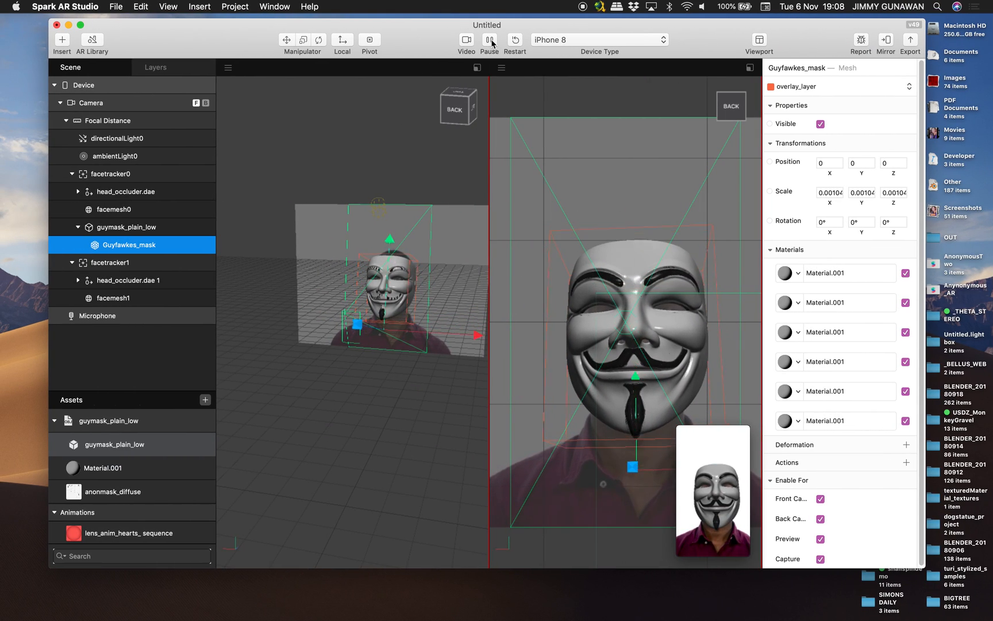
pyautogui.click(490, 40)
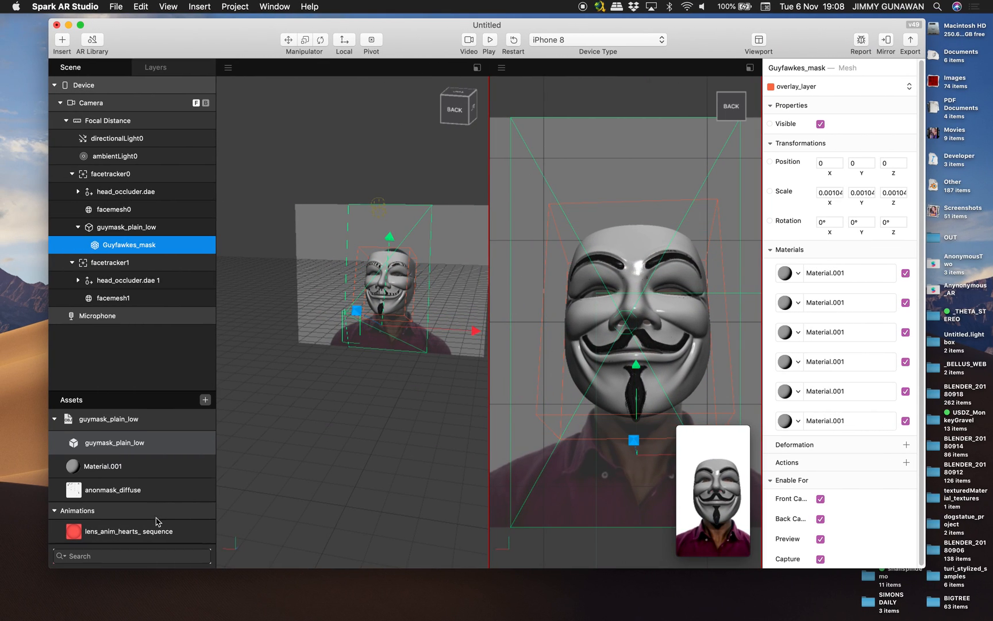
pyautogui.click(101, 467)
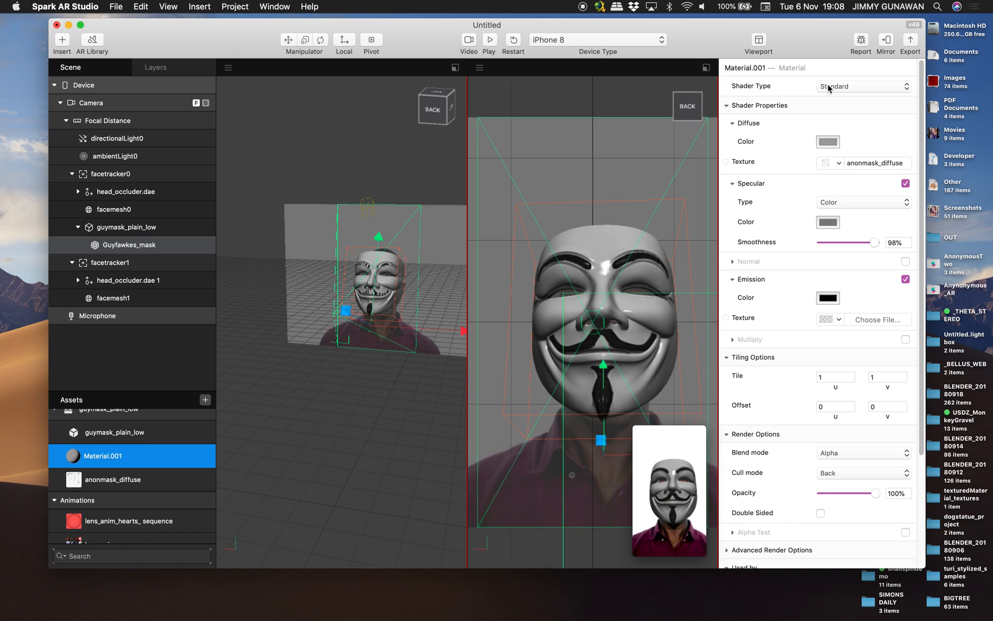
# Set Material.001's shader type to Physically-Based
pyautogui.click(864, 87)
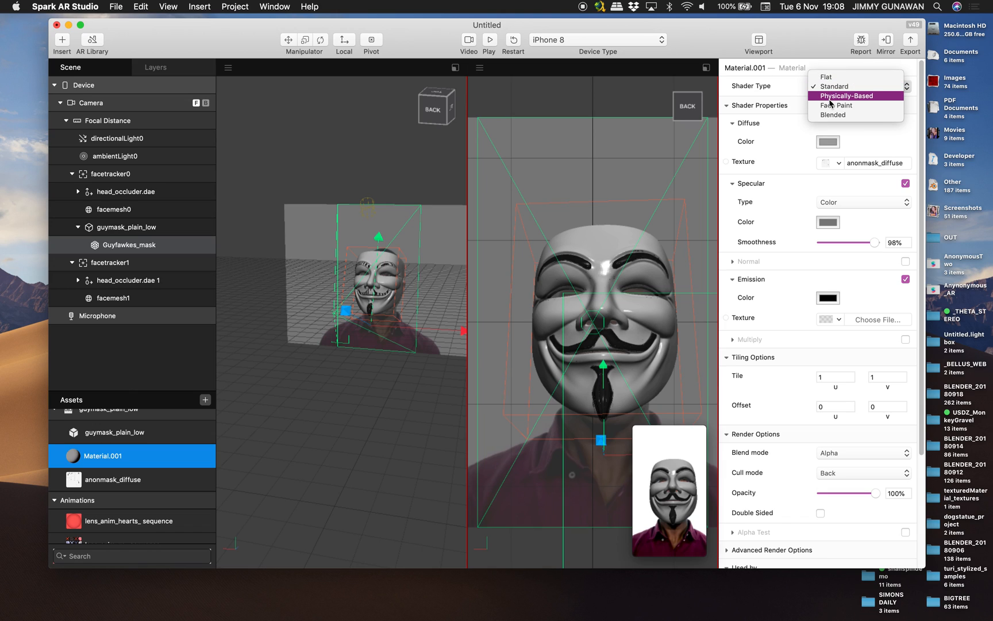
pyautogui.moveTo(837, 105)
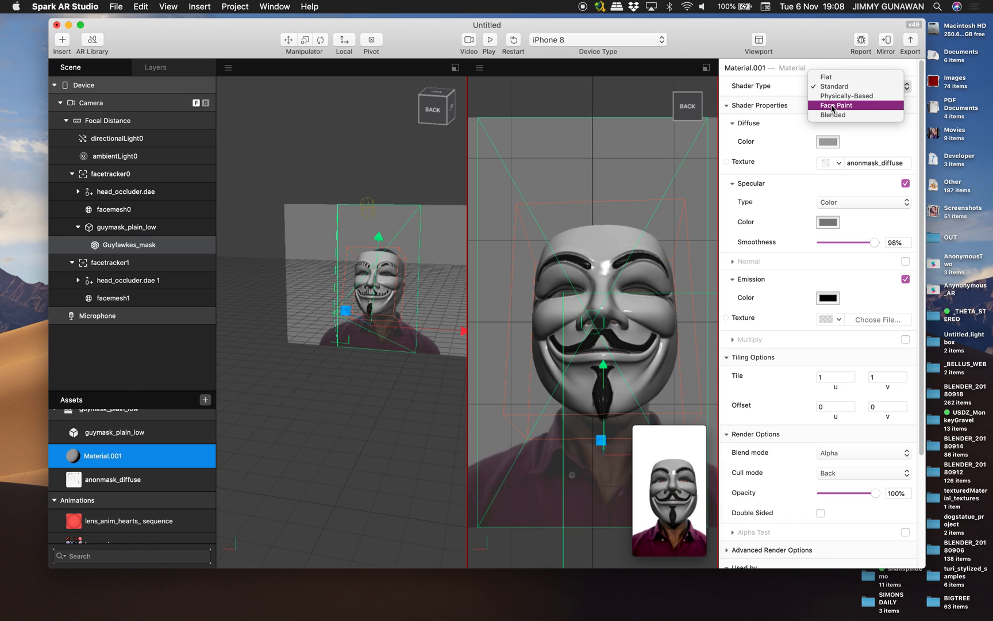
pyautogui.moveTo(850, 96)
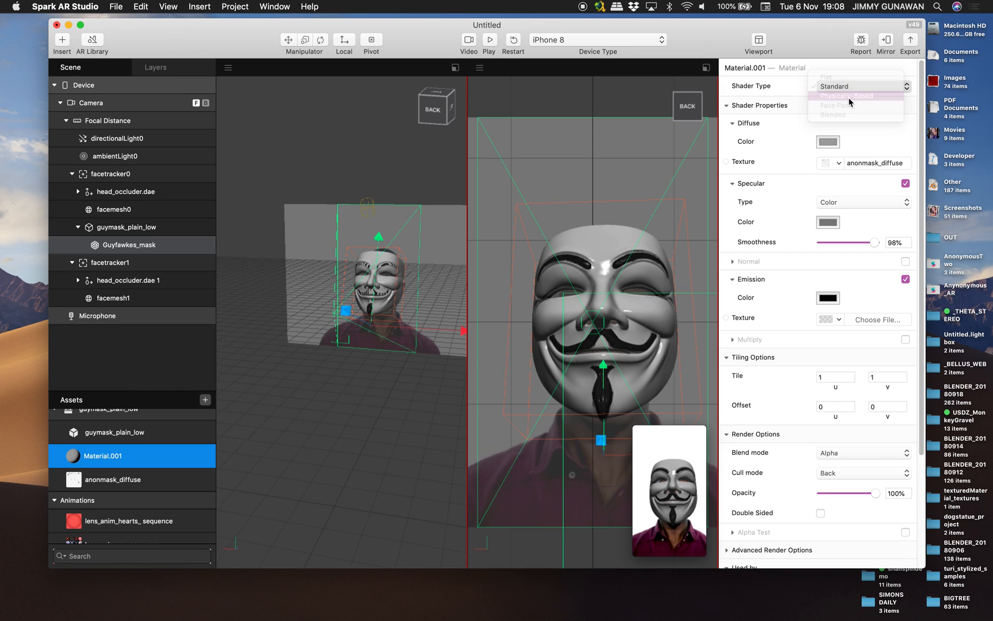
pyautogui.click(847, 95)
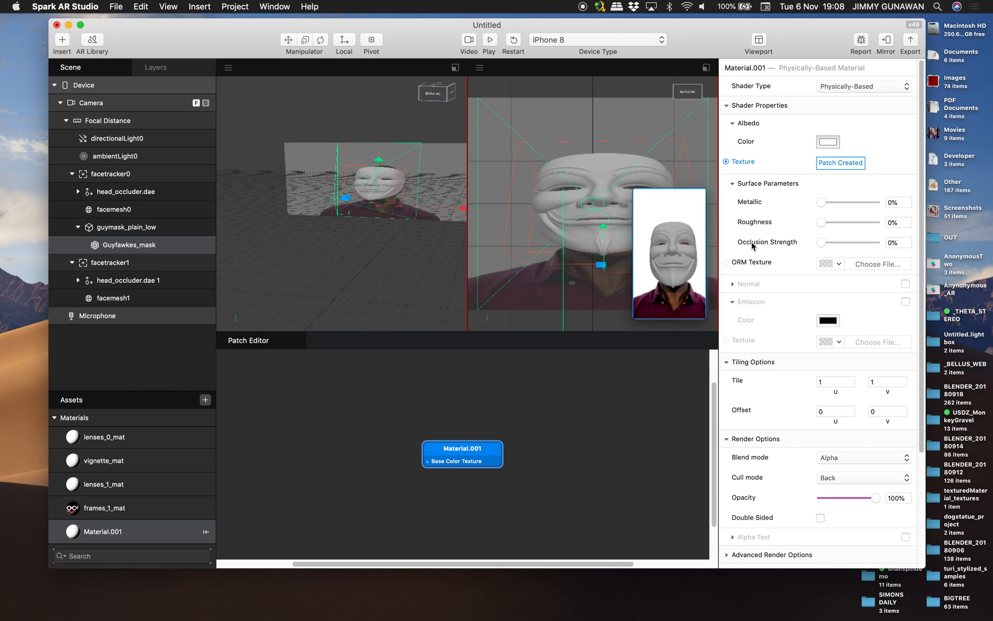
# Create patch inputs for Material.001's albedo and ORM textures
pyautogui.click(728, 262)
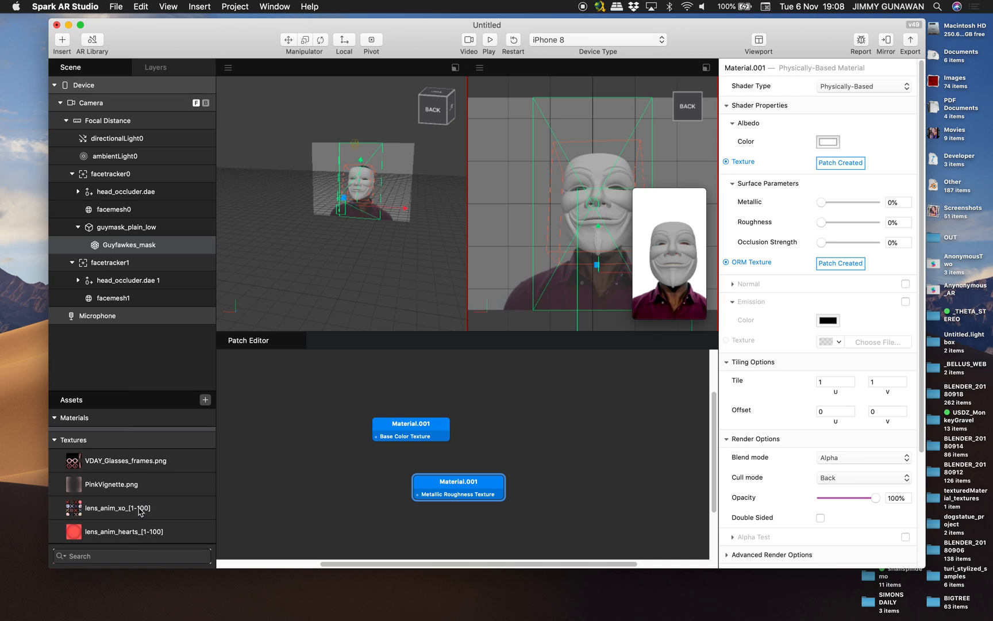
pyautogui.click(659, 251)
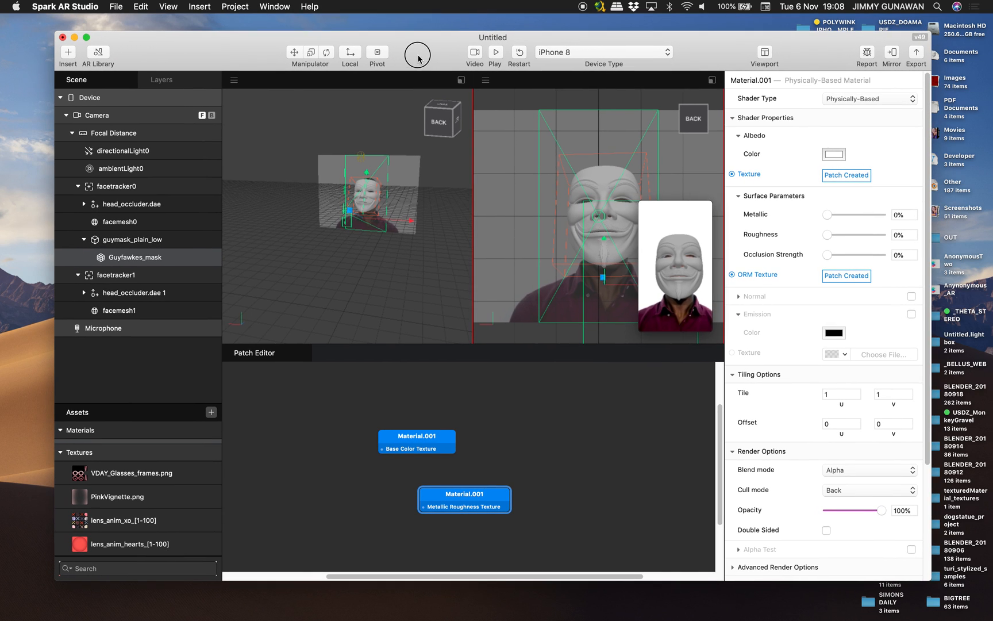
pyautogui.moveTo(233, 87)
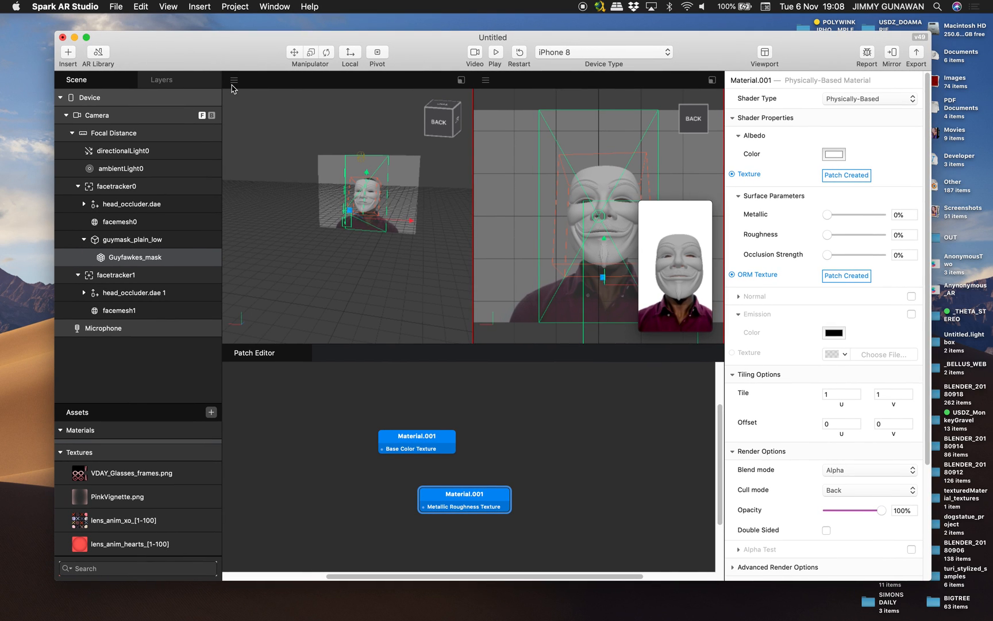
pyautogui.moveTo(259, 104)
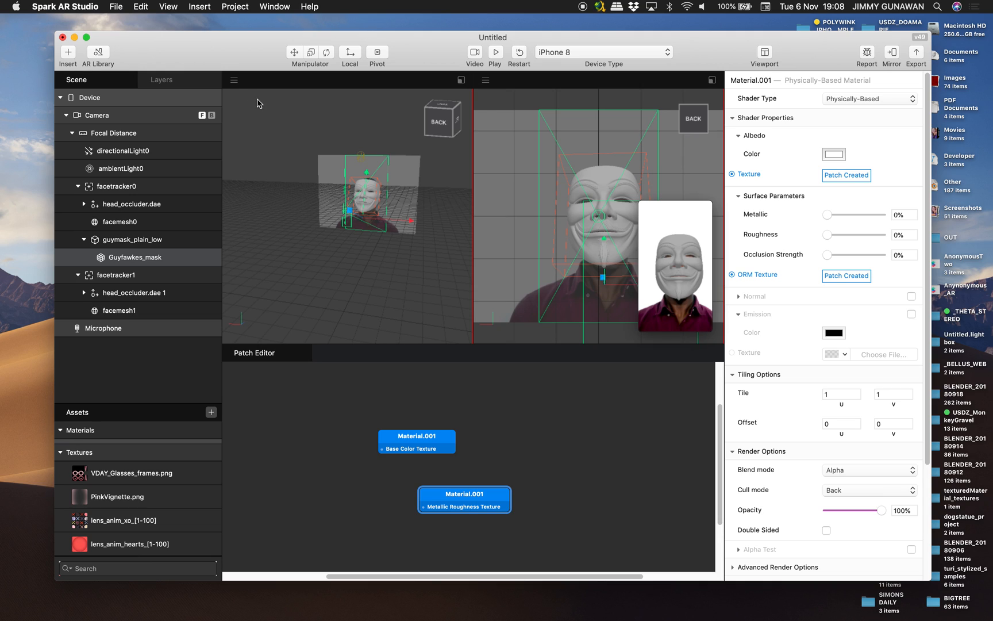
pyautogui.moveTo(367, 184)
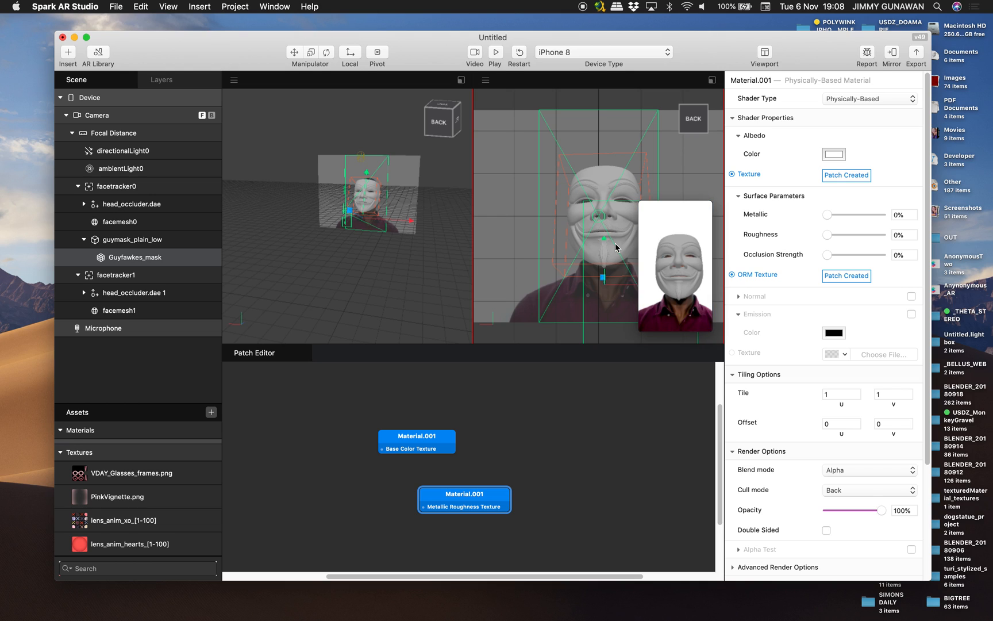
pyautogui.moveTo(436, 245)
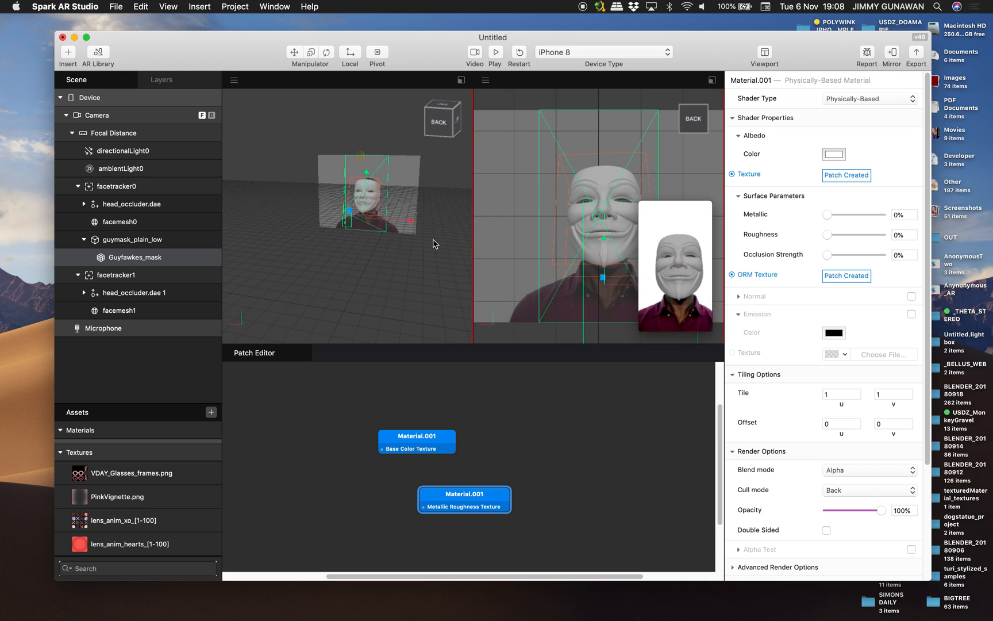
pyautogui.moveTo(478, 92)
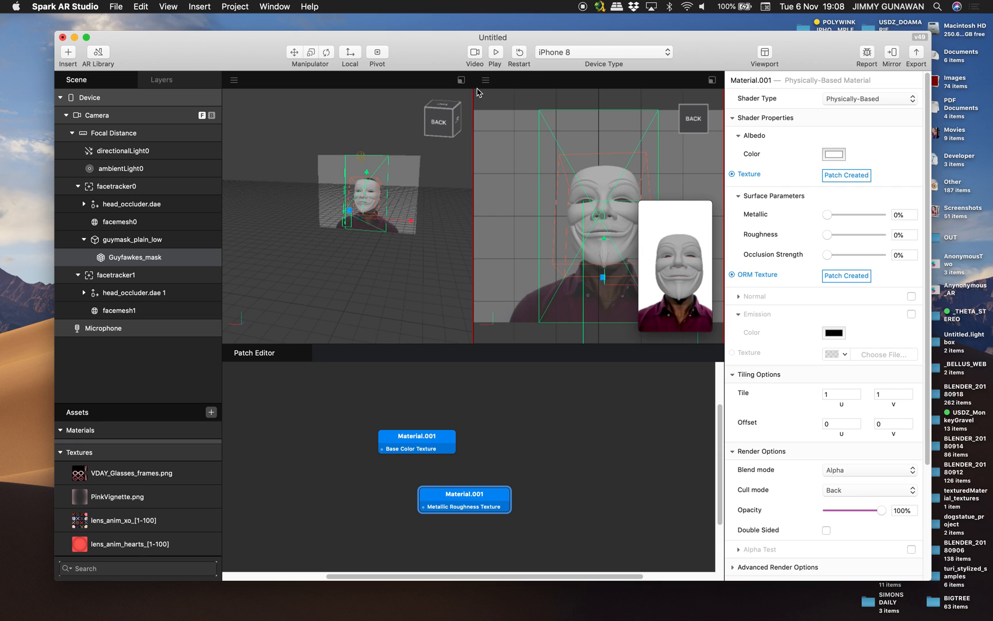
# Resume playback and pick a sample face to preview the mask
pyautogui.click(494, 52)
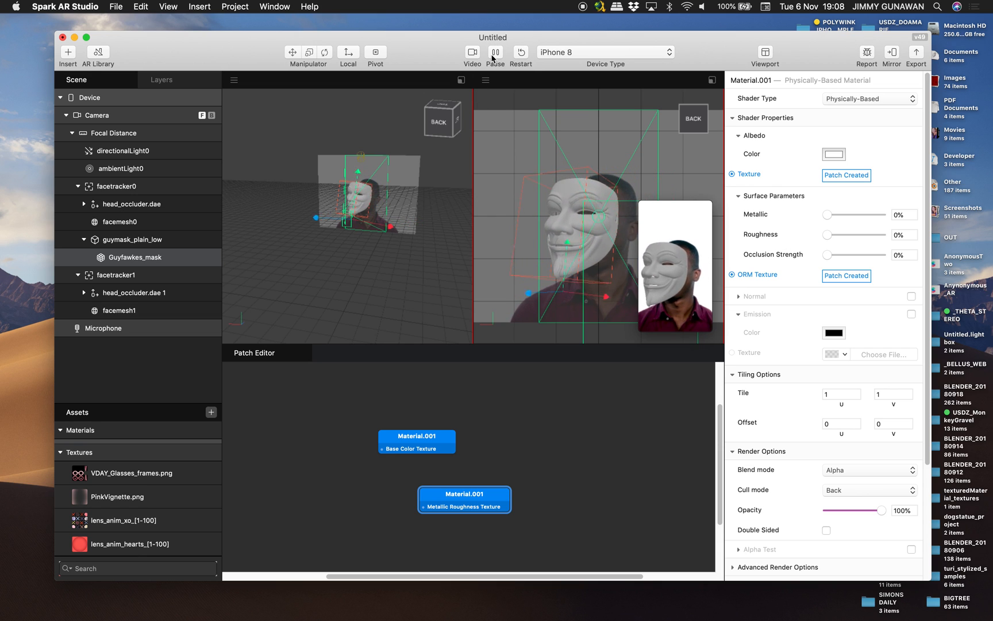
pyautogui.moveTo(494, 51)
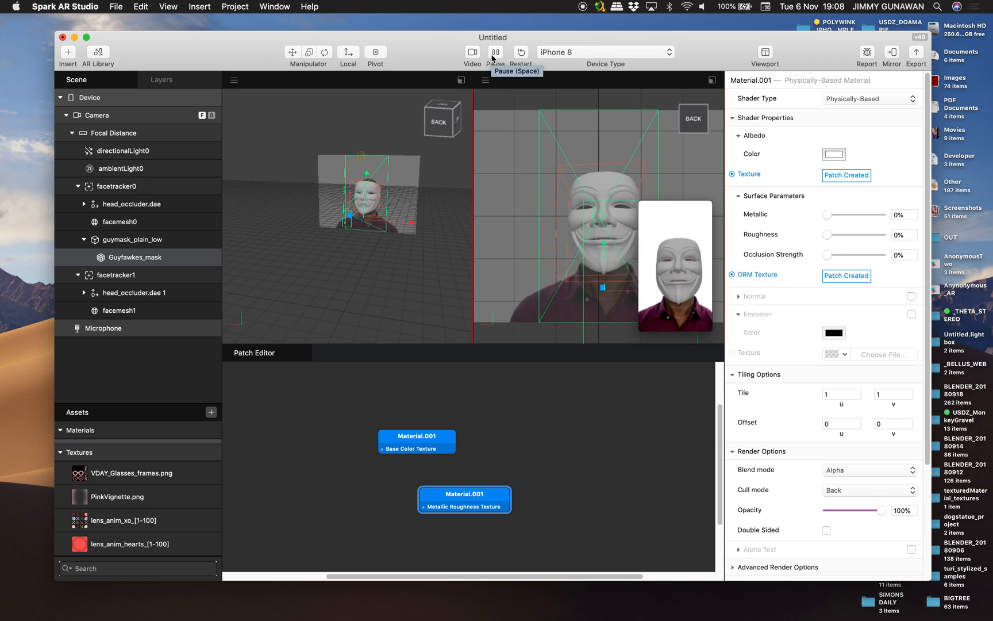
pyautogui.click(472, 51)
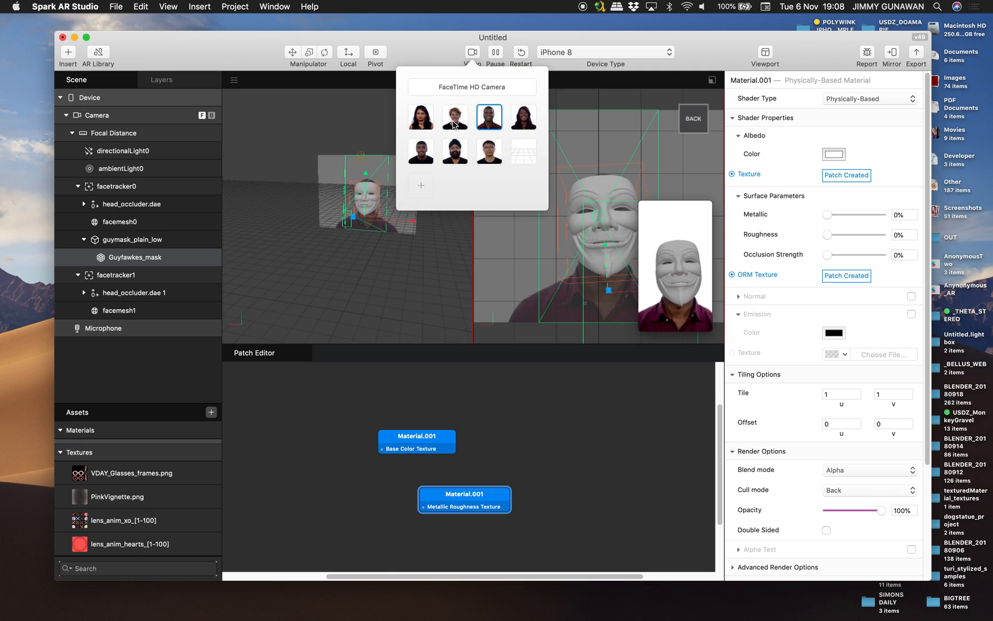
pyautogui.click(455, 118)
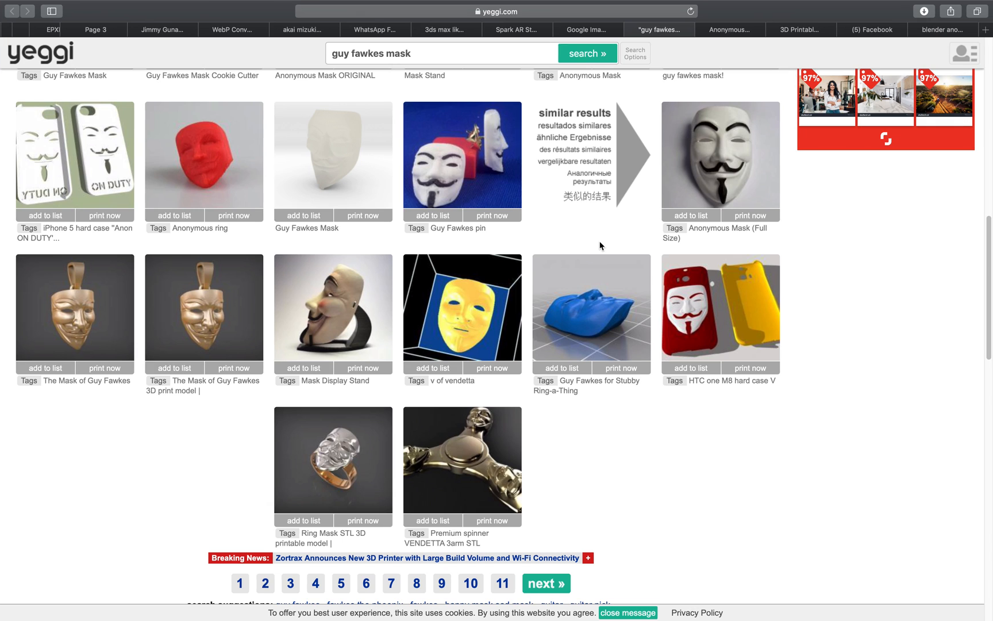
# Return to the Google Images tab showing the red Japanese tengu mask
pyautogui.click(586, 30)
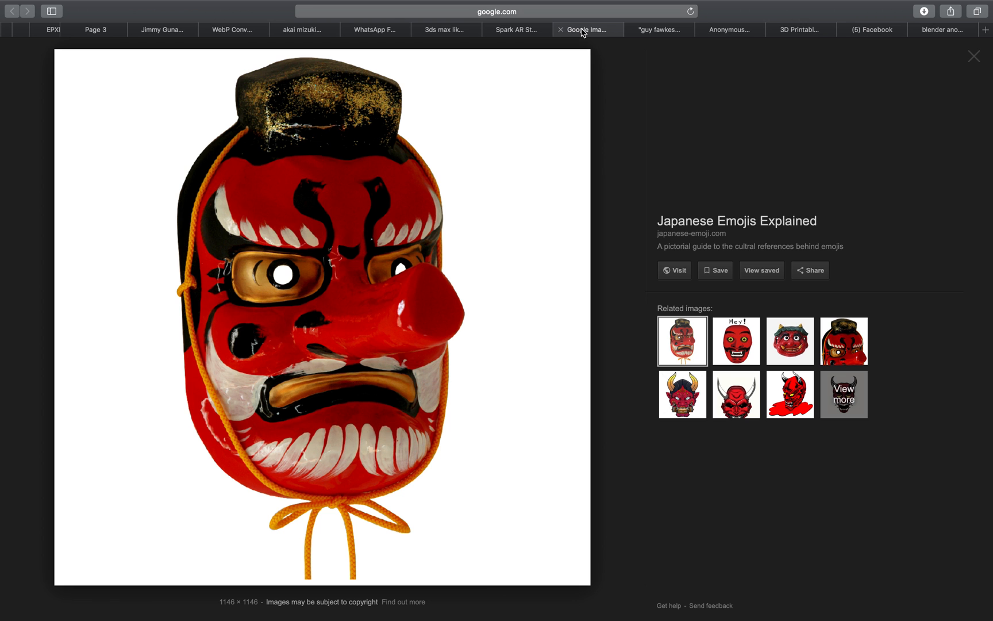